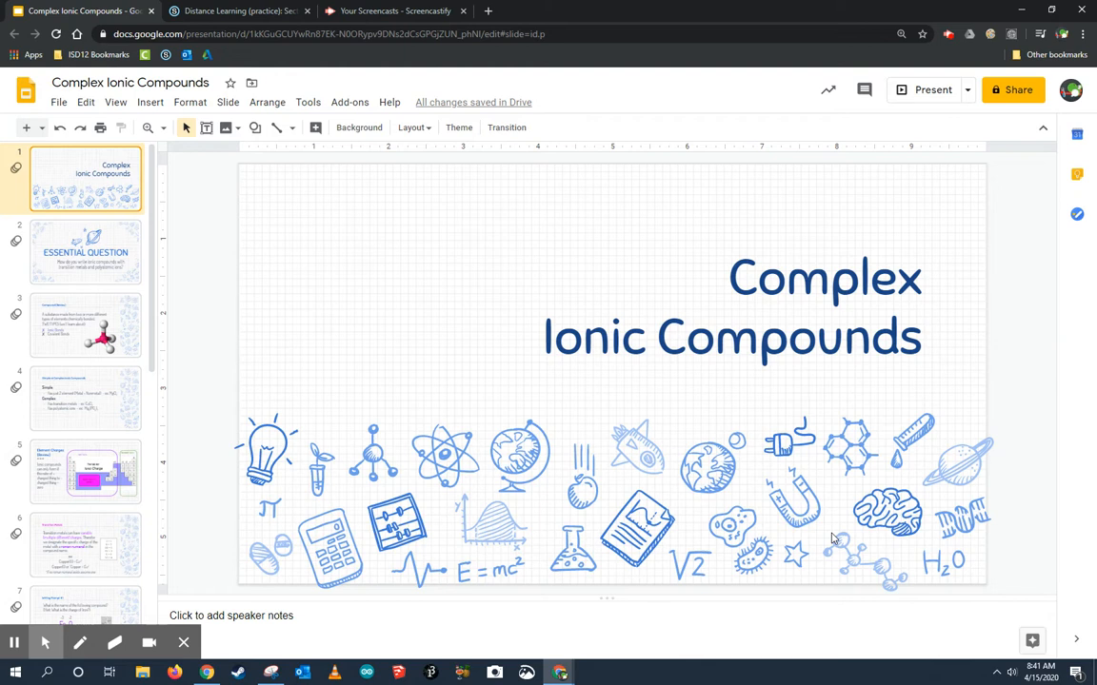
mouse_move(628, 459)
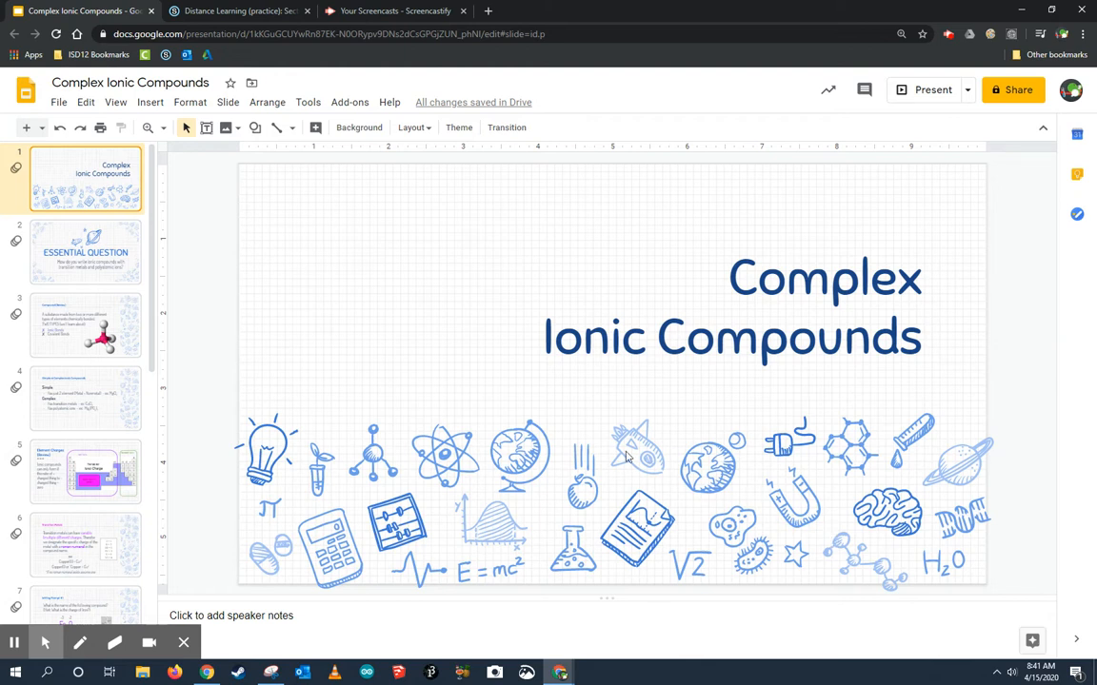
mouse_move(212, 225)
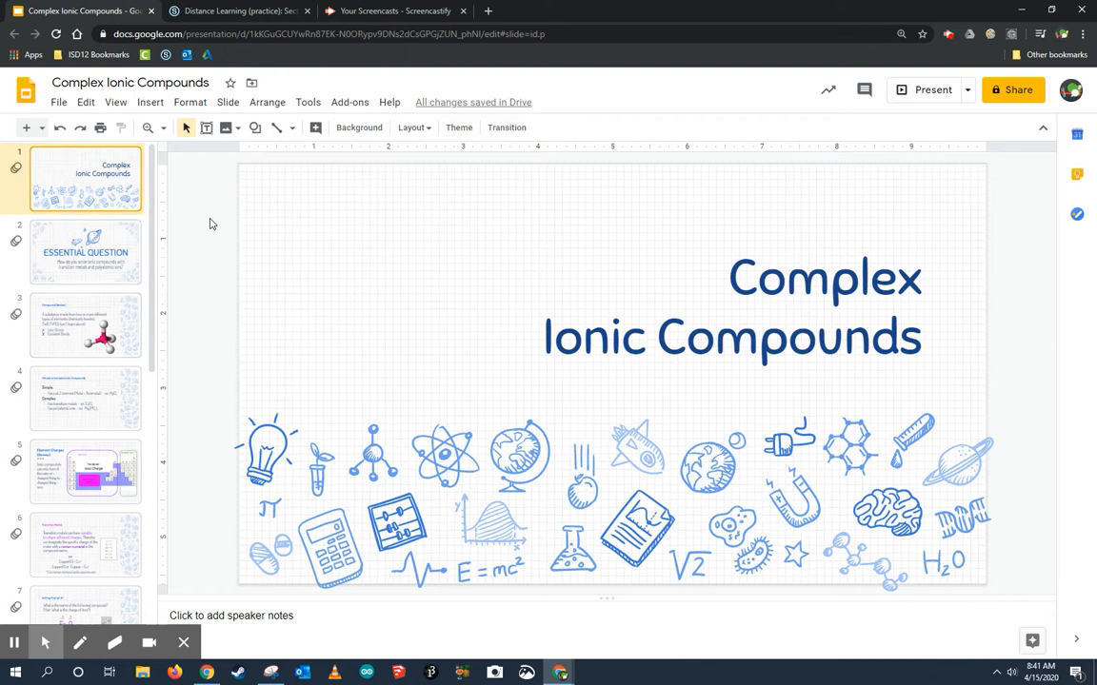
mouse_move(872, 221)
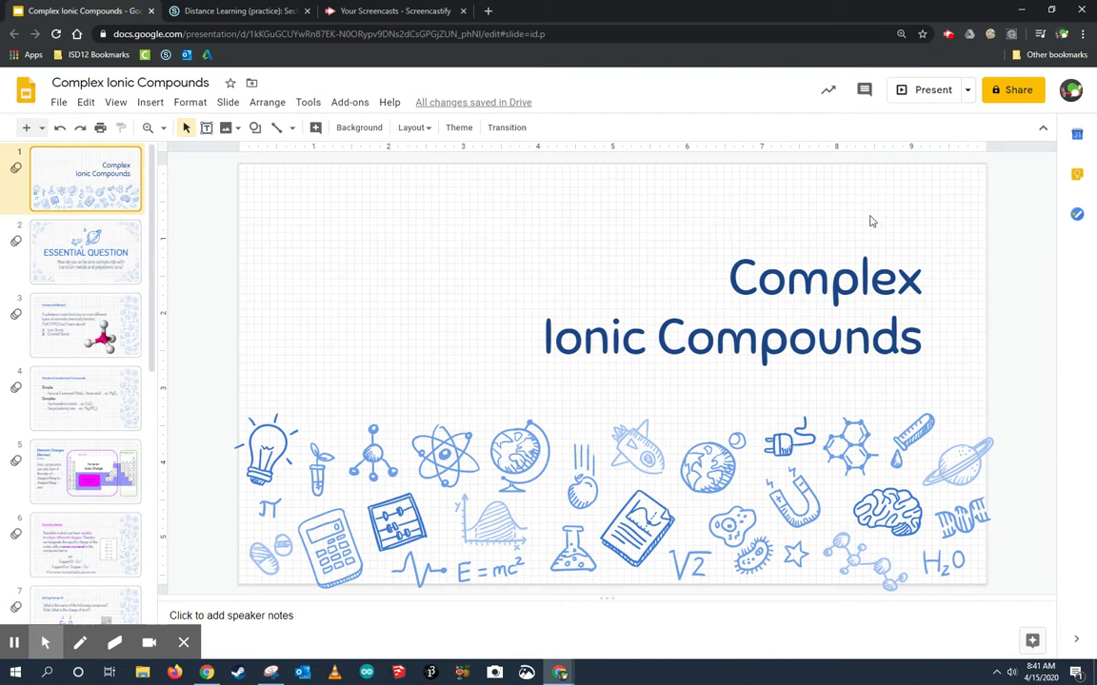
mouse_move(168, 278)
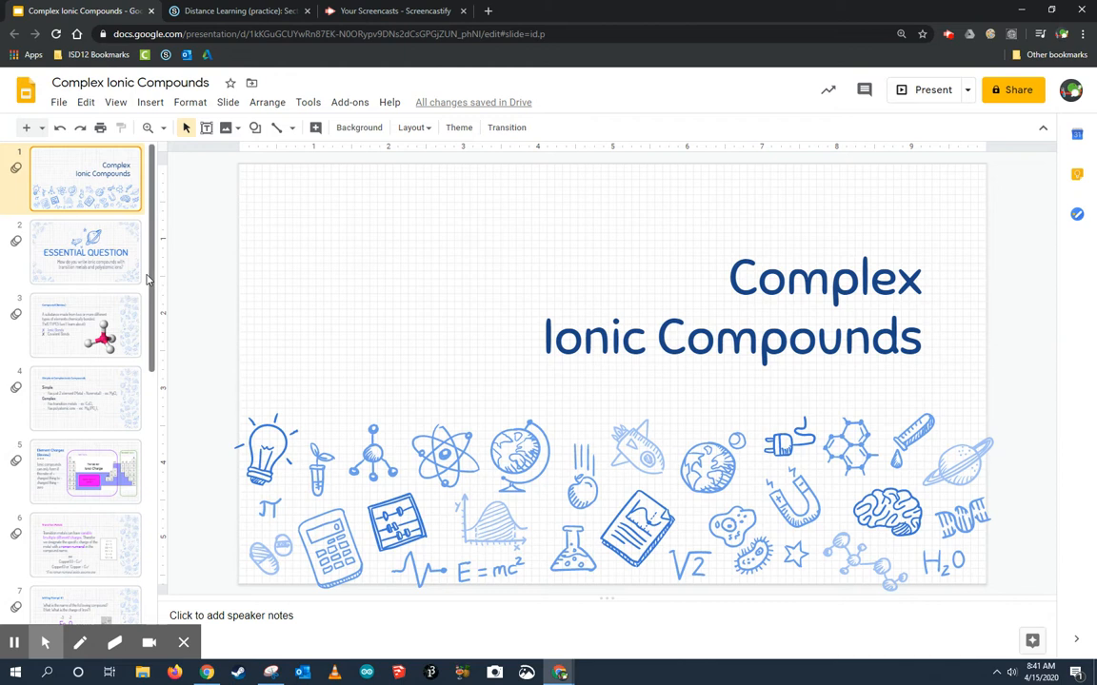
mouse_move(206, 259)
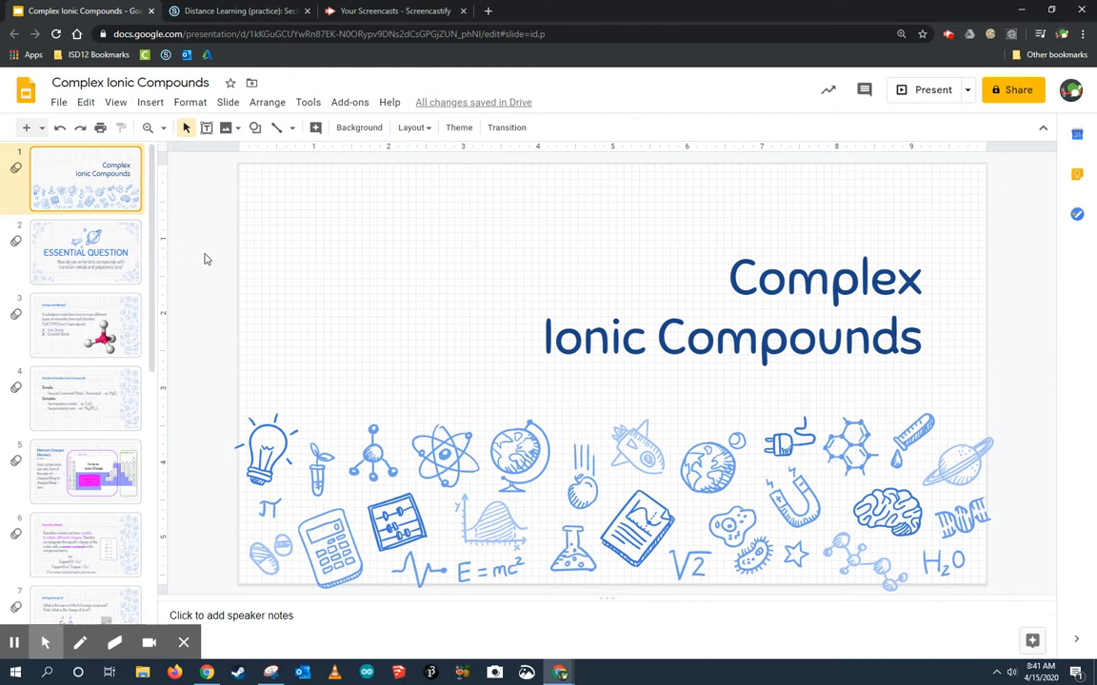
mouse_move(240, 262)
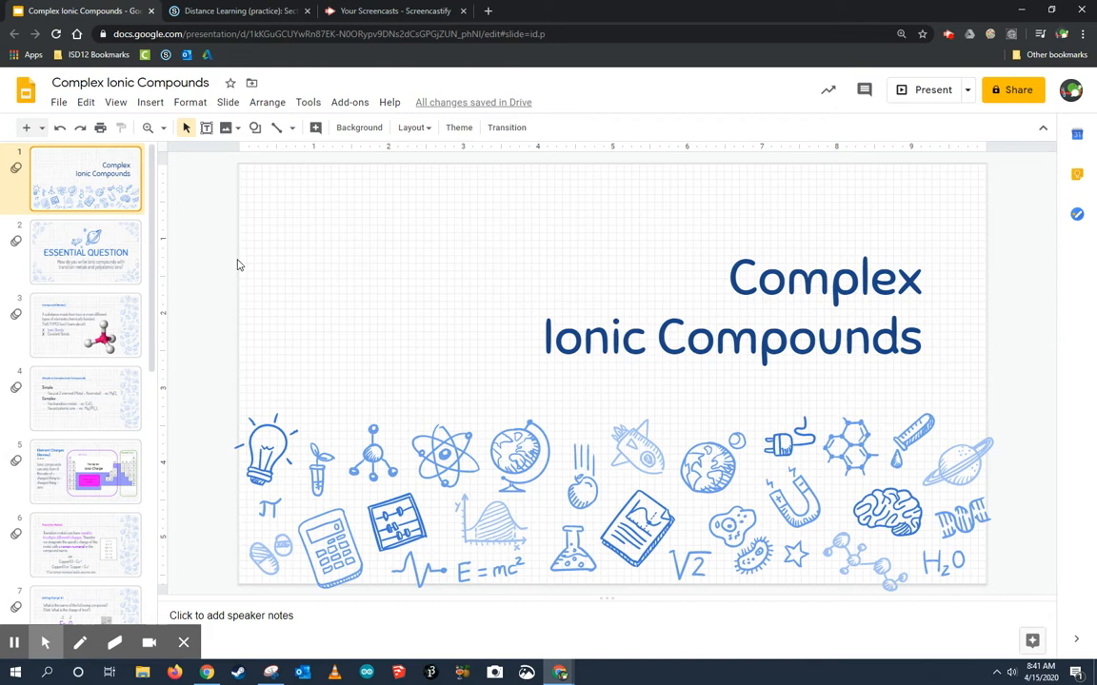
mouse_move(65, 103)
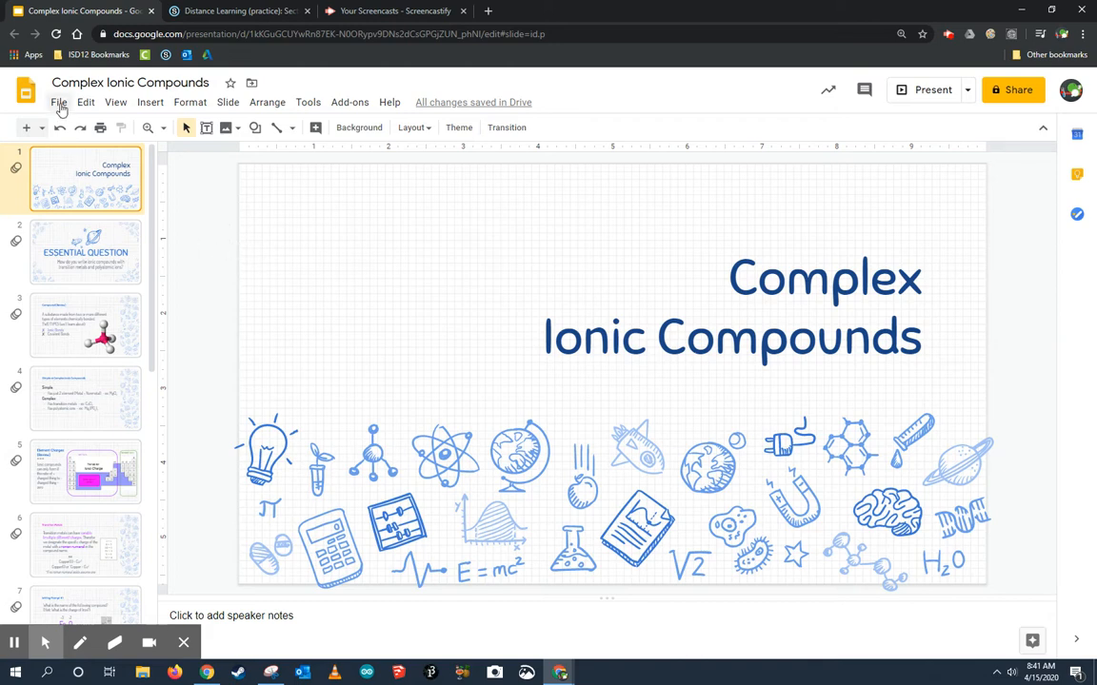
- Bring up the Embed options under File > Publish to the web
click(61, 99)
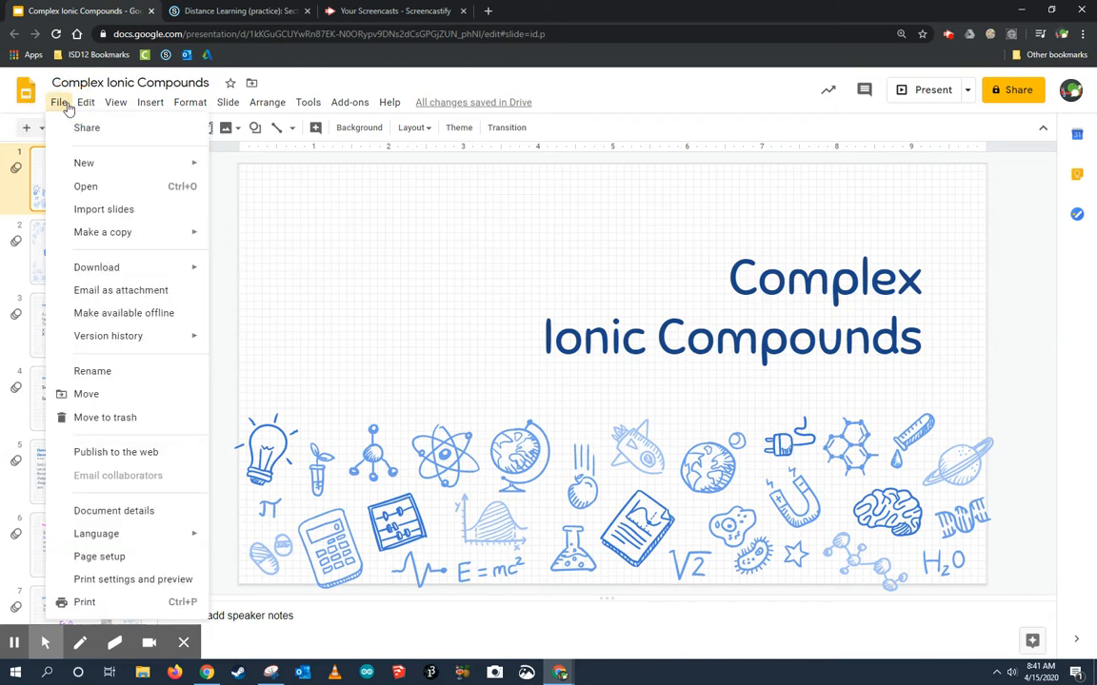
click(114, 451)
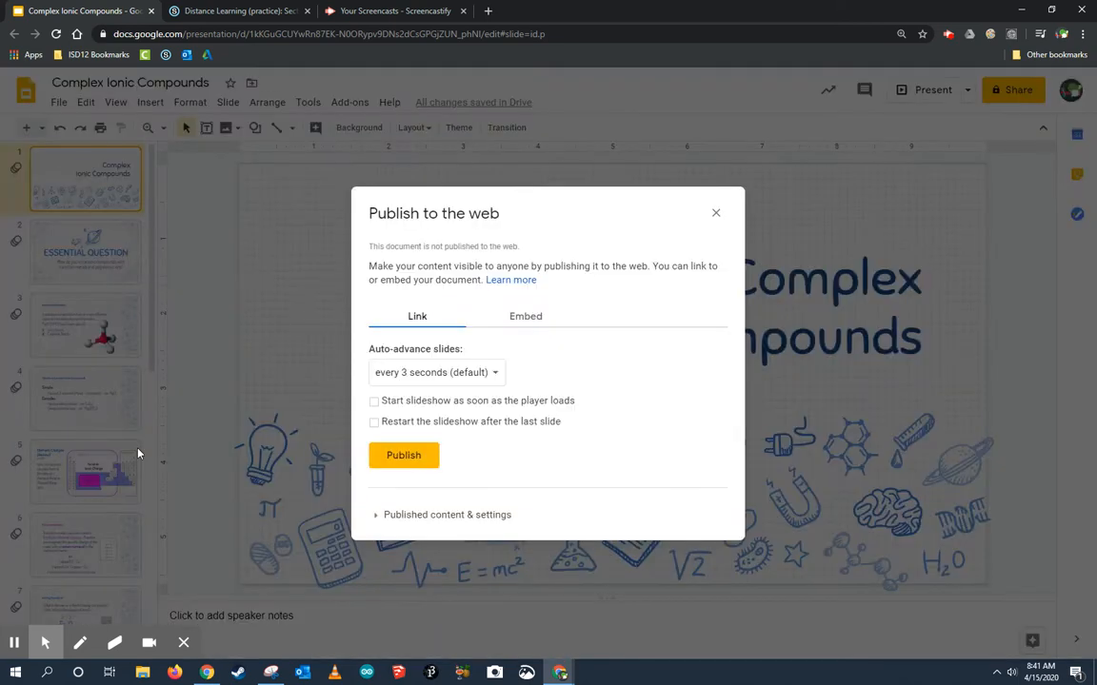
mouse_move(465, 340)
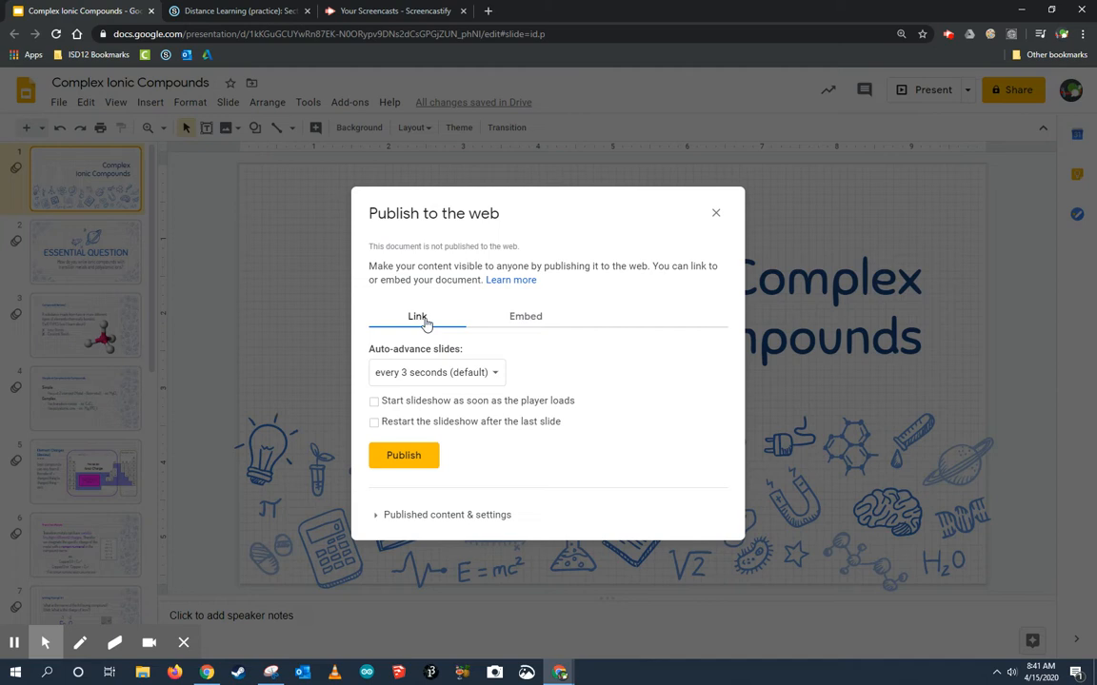
click(526, 317)
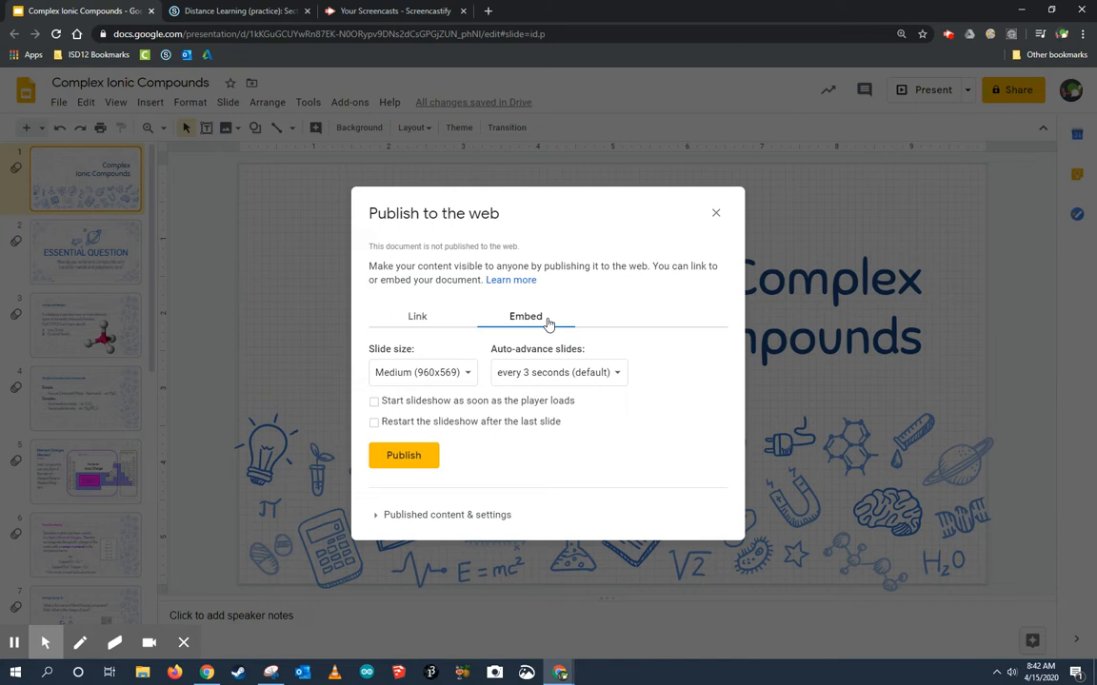
mouse_move(476, 335)
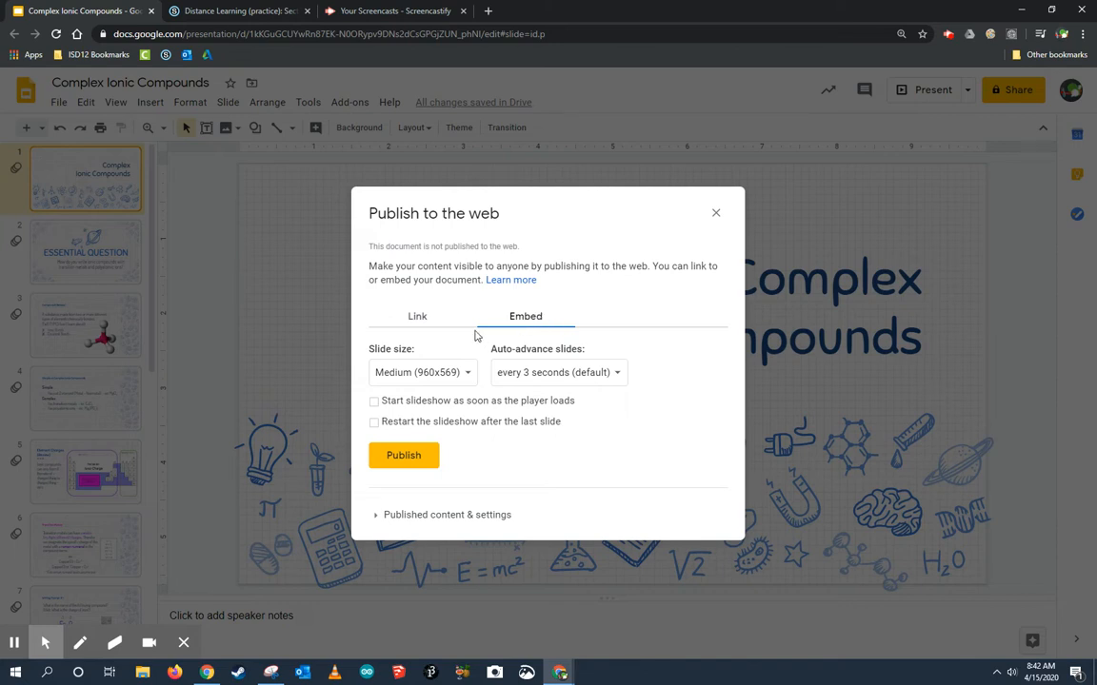
- Set the embed slide size to Small (480x299) and auto-advance to every 10 seconds
click(423, 371)
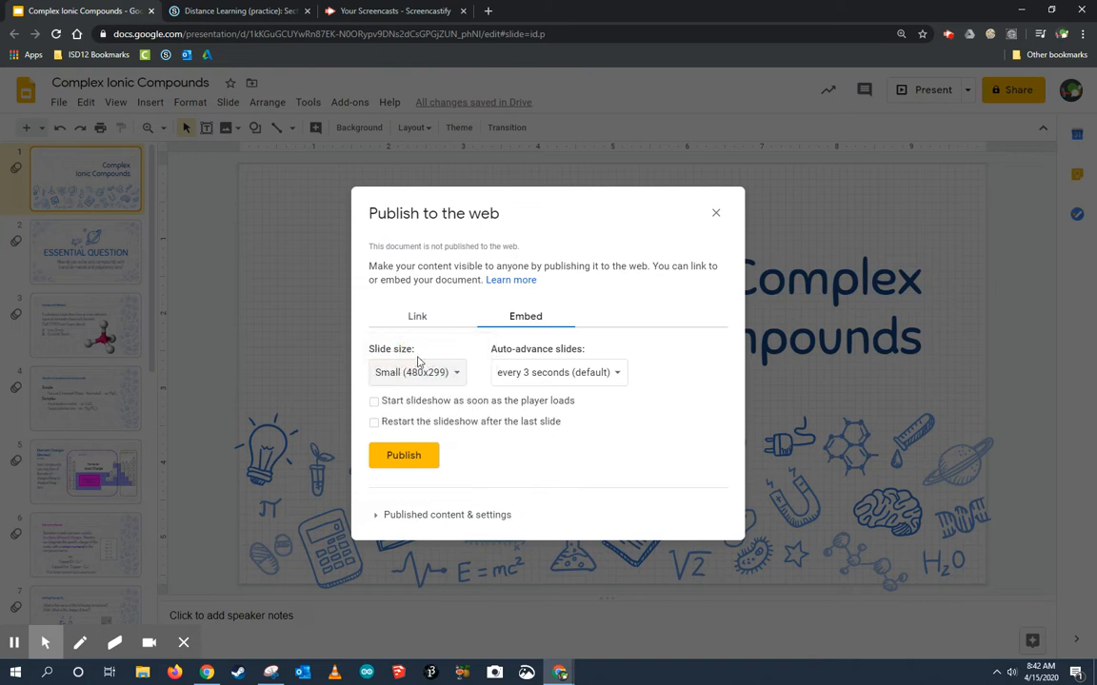
mouse_move(476, 369)
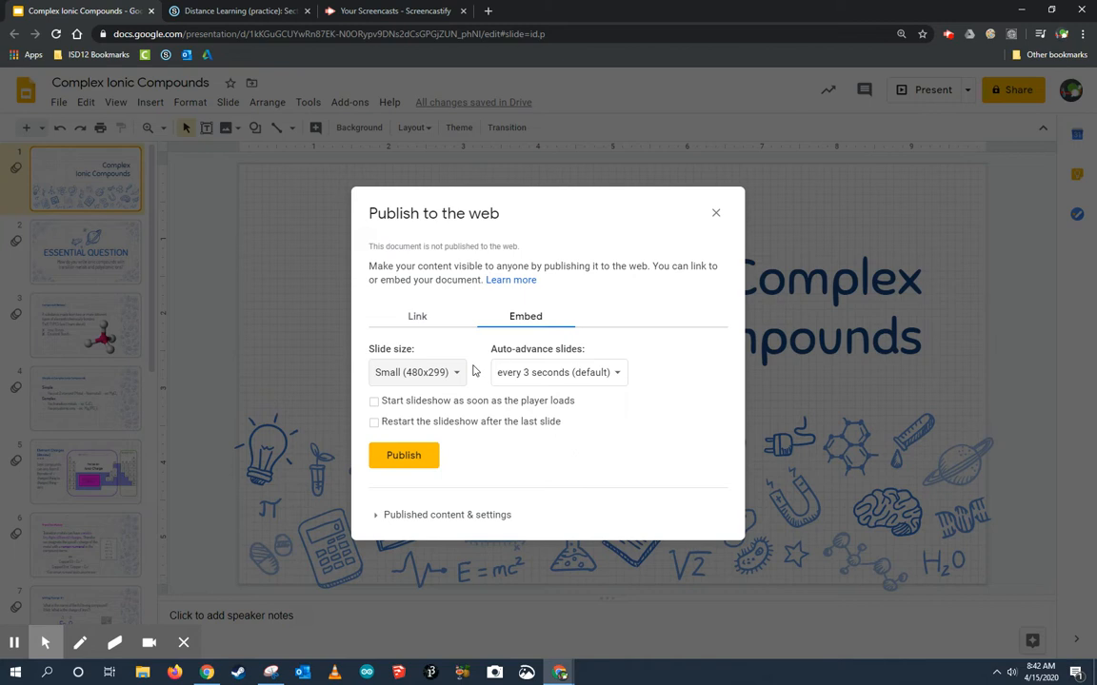
click(417, 371)
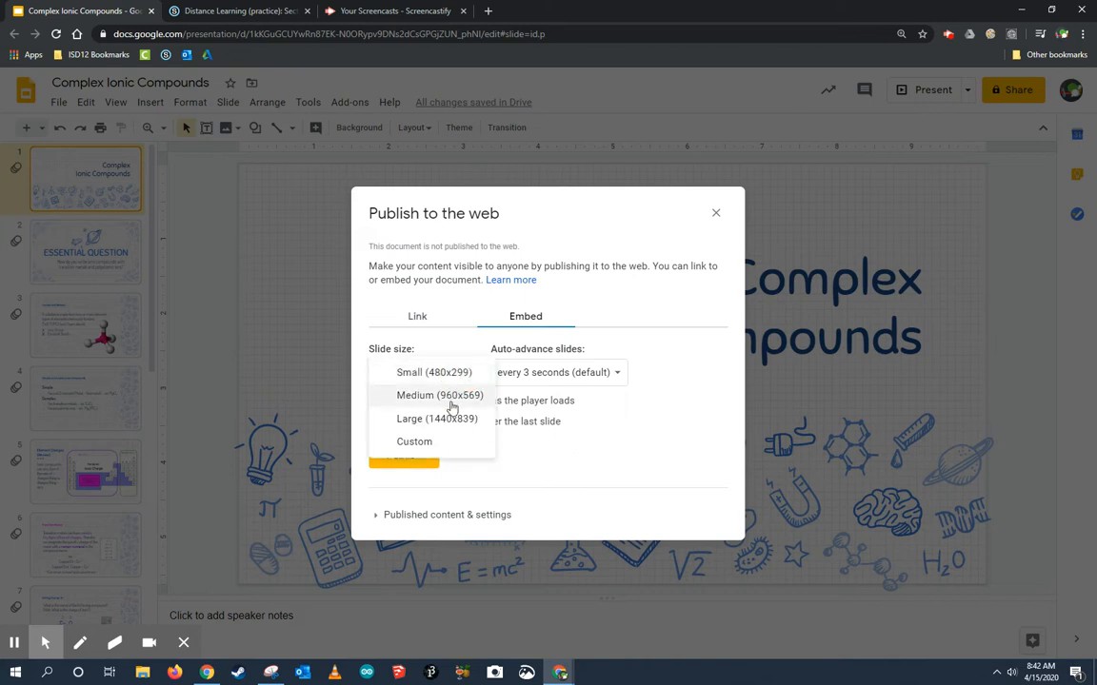
click(432, 371)
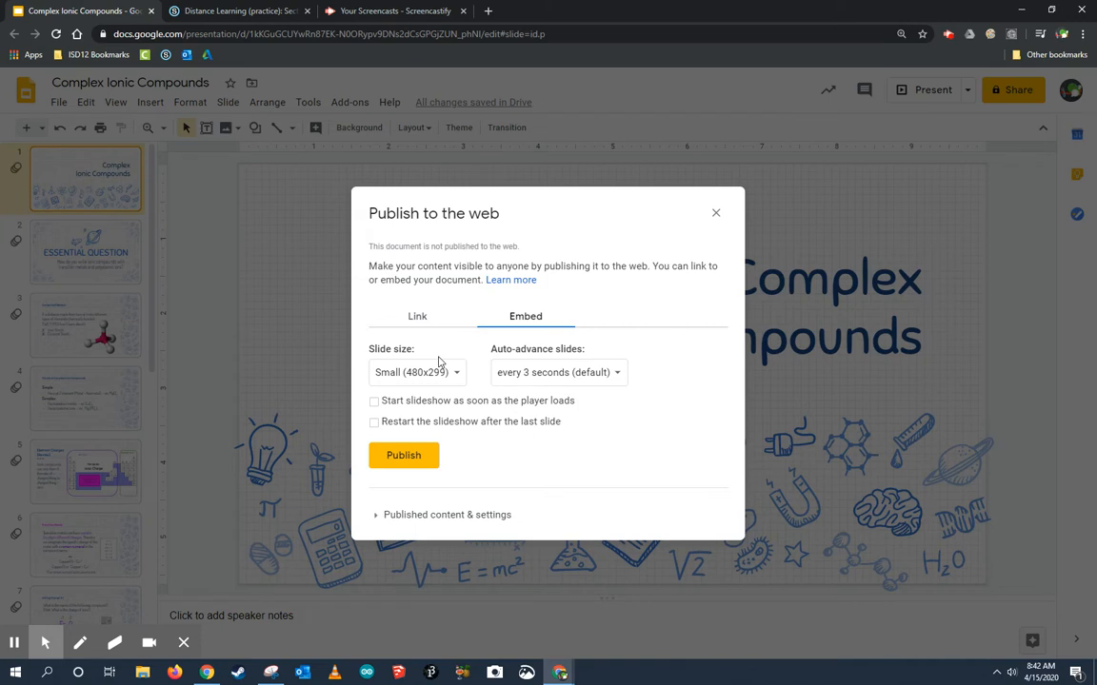
mouse_move(552, 371)
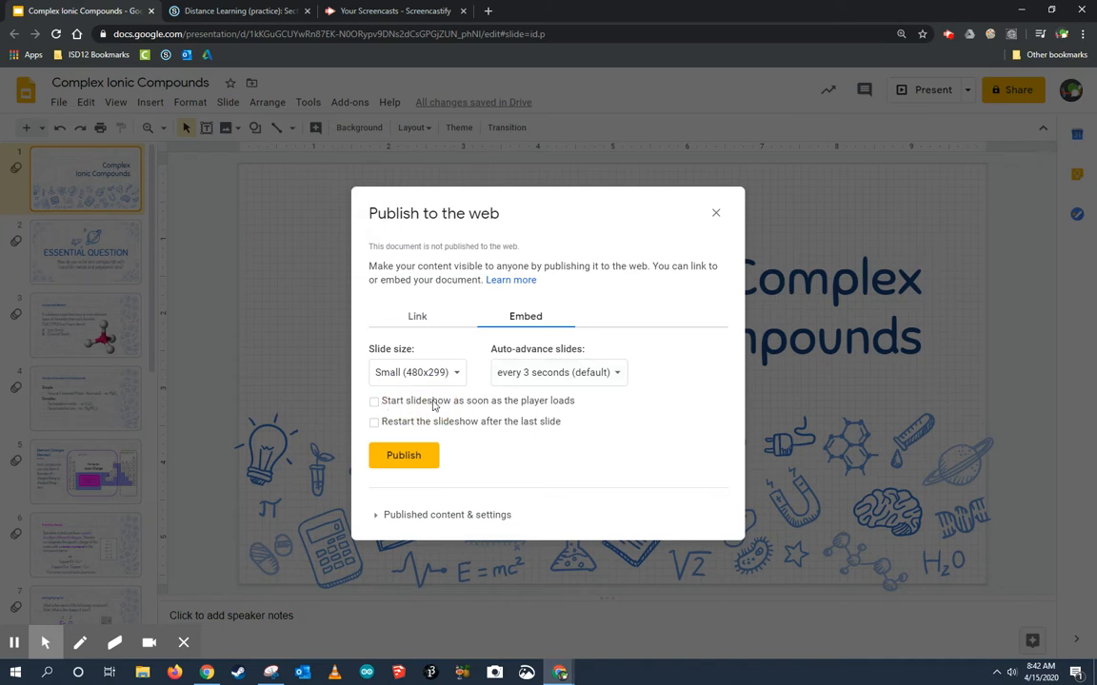
mouse_move(552, 403)
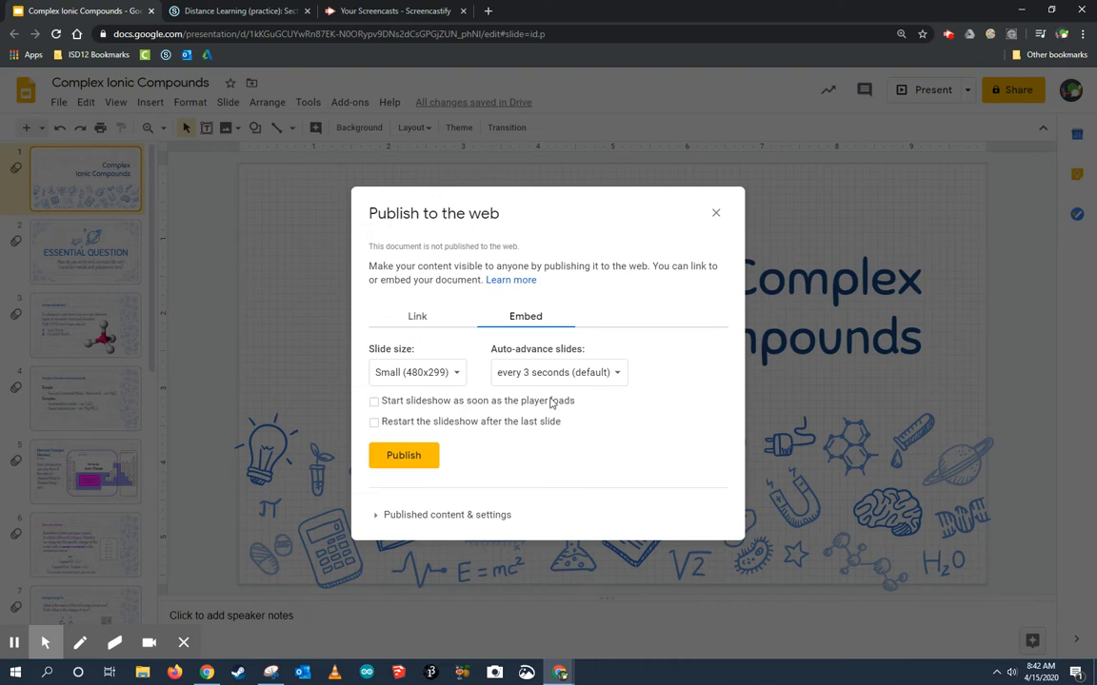
click(556, 371)
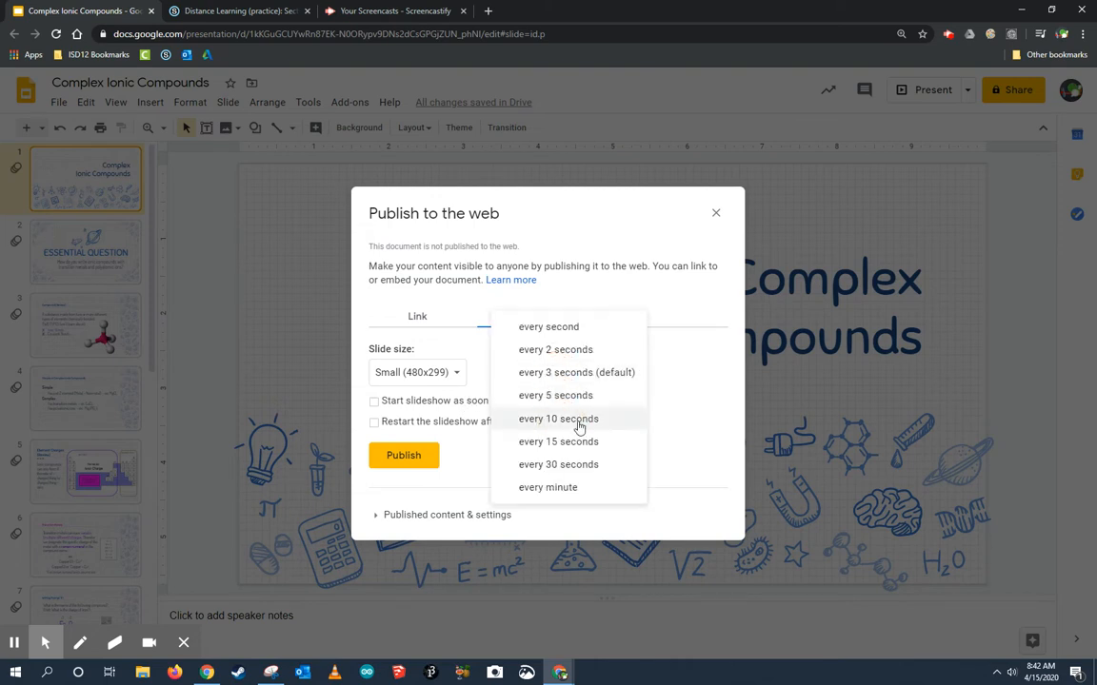
click(557, 419)
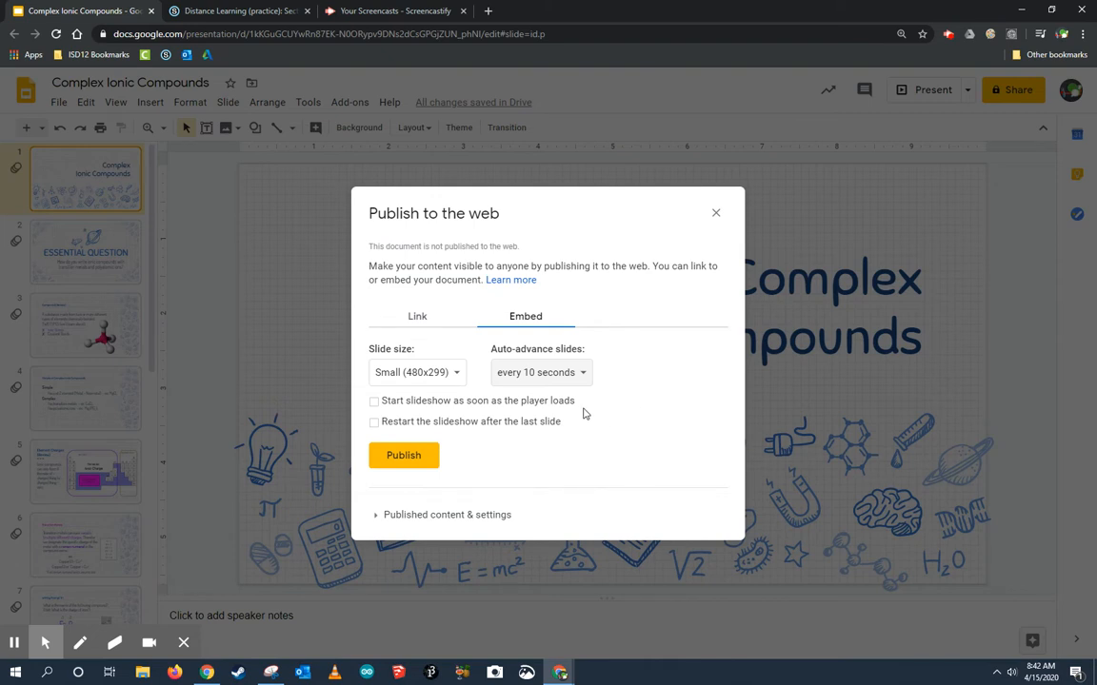
mouse_move(427, 408)
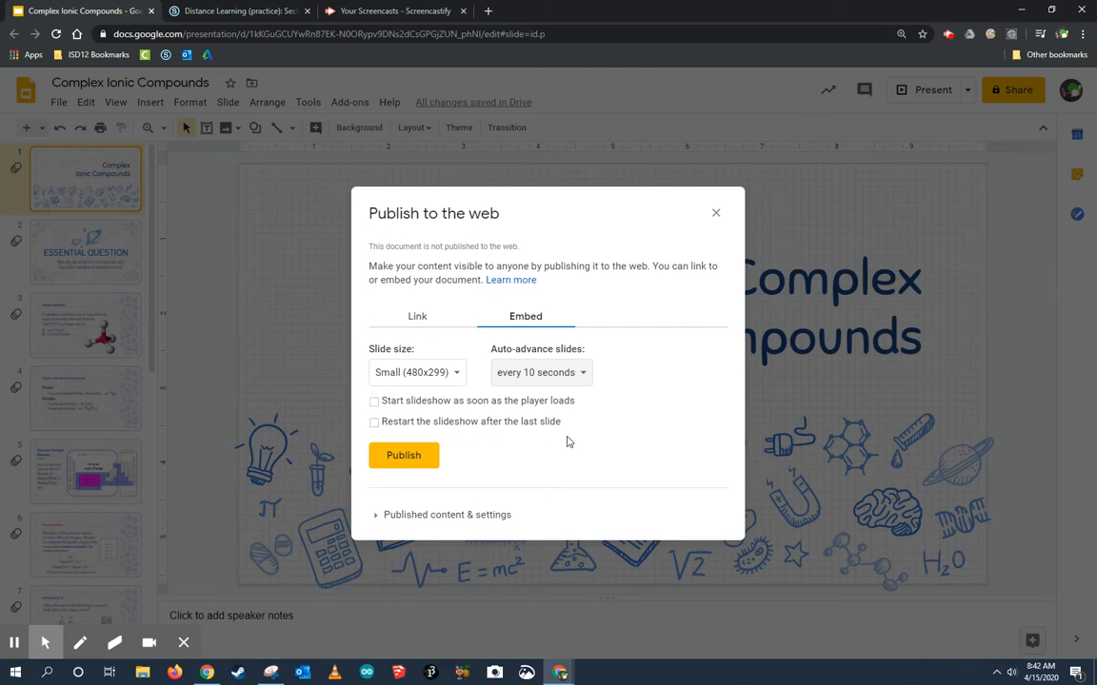
mouse_move(505, 455)
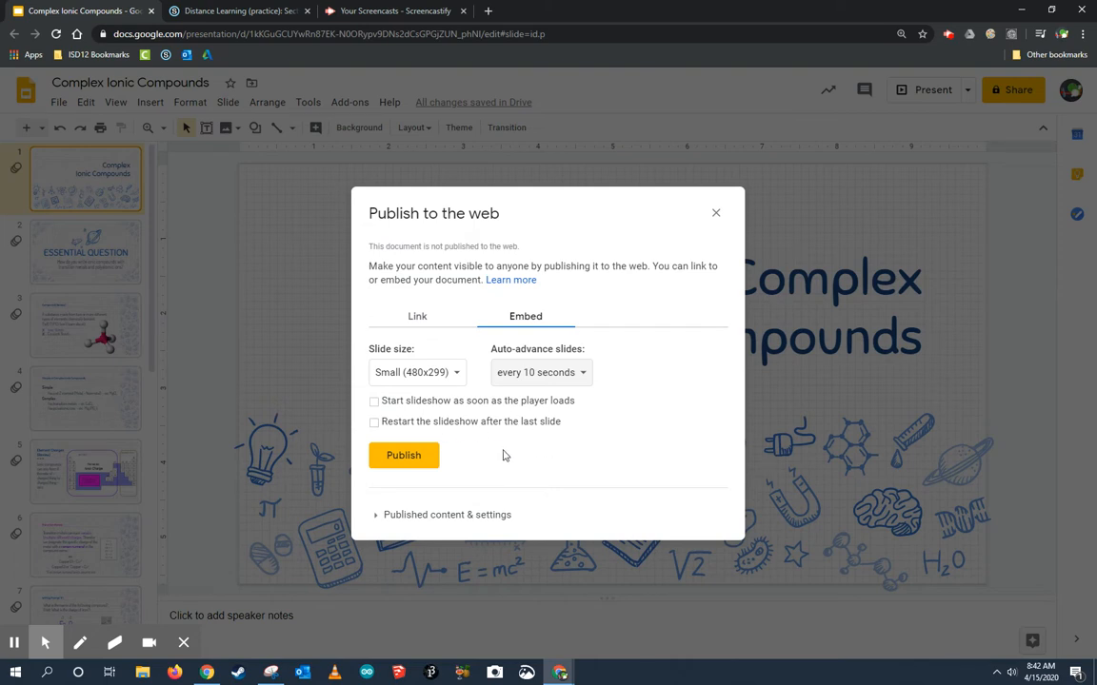
- Publish the presentation and confirm, generating the iframe embed code
click(404, 455)
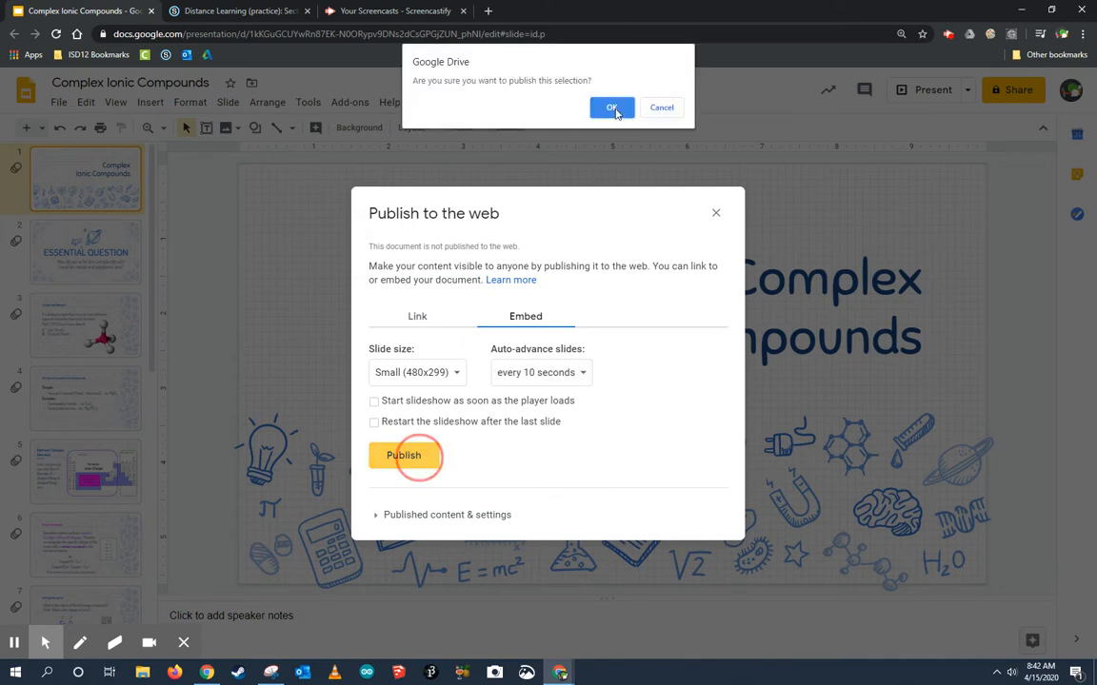
click(613, 107)
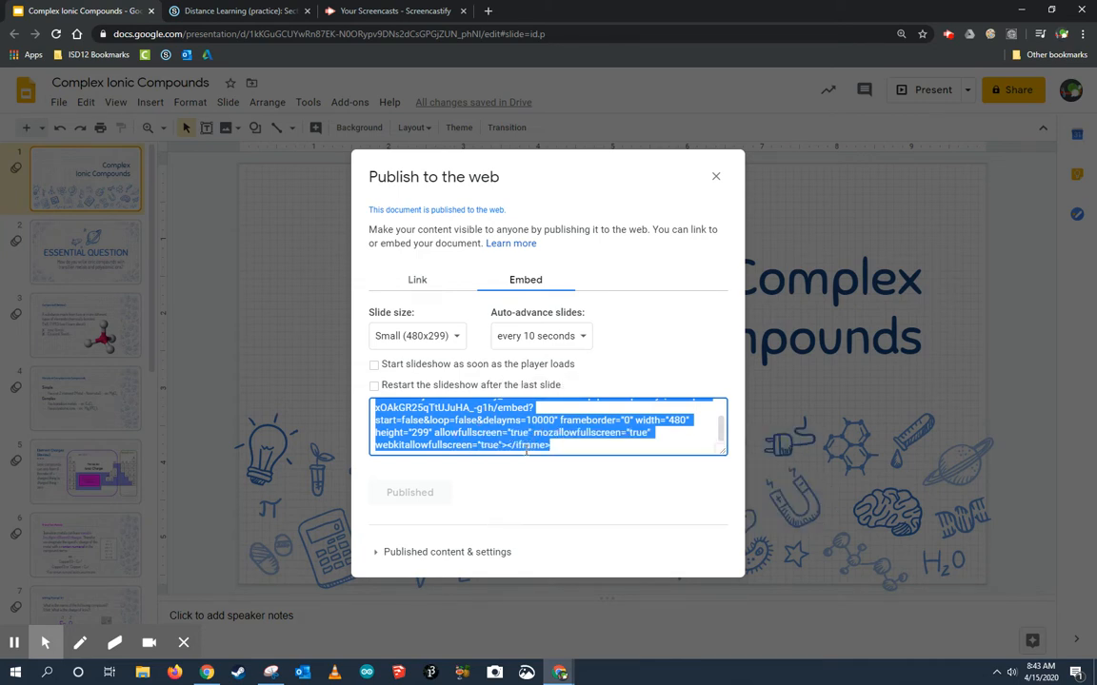
mouse_move(233, 160)
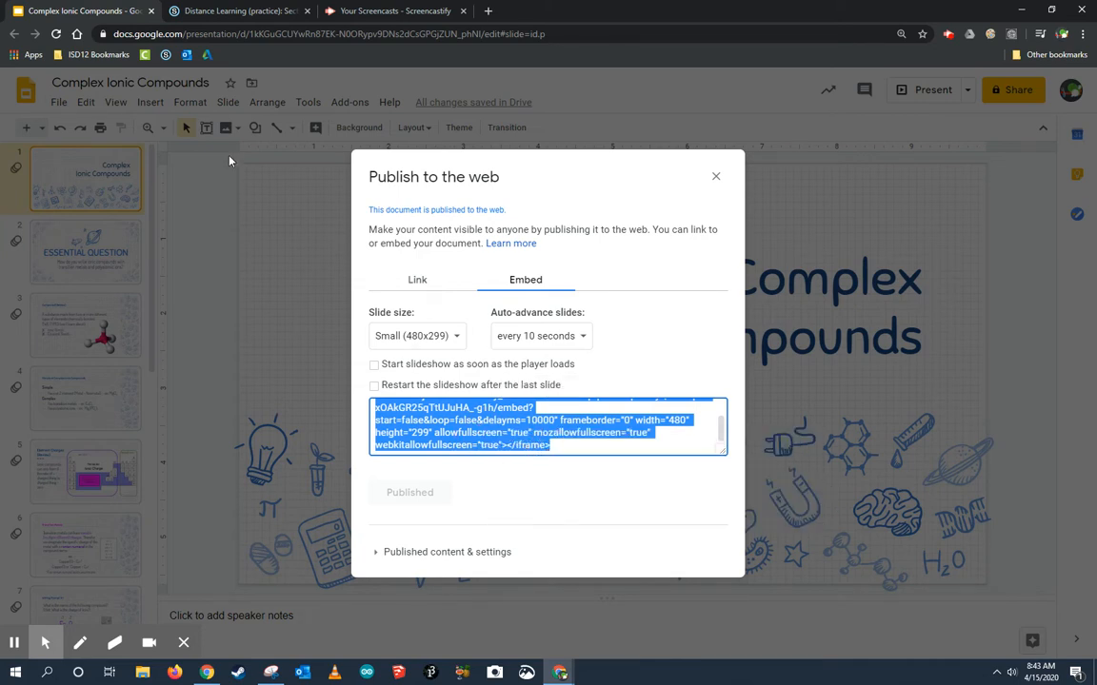
- Switch to the Schoology course materials and choose Add Materials > Add Page
click(232, 12)
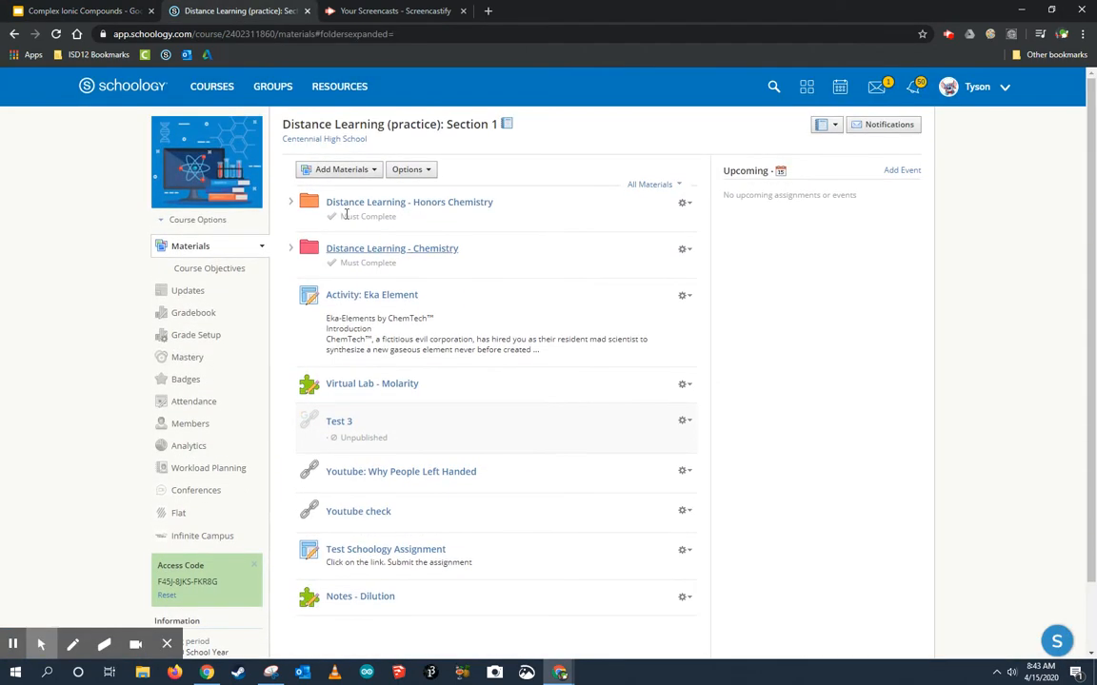
click(338, 167)
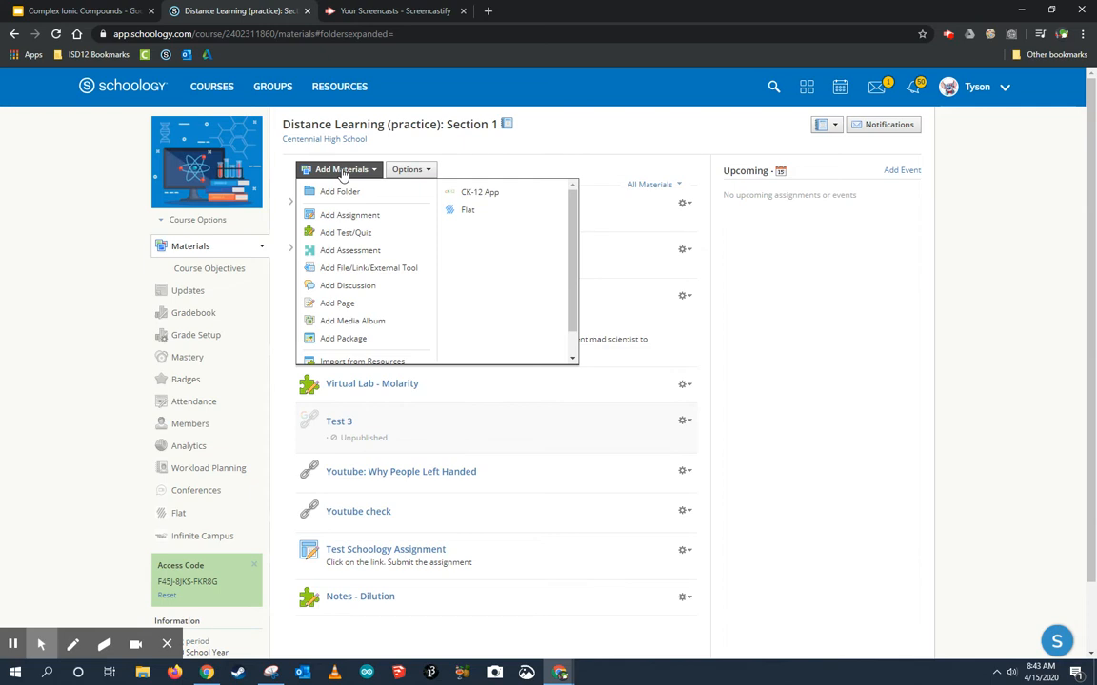
click(337, 303)
text(N)
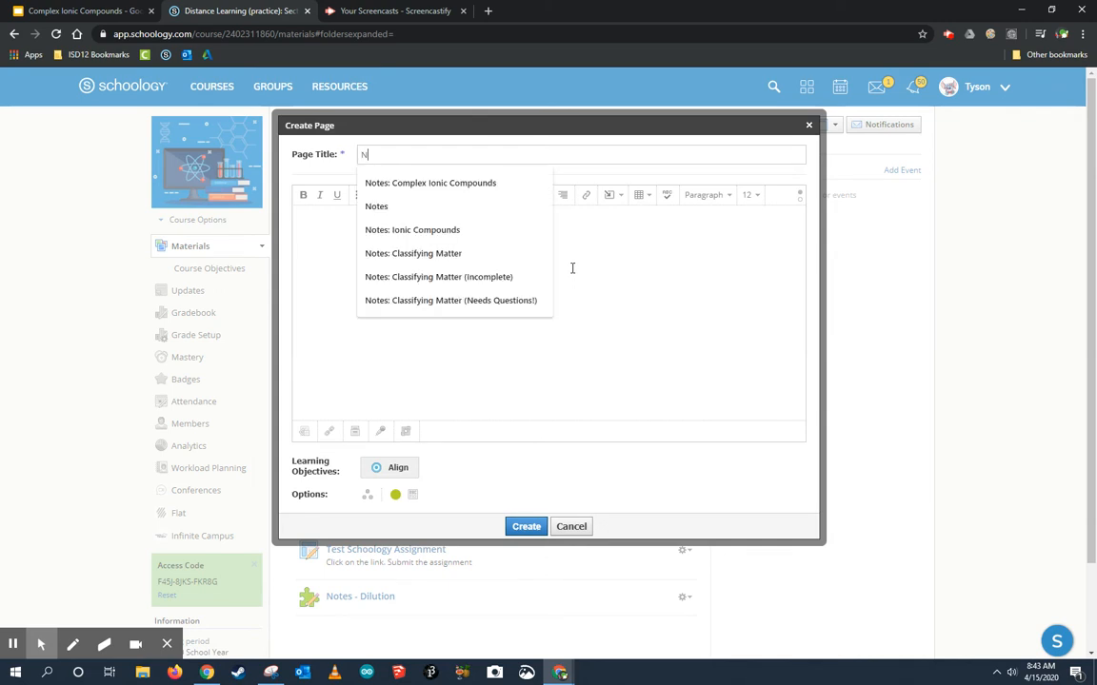
- Title the page 'Notes: Complex Ionic Compounds' and write 'Take notes on the following presentation in your notebook.'
click(430, 183)
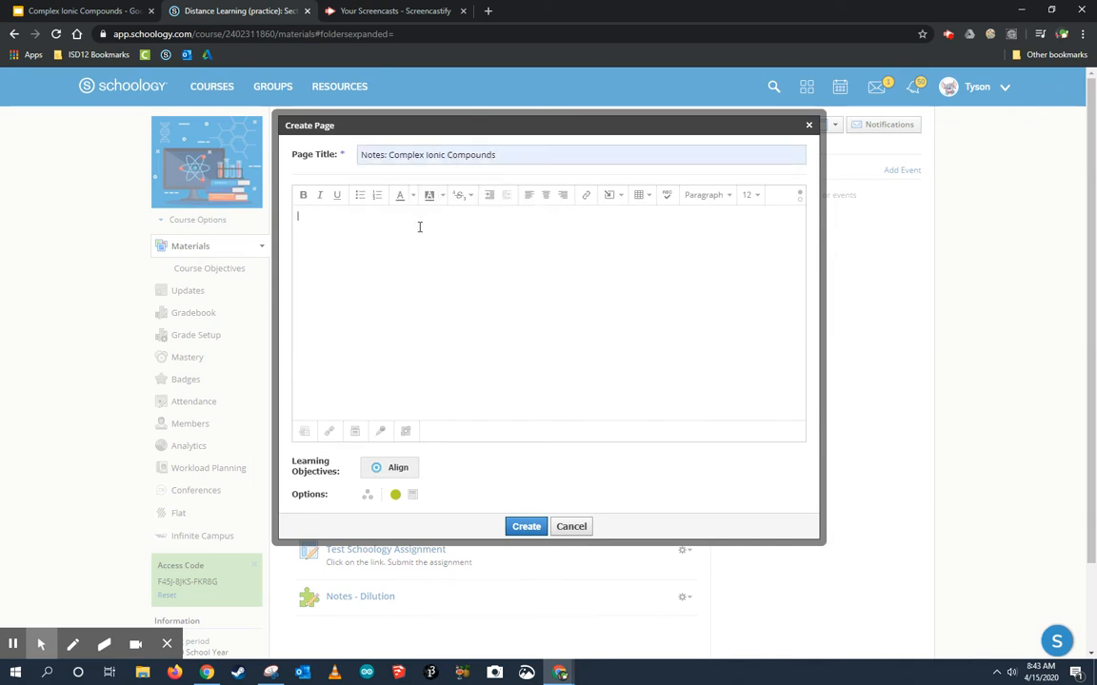
text(Take notes using the follo)
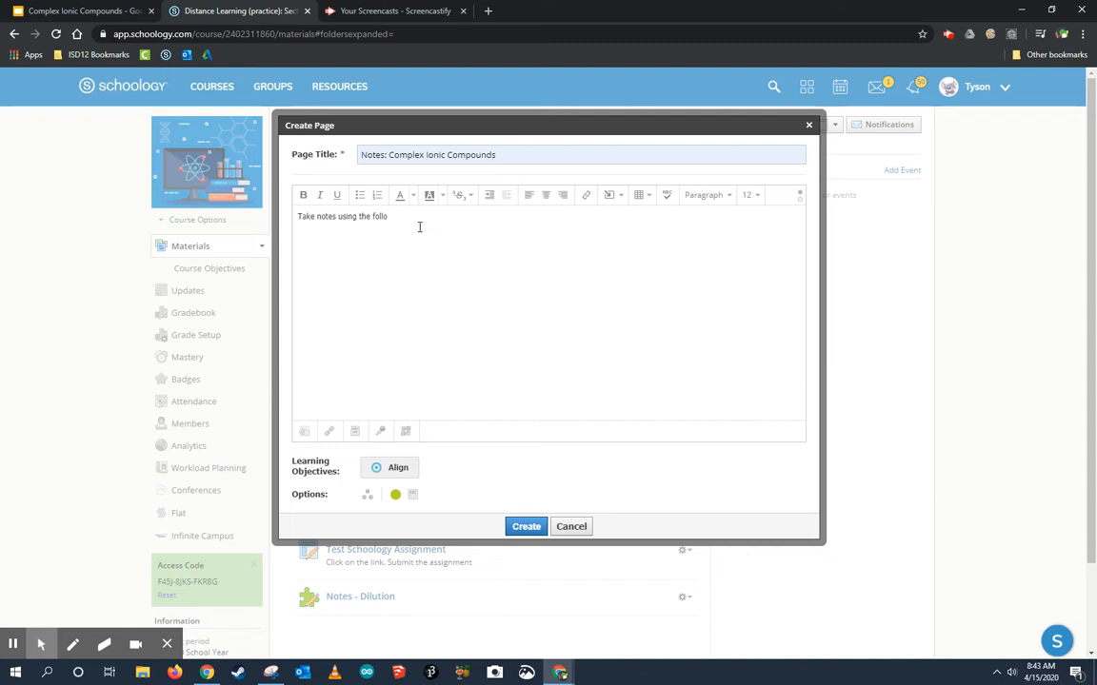
text(wing presentation)
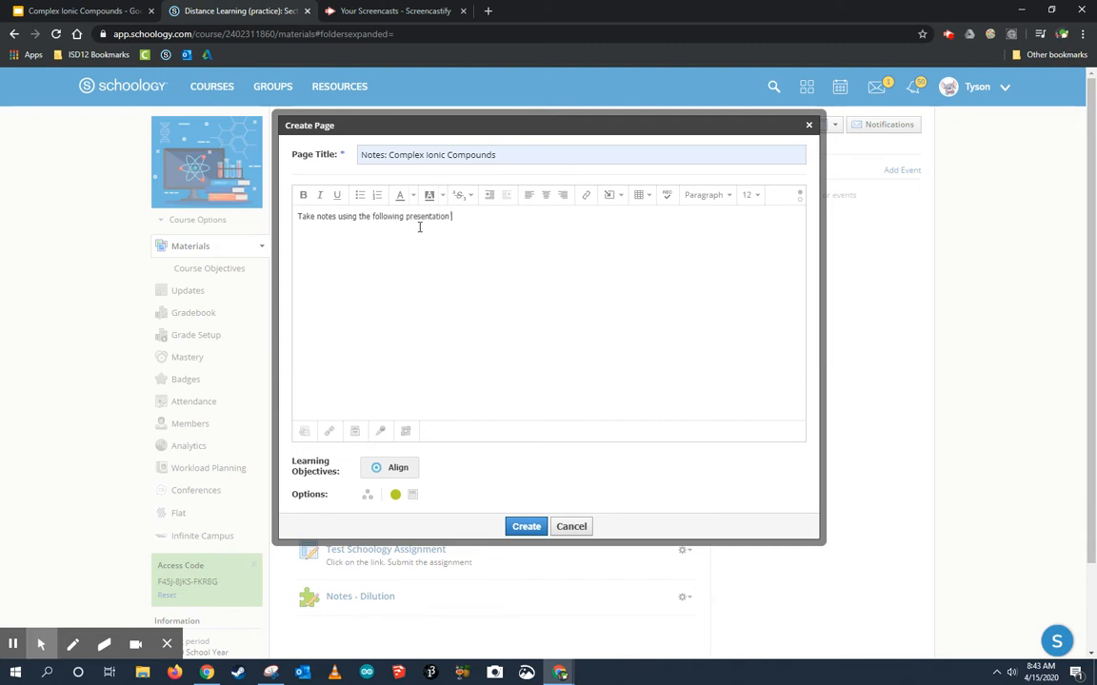
text(in your notebook.)
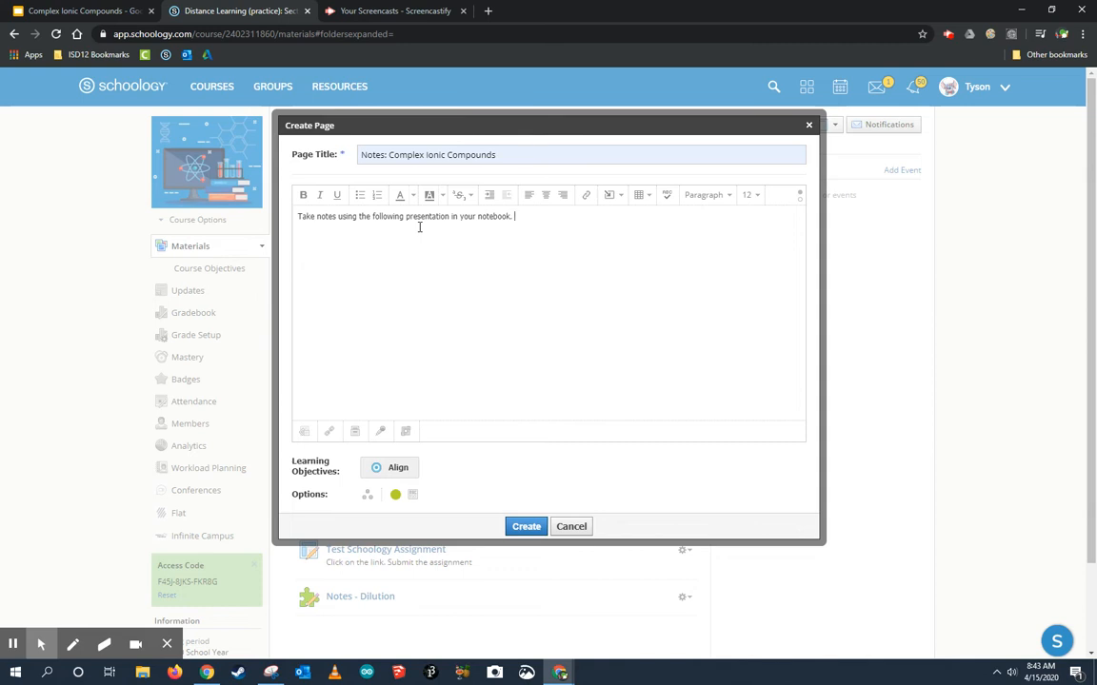
key(Enter)
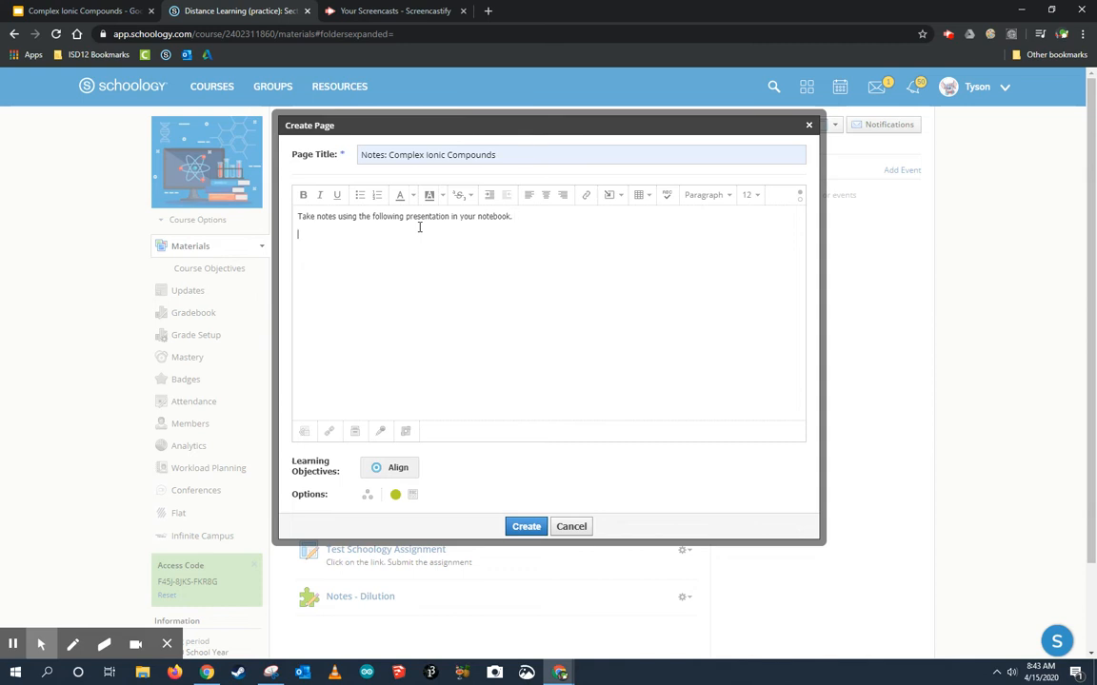
mouse_move(465, 259)
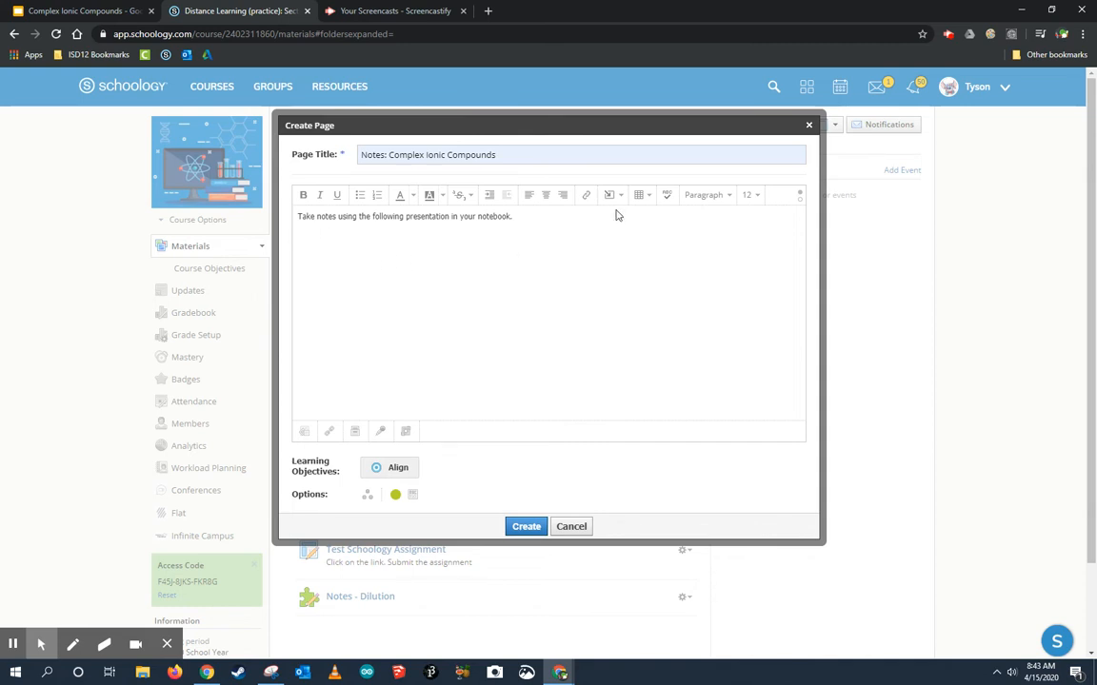
- Insert media from the web, pasting the Google Slides iframe embed code into the page
click(605, 194)
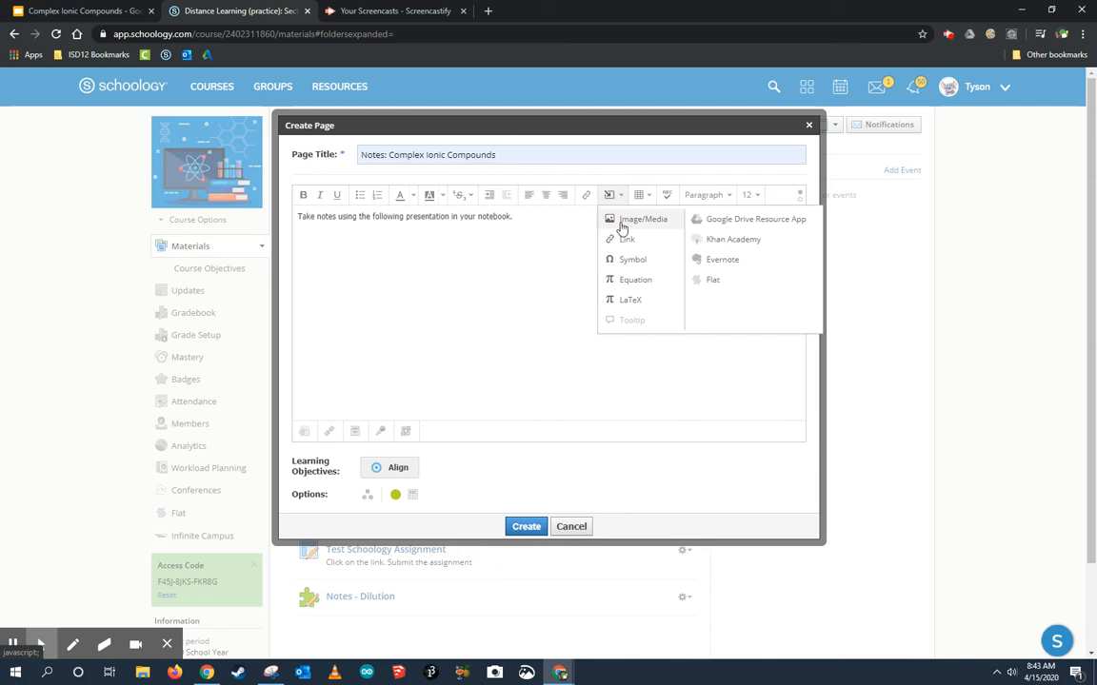
mouse_move(659, 225)
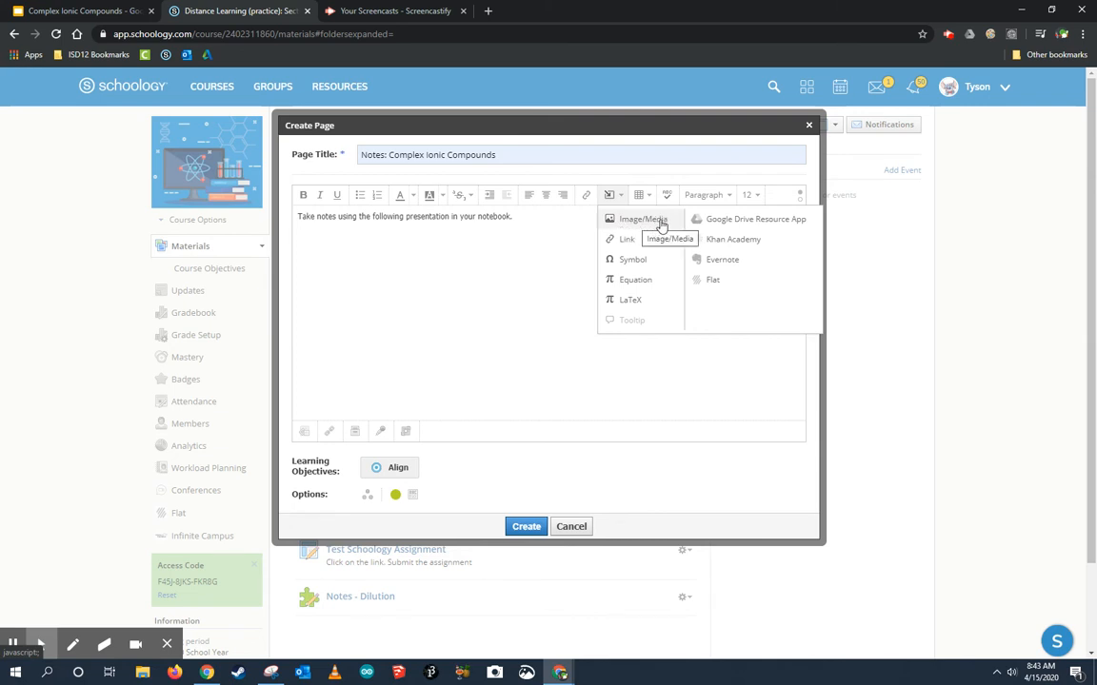
click(640, 219)
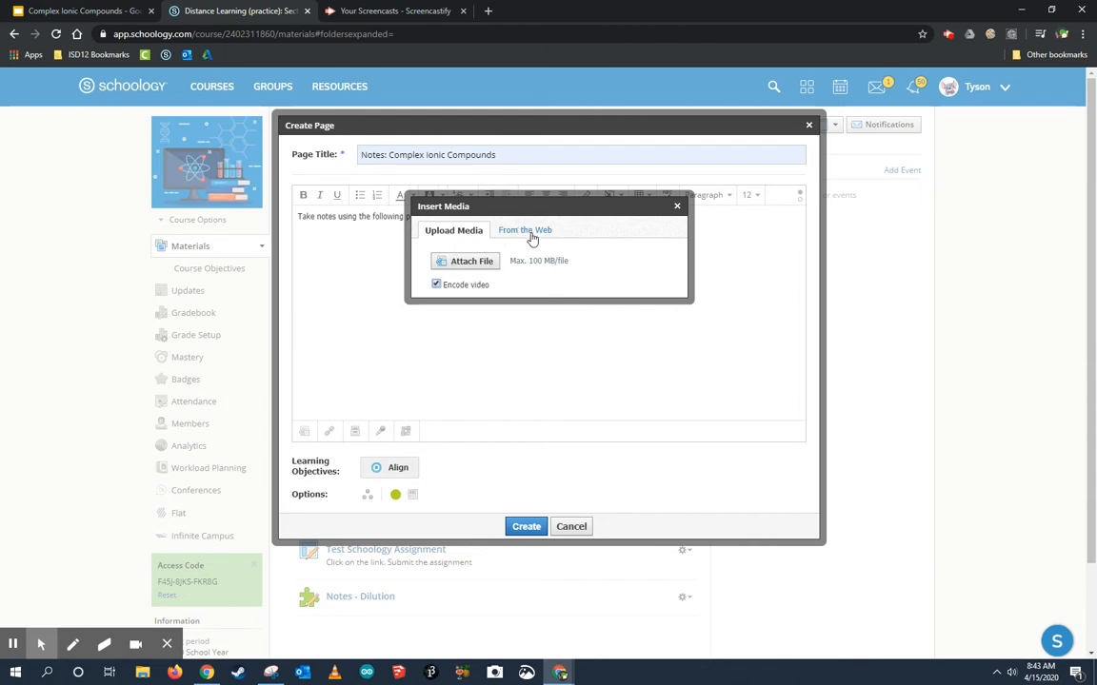
click(523, 228)
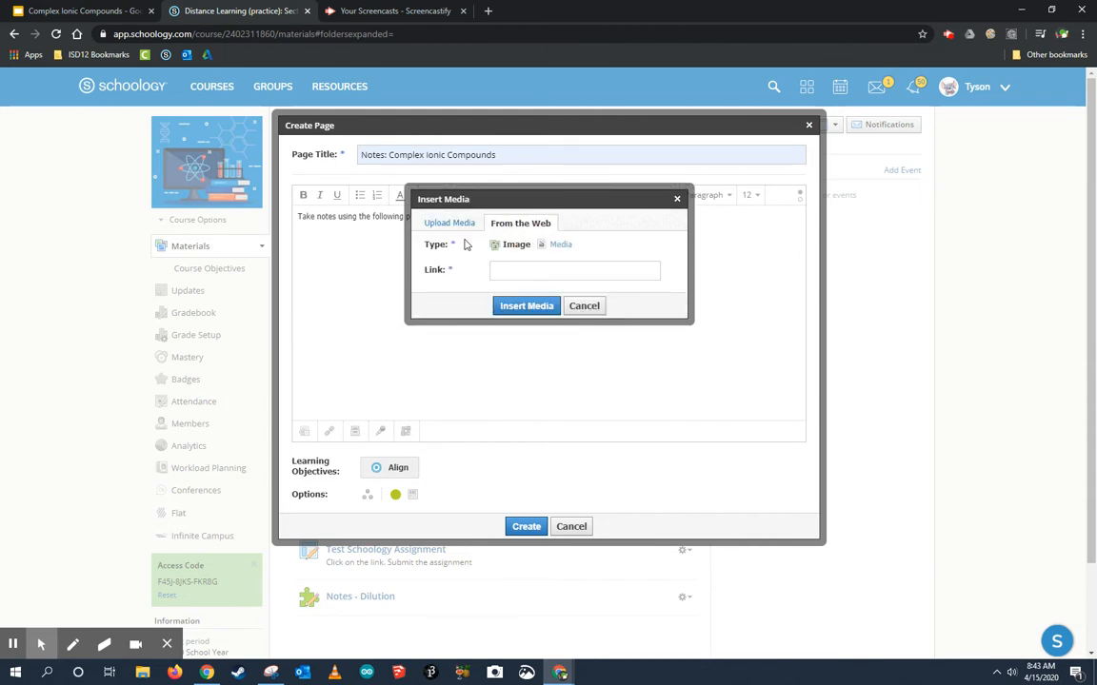
click(560, 243)
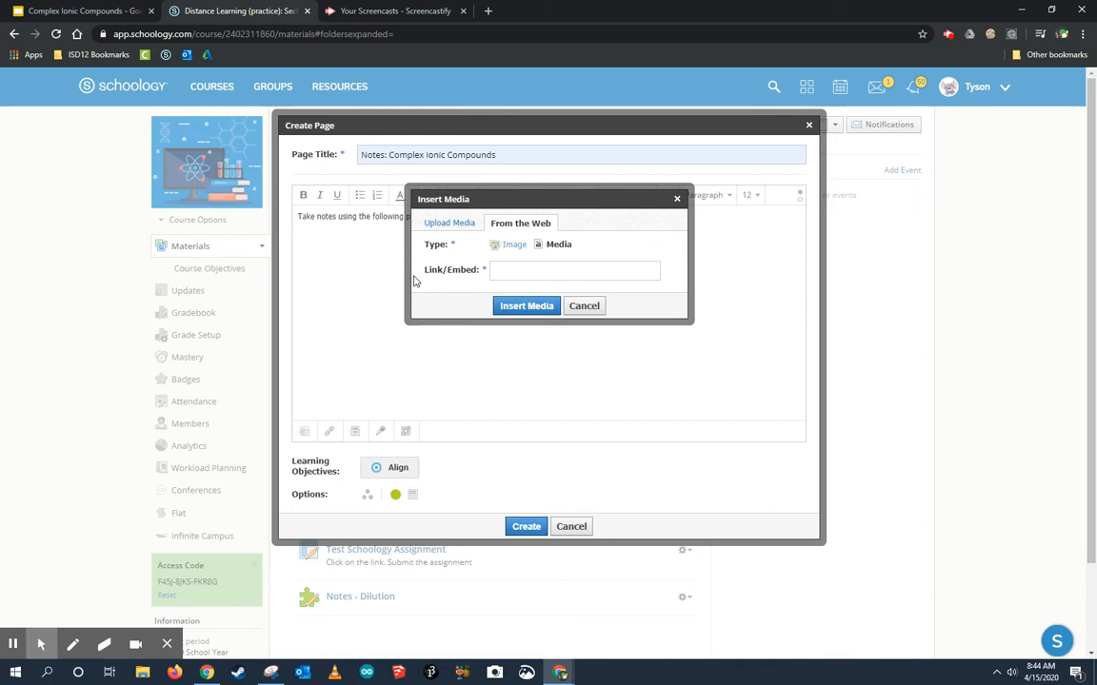
click(575, 270)
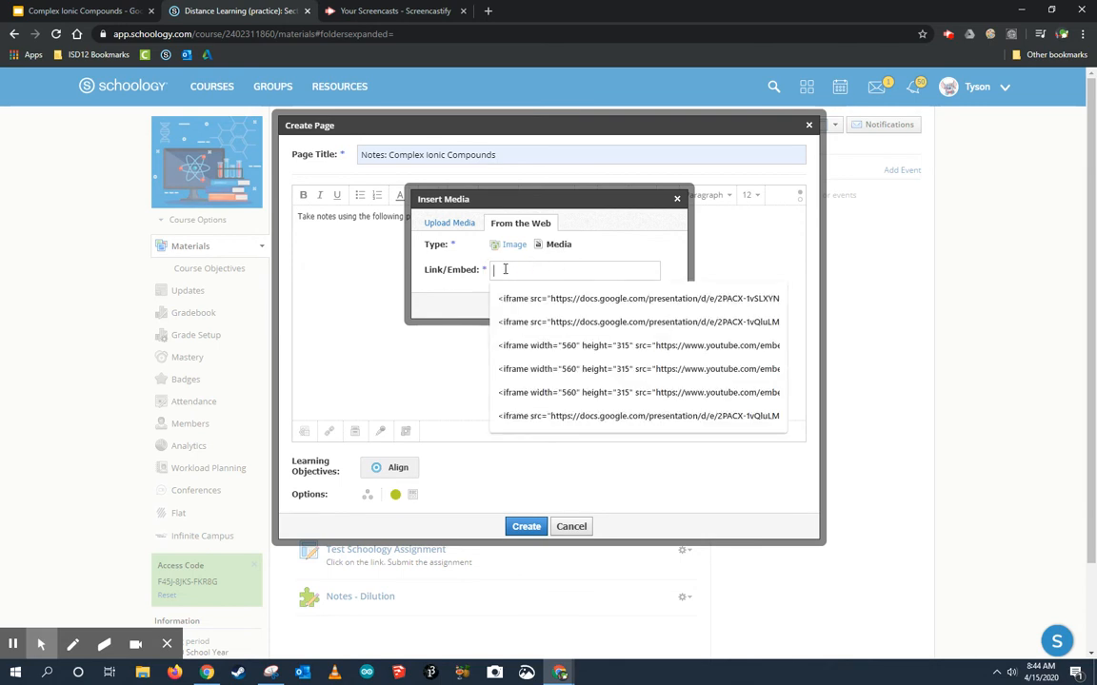
click(638, 297)
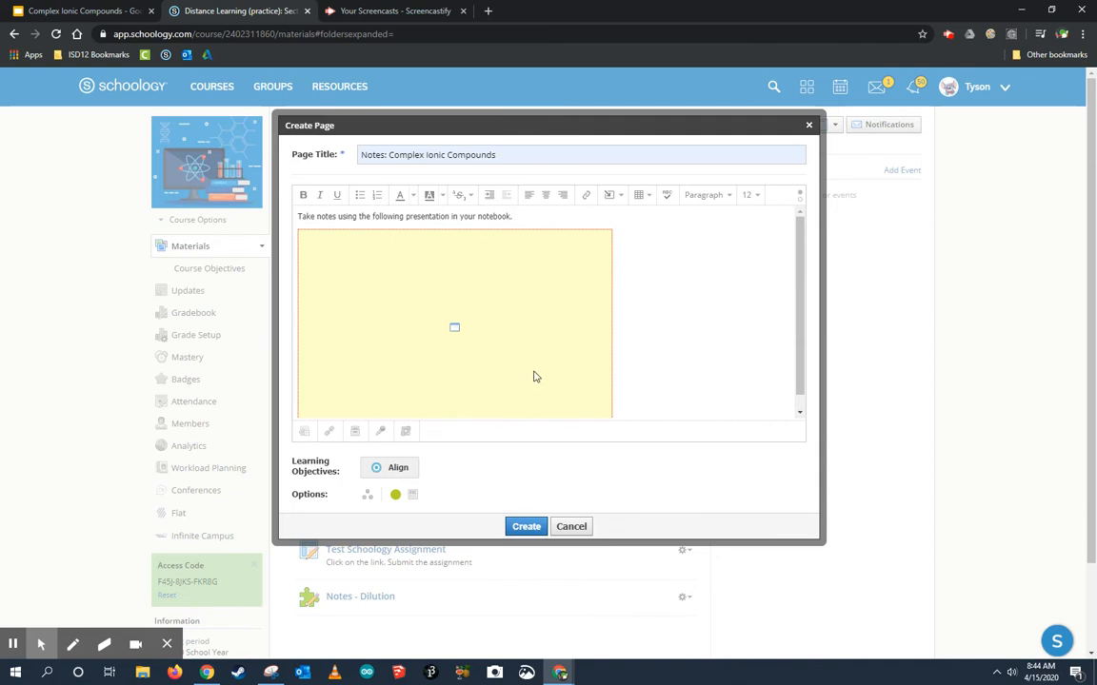
- Create the page so 'Notes: Complex Ionic Compounds' appears in the course materials list
click(525, 526)
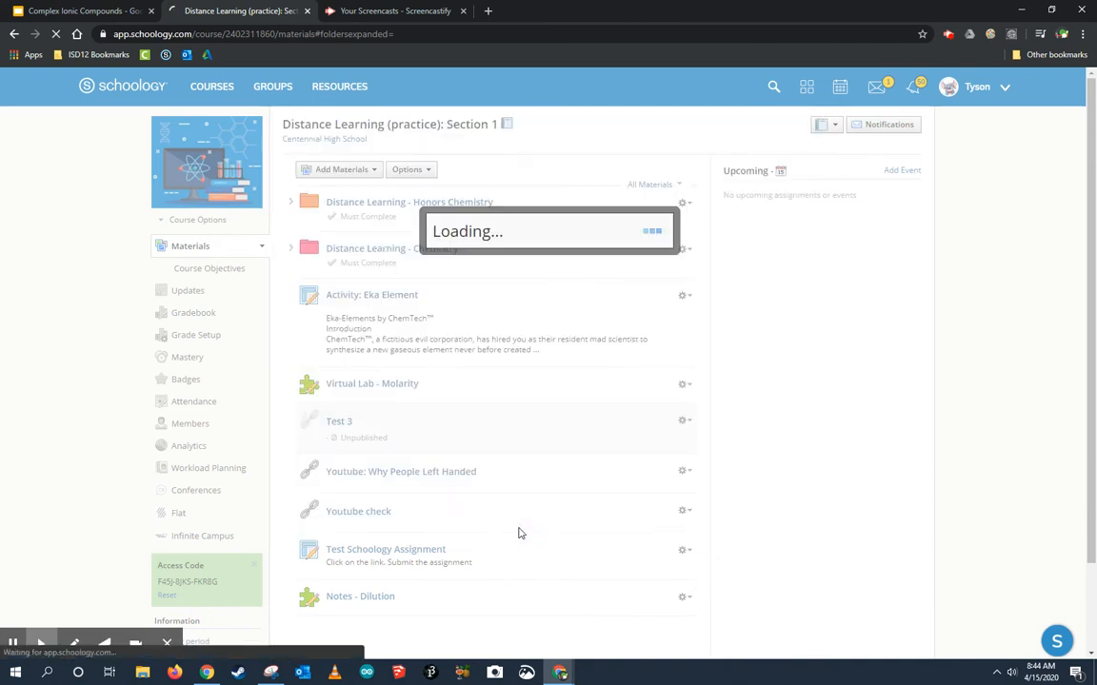
scroll(down, 3)
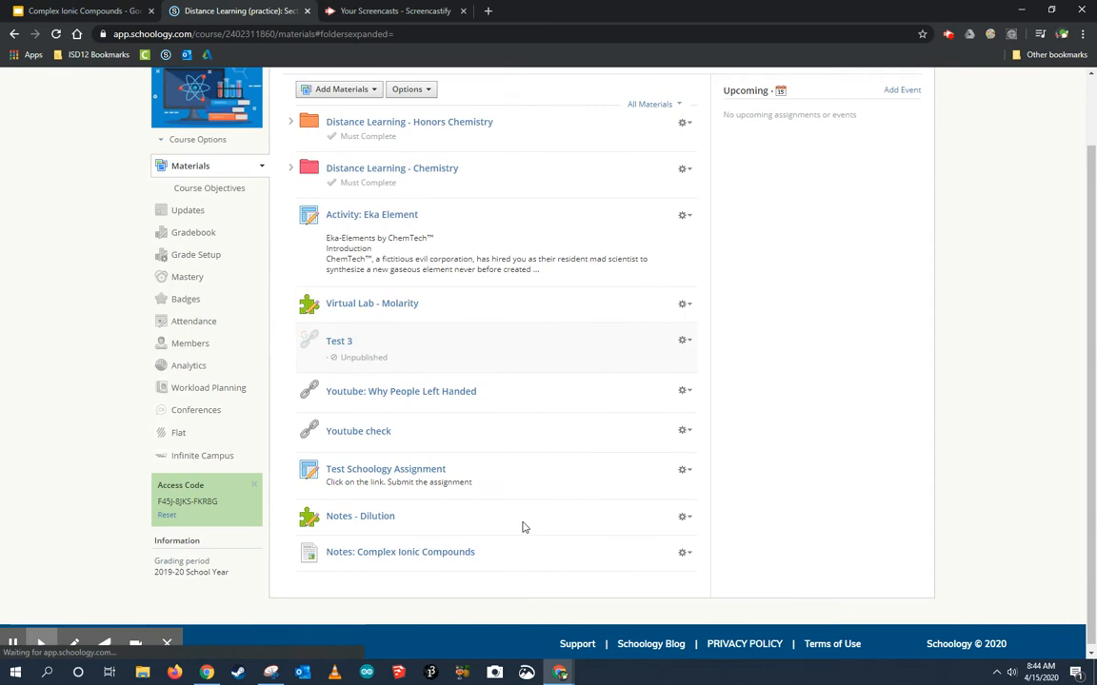
click(400, 552)
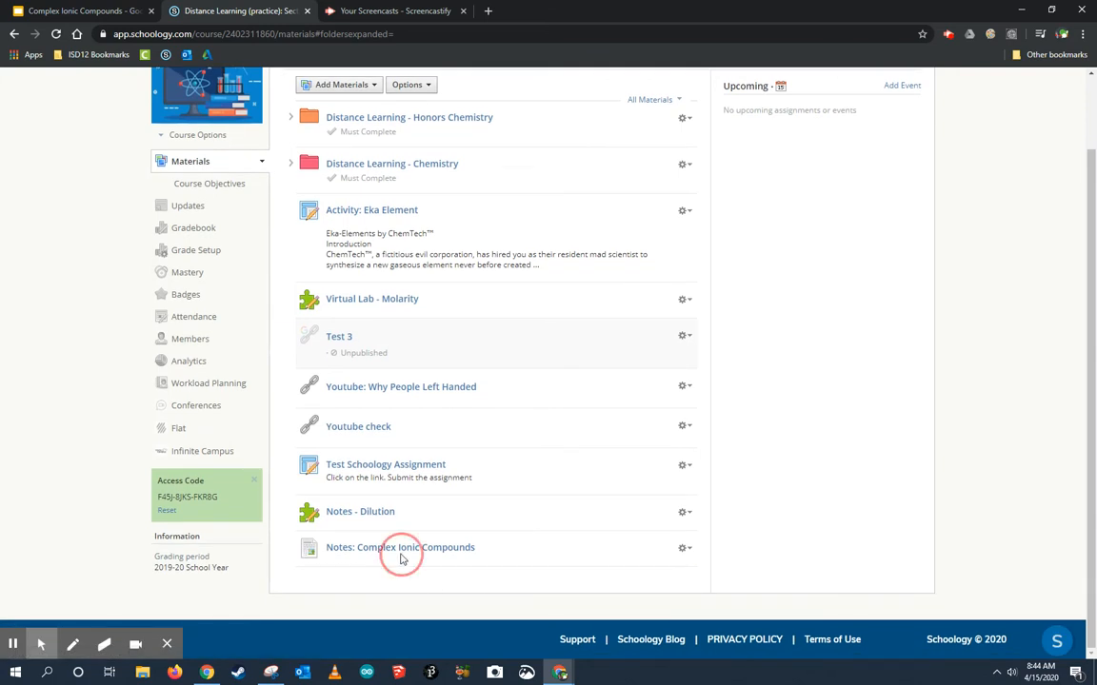
click(415, 547)
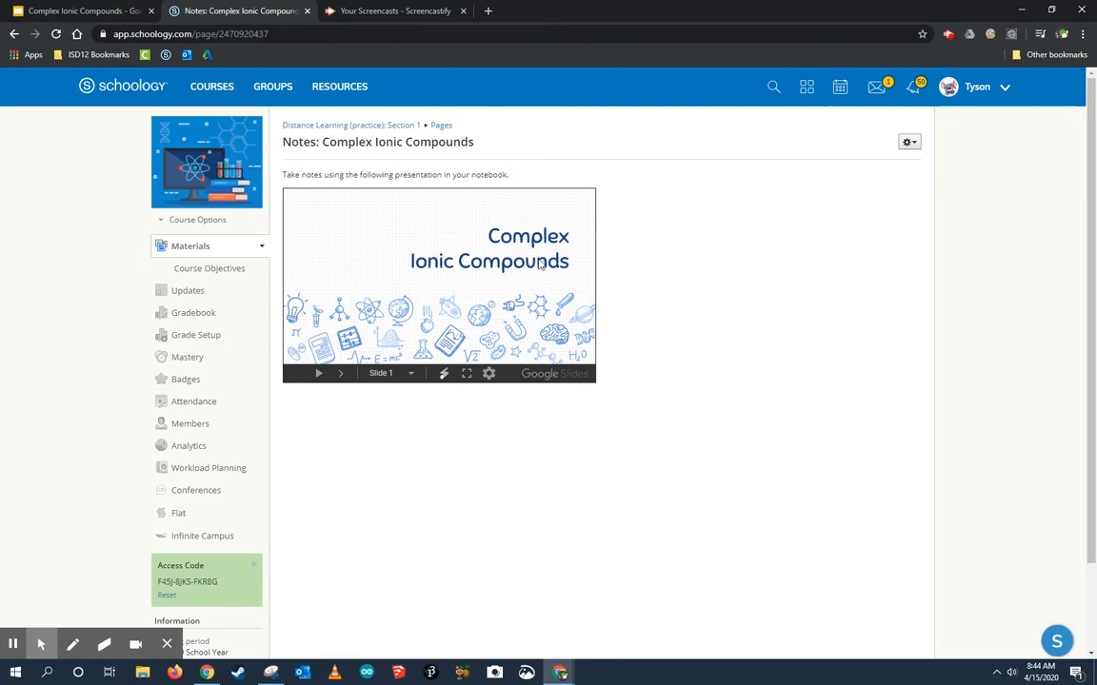
mouse_move(472, 270)
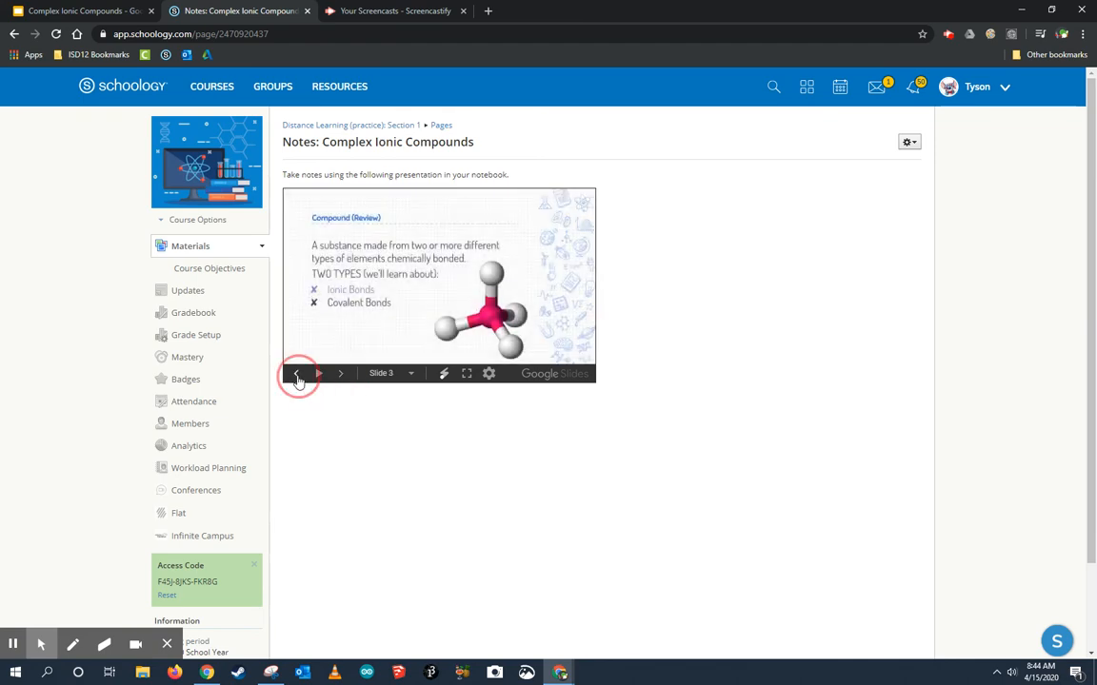
click(386, 373)
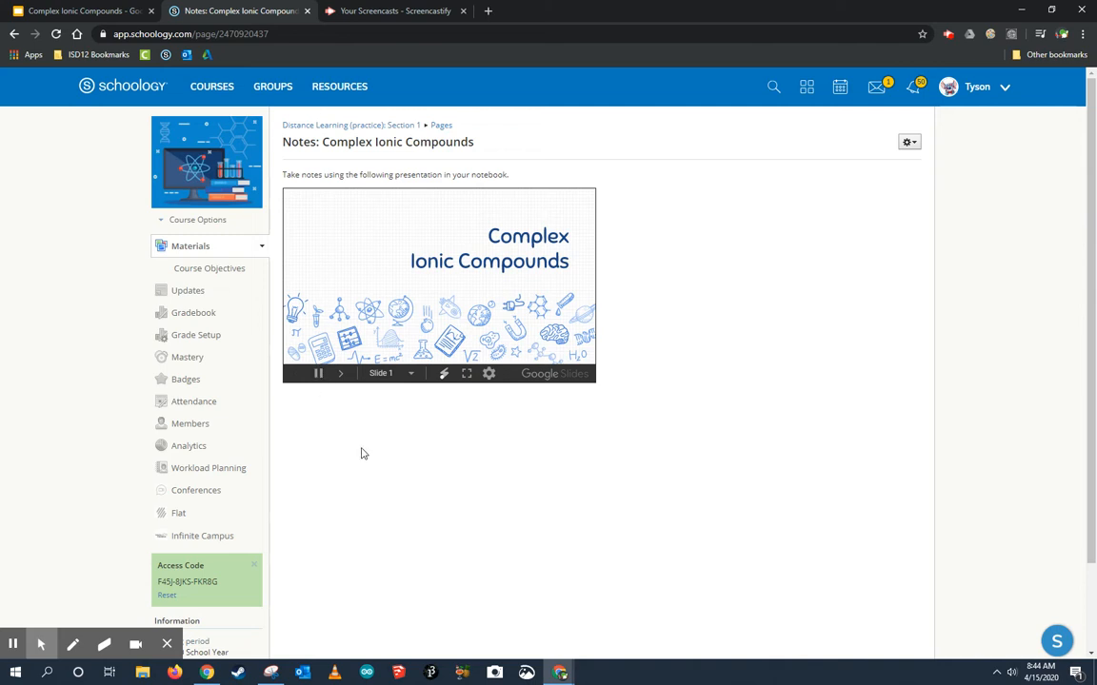
mouse_move(345, 431)
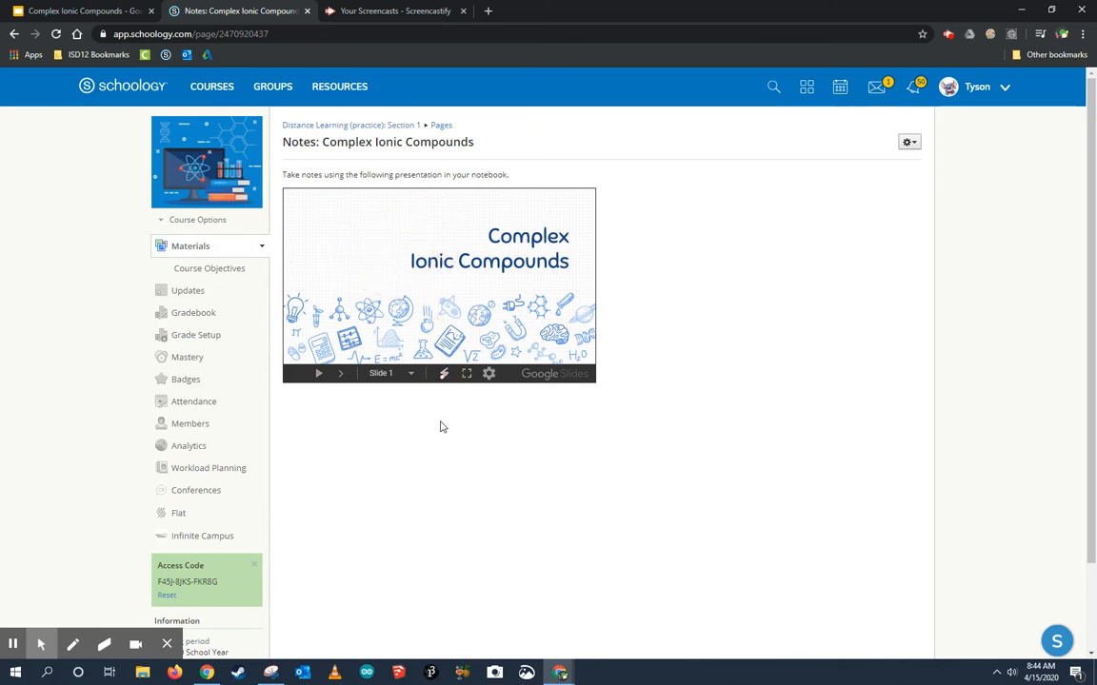
mouse_move(491, 434)
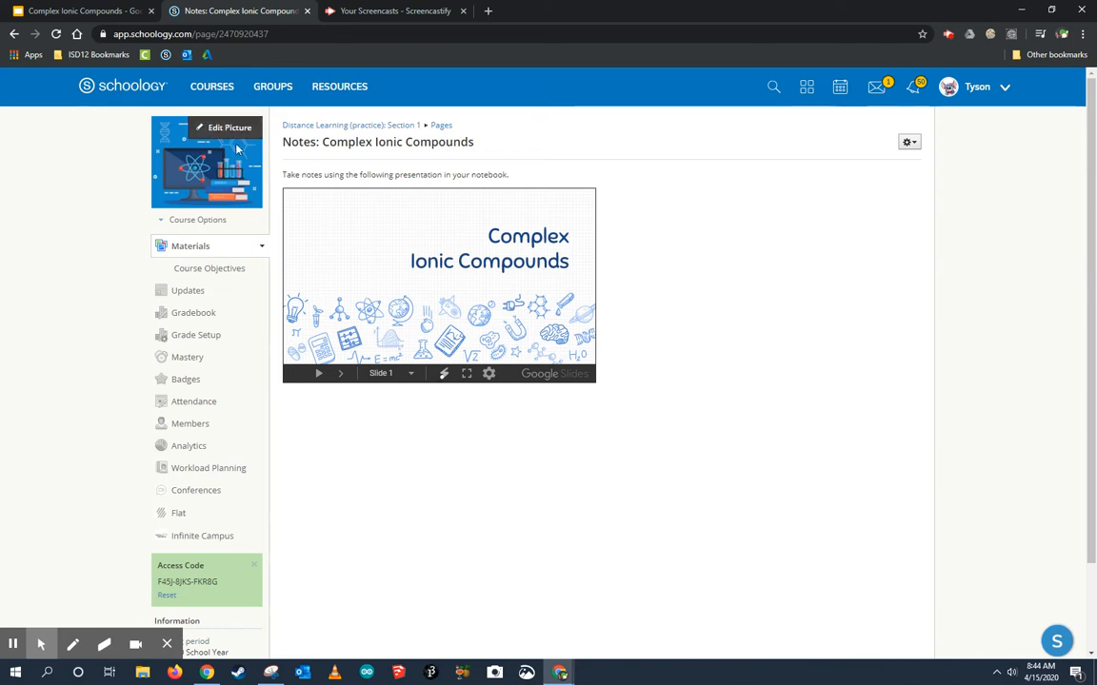
click(213, 86)
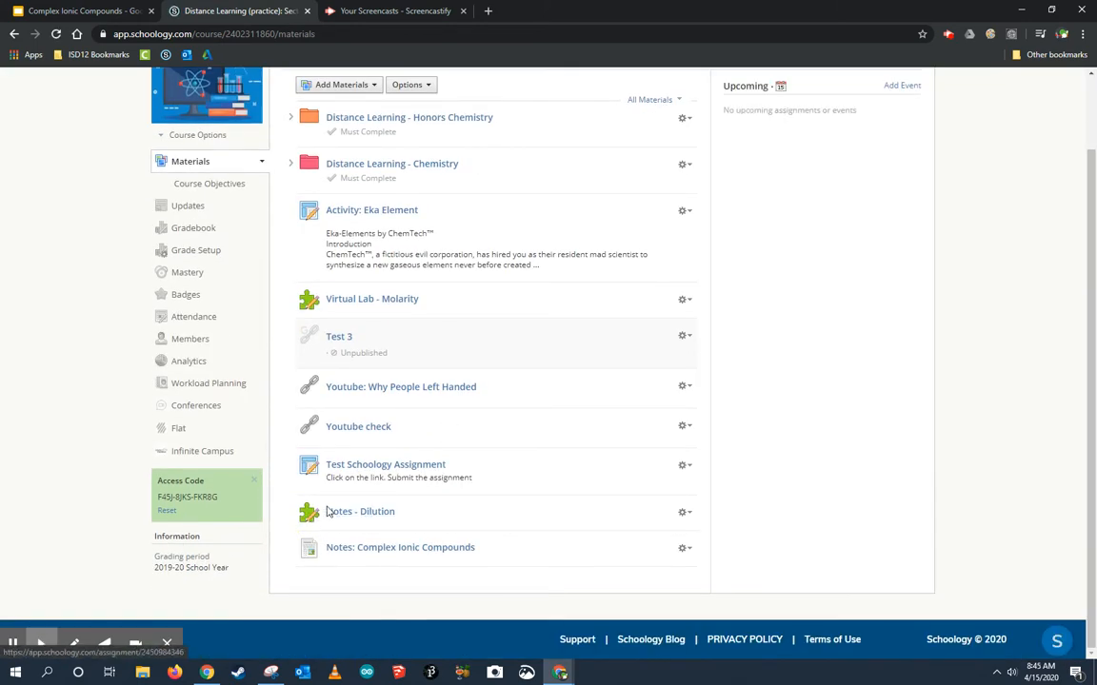
- Preview the Notes - Dilution assessment as students see it, highlighting its note-taking instructions
click(369, 510)
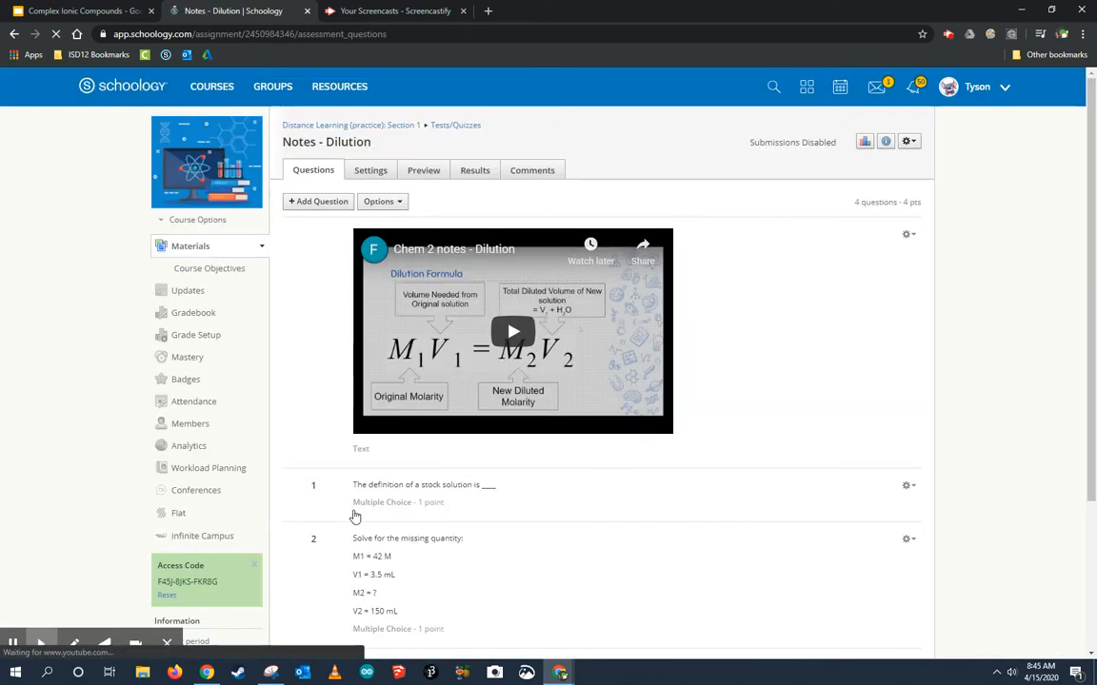
click(423, 171)
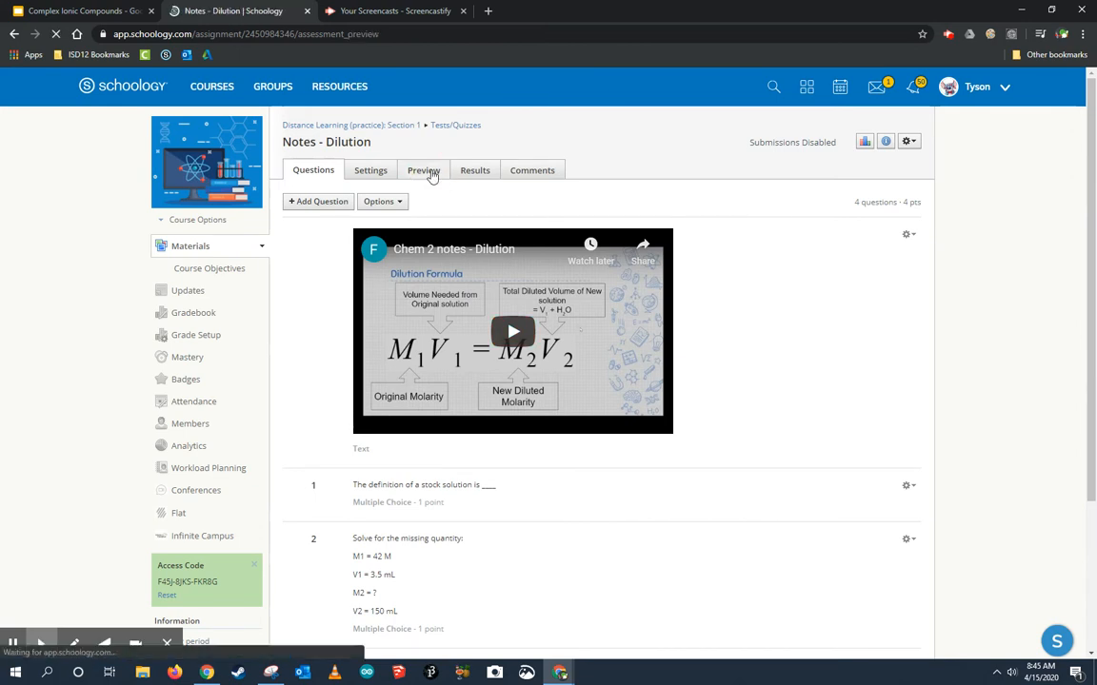
click(423, 169)
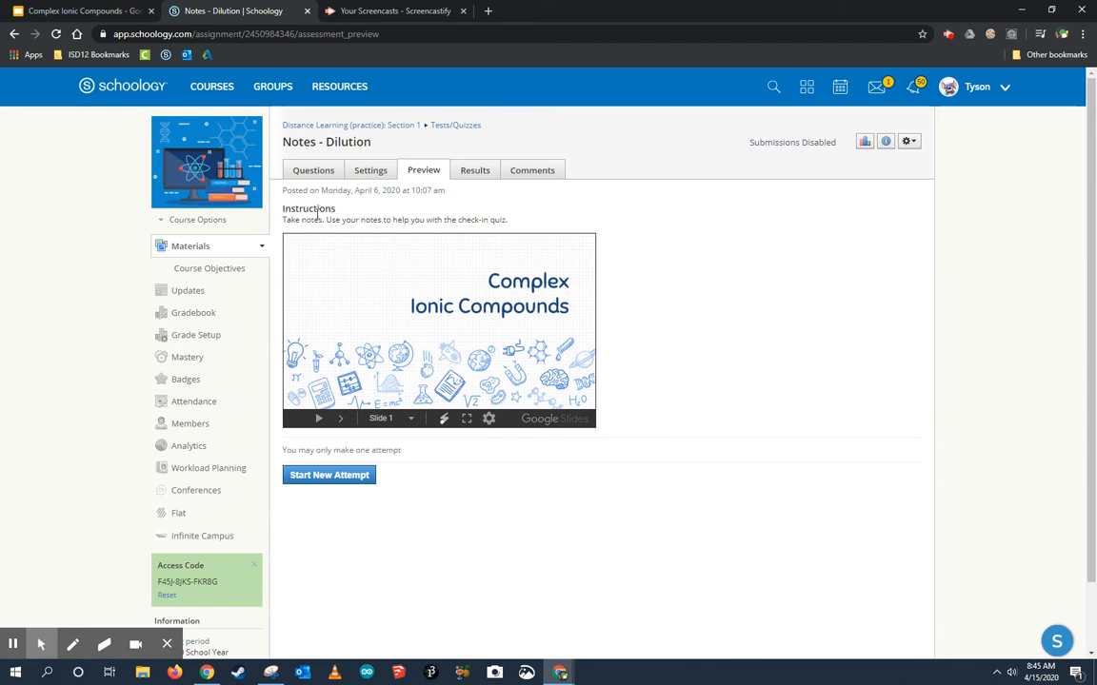
mouse_move(327, 221)
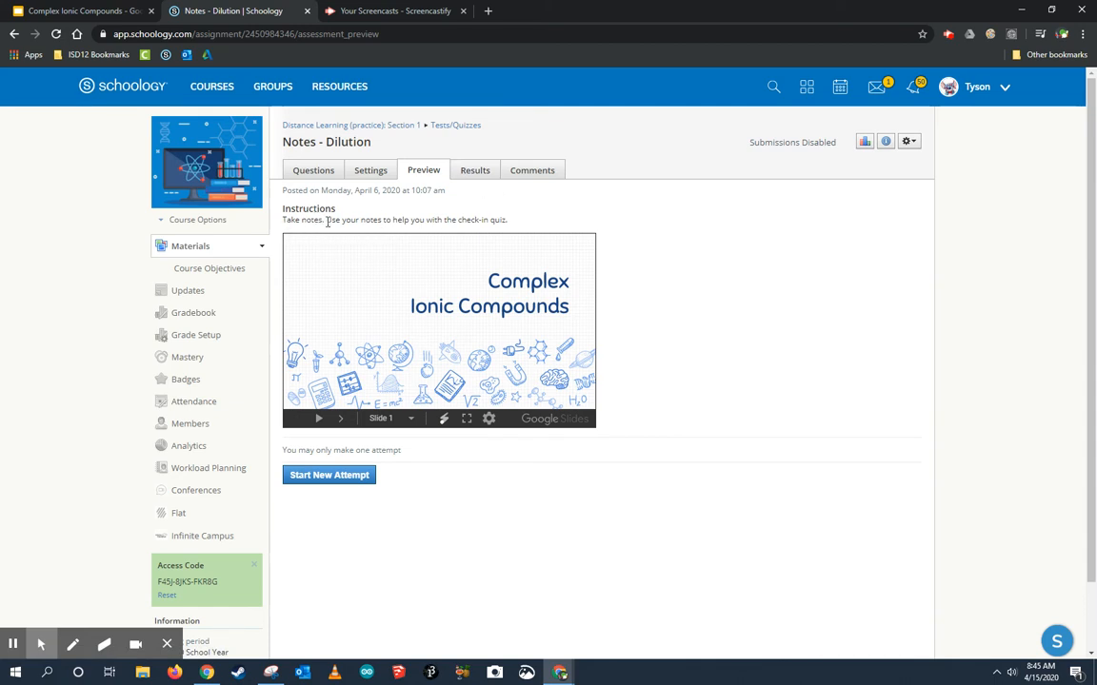
drag(323, 221, 506, 221)
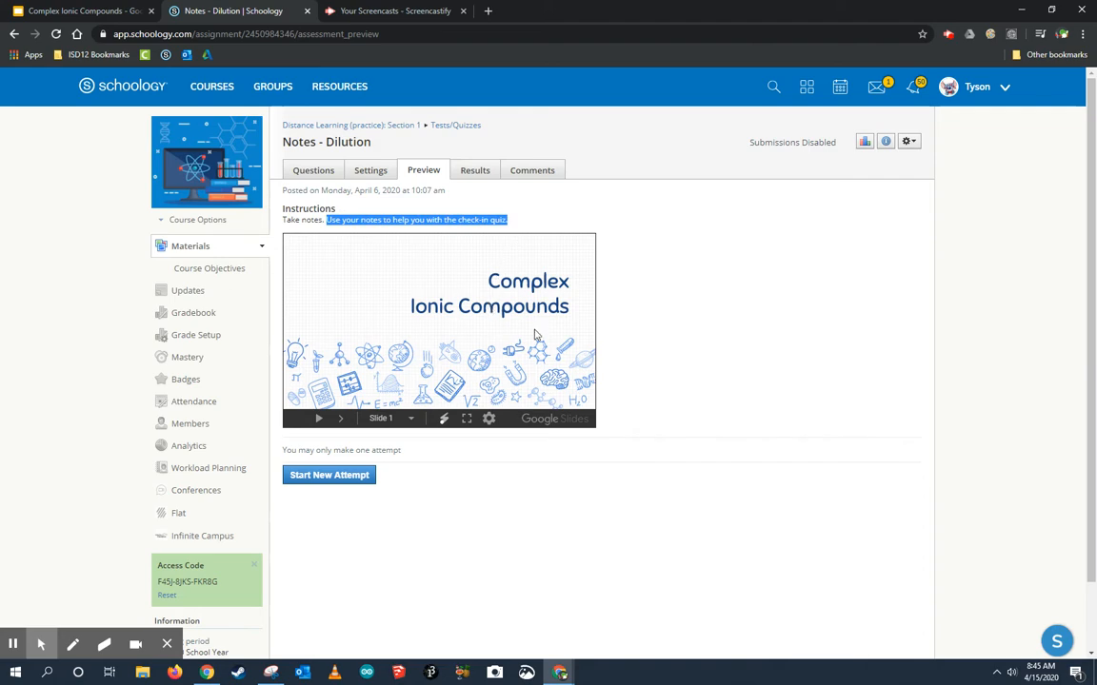
- Advance the embedded Dilution slideshow a couple of slides, then return to the course materials
click(341, 418)
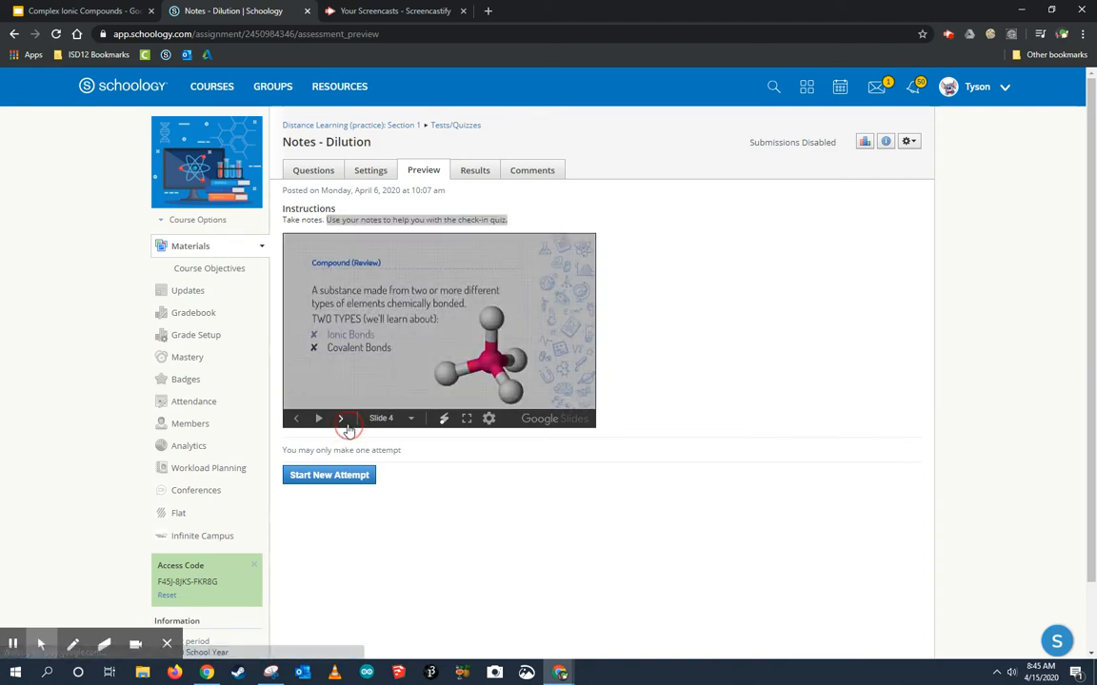
click(339, 419)
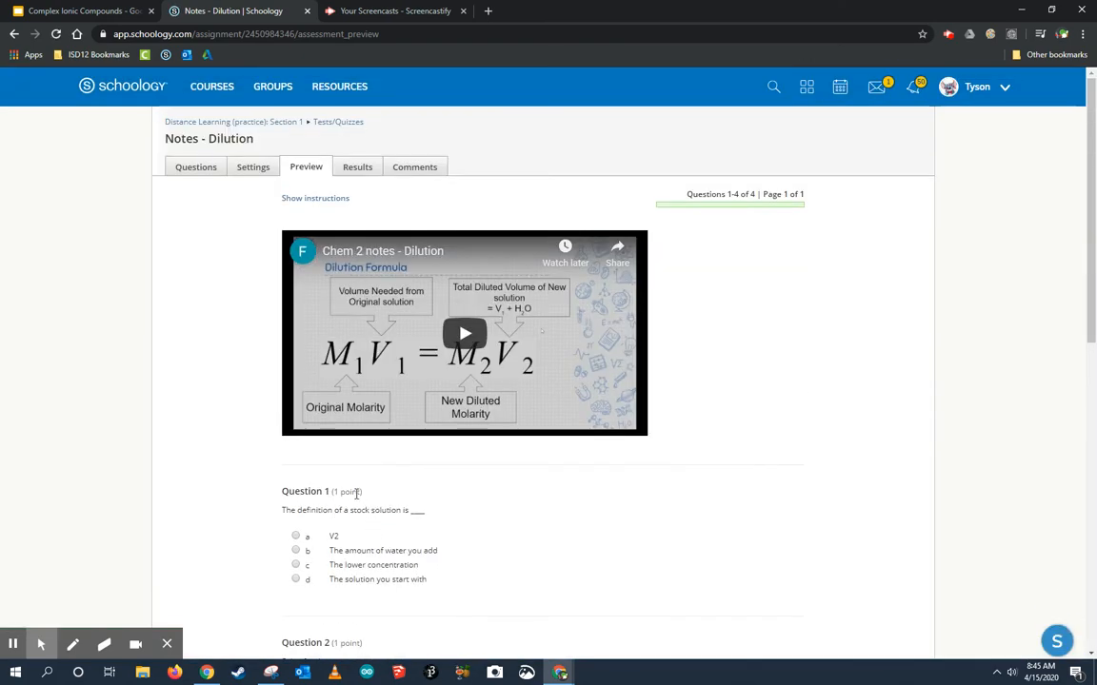
click(212, 86)
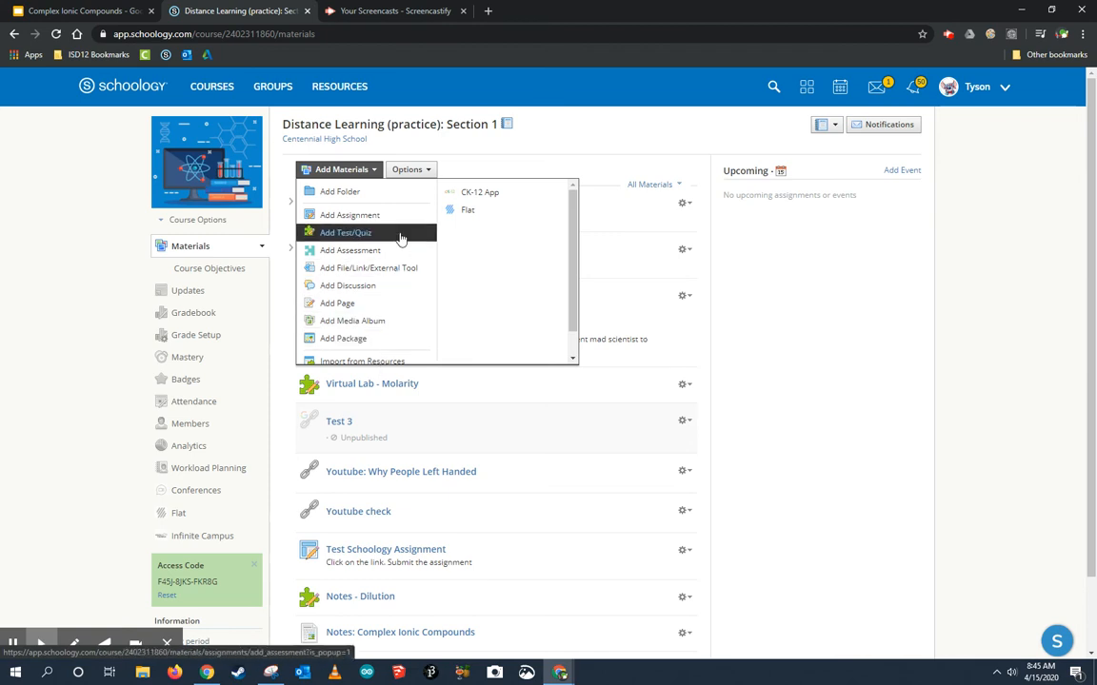
- Dismiss the Add Materials choices and scroll the materials list to the new notes page
click(374, 169)
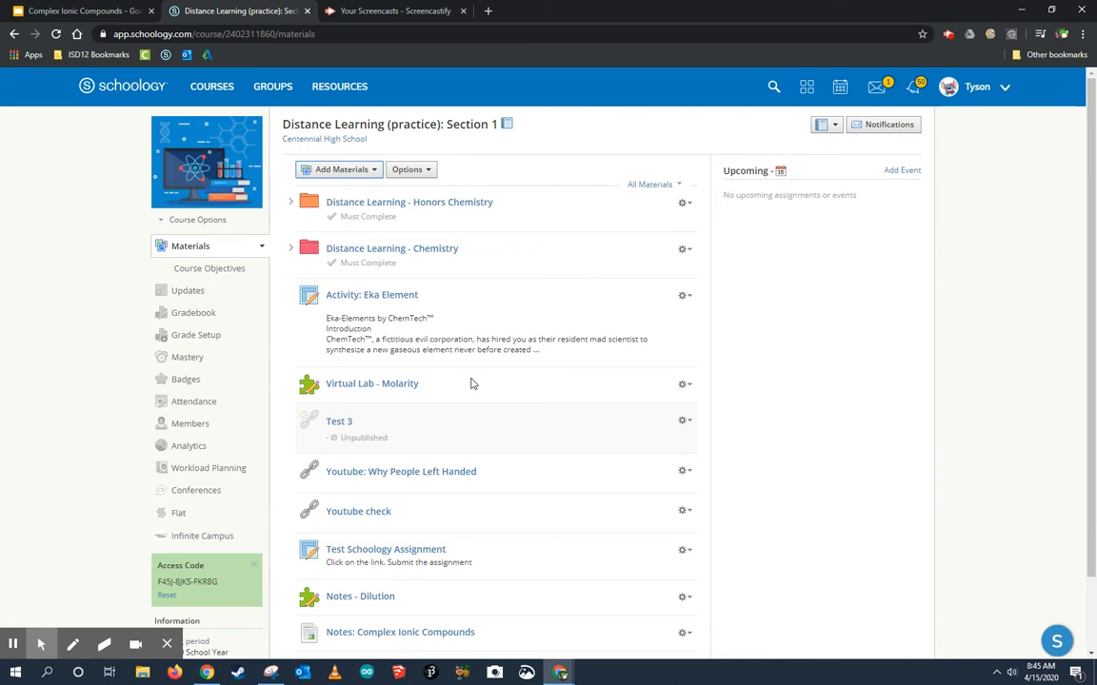
mouse_move(488, 379)
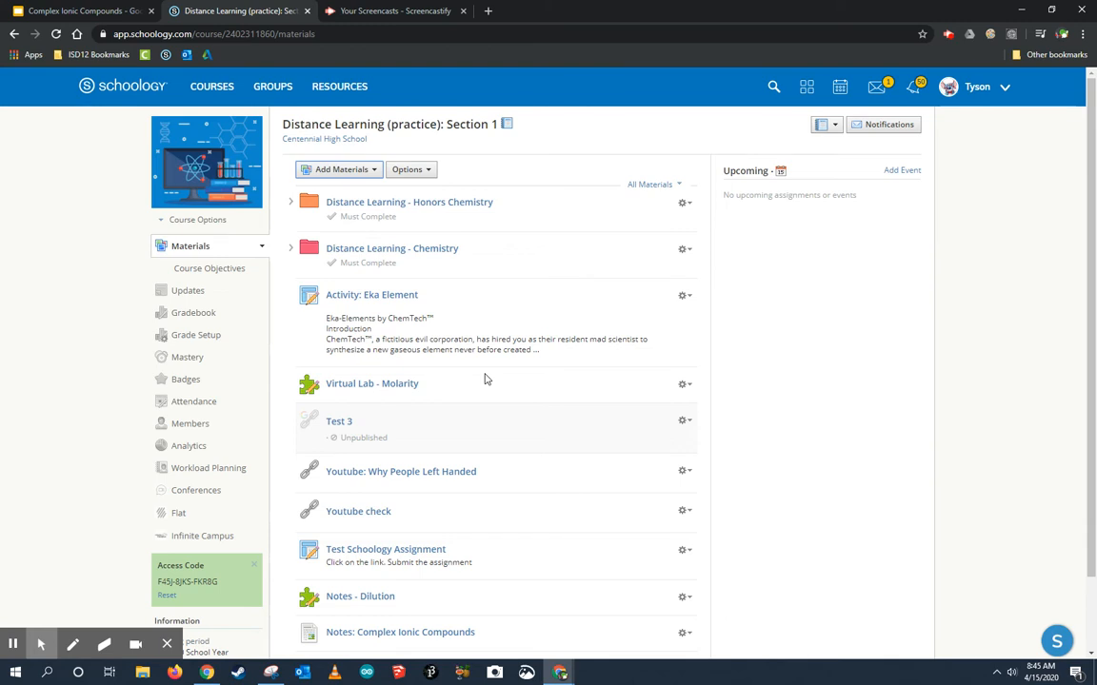
mouse_move(644, 358)
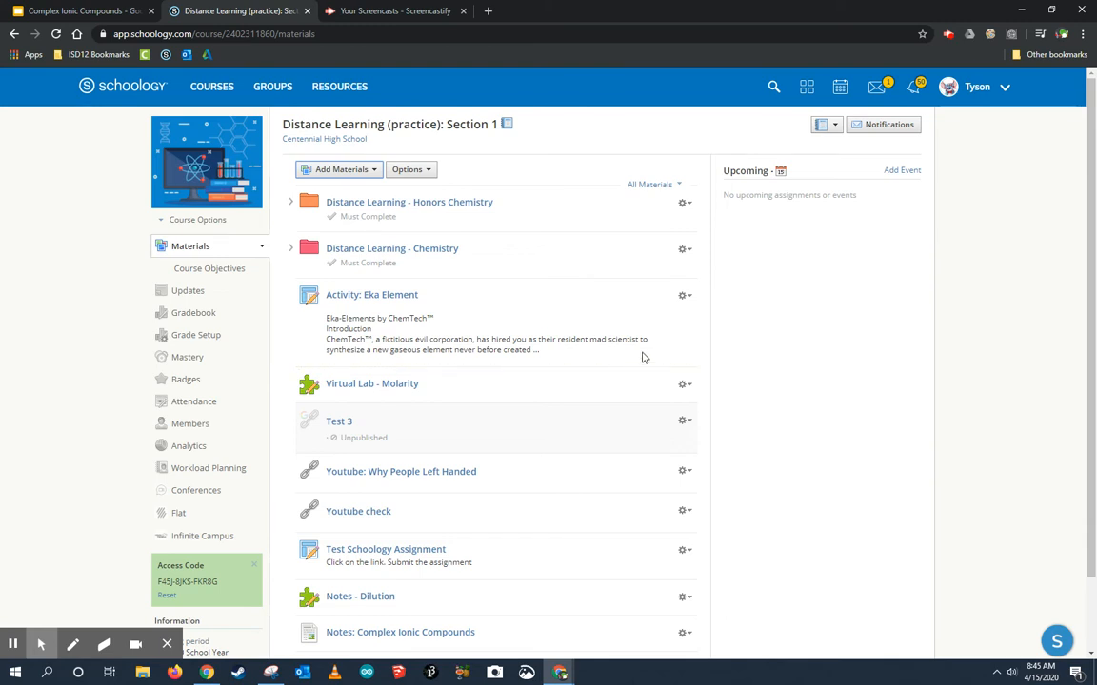
scroll(down, 3)
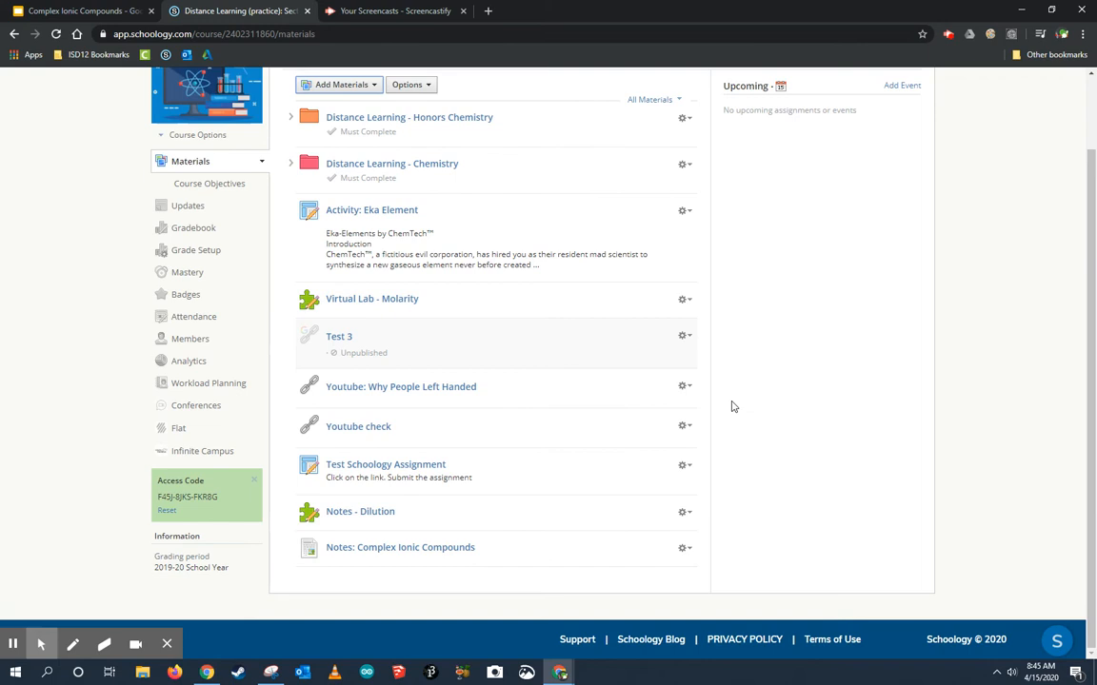
mouse_move(775, 426)
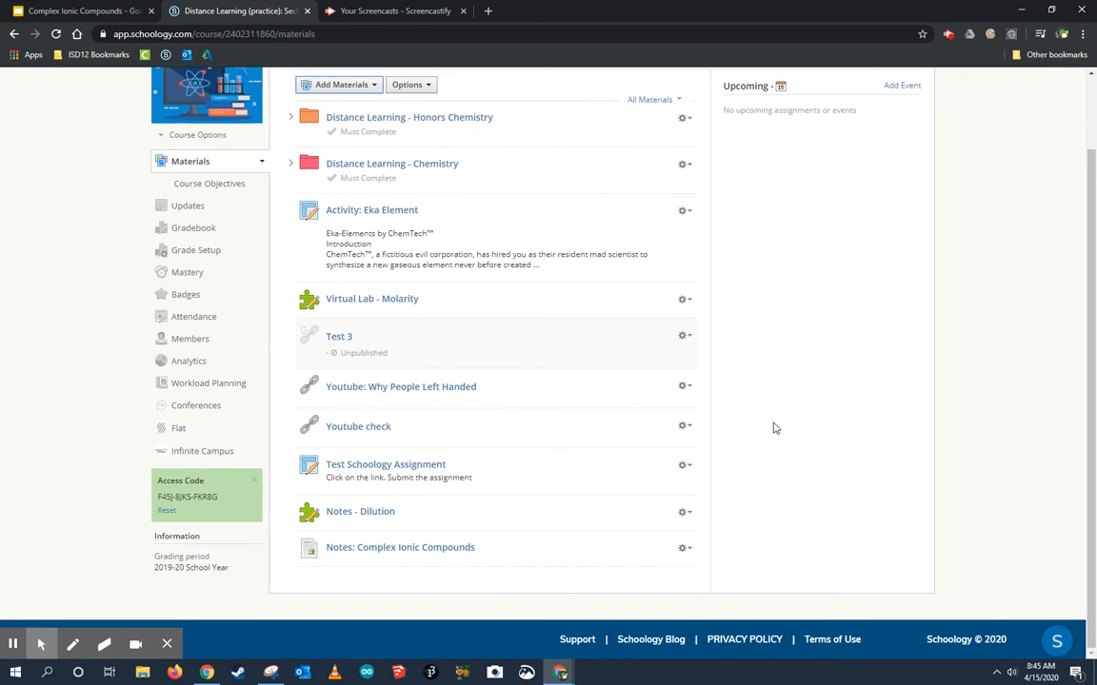
mouse_move(434, 384)
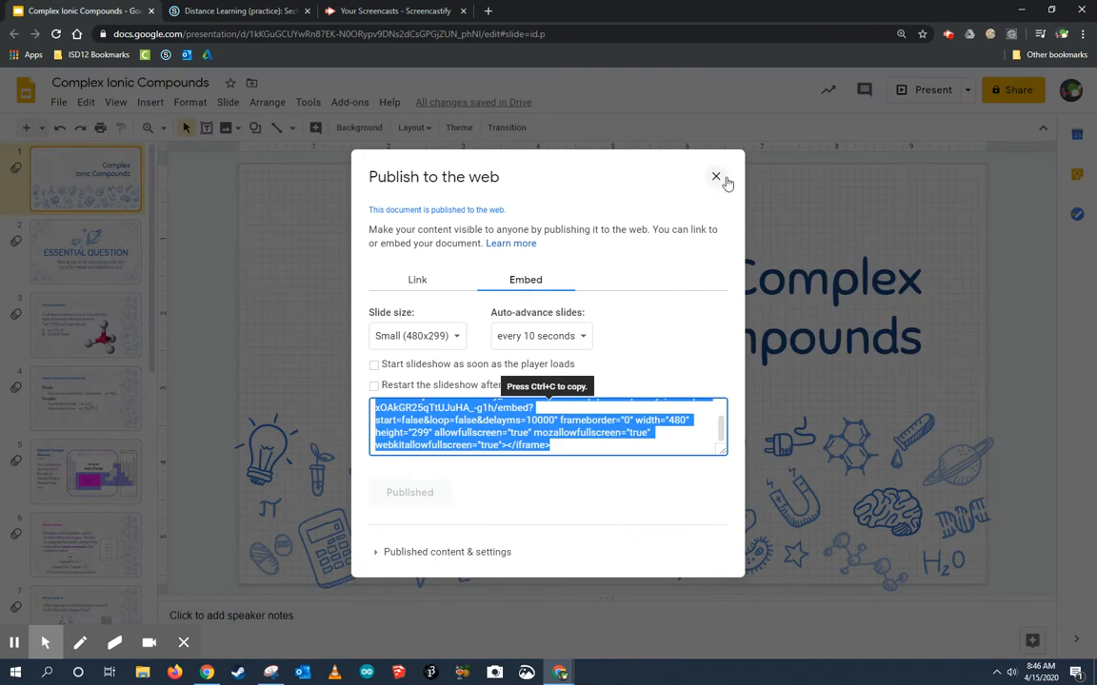
- Close the publish dialog and show slide 7, Writing Prompt #1, checking its address in the URL bar
click(716, 175)
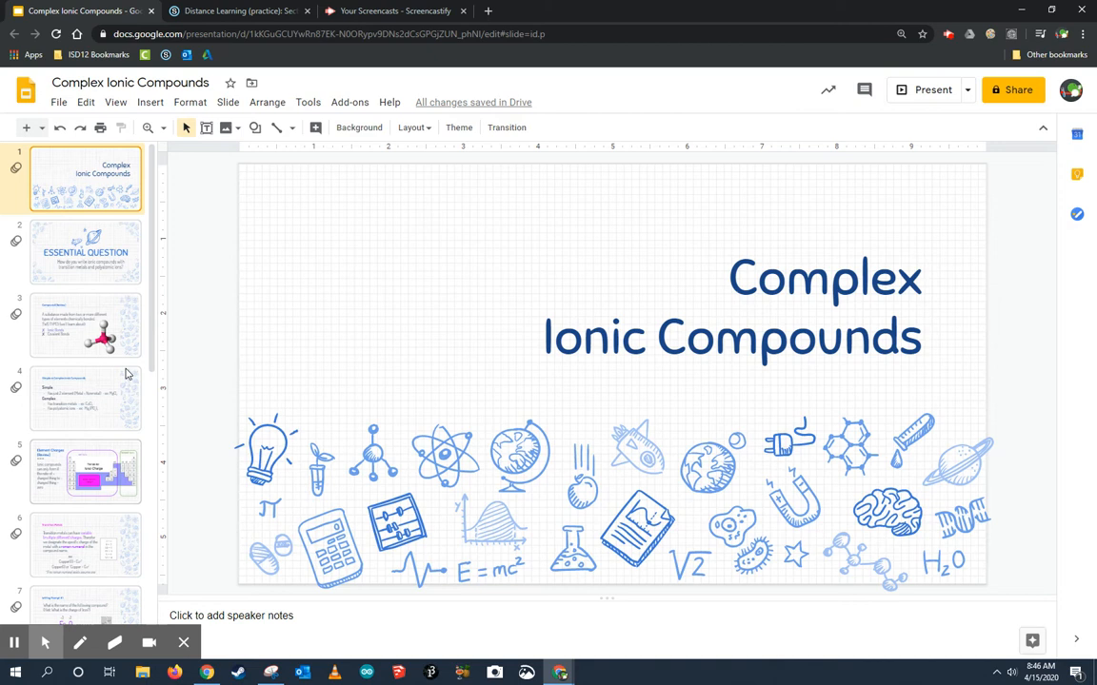
mouse_move(114, 301)
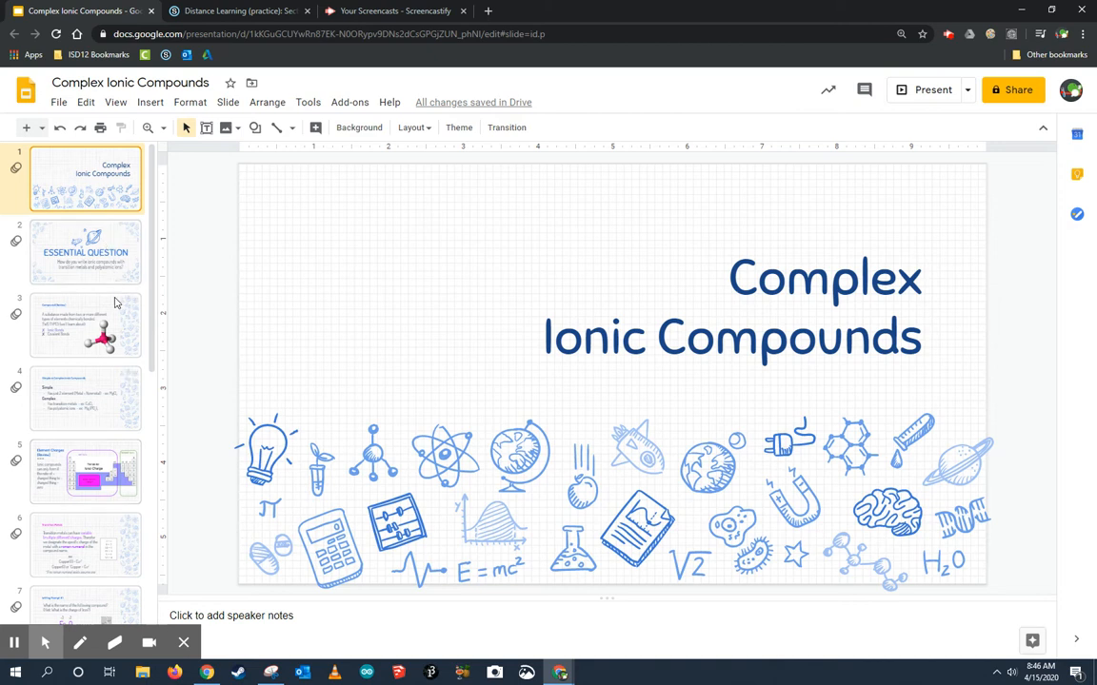
scroll(down, 3)
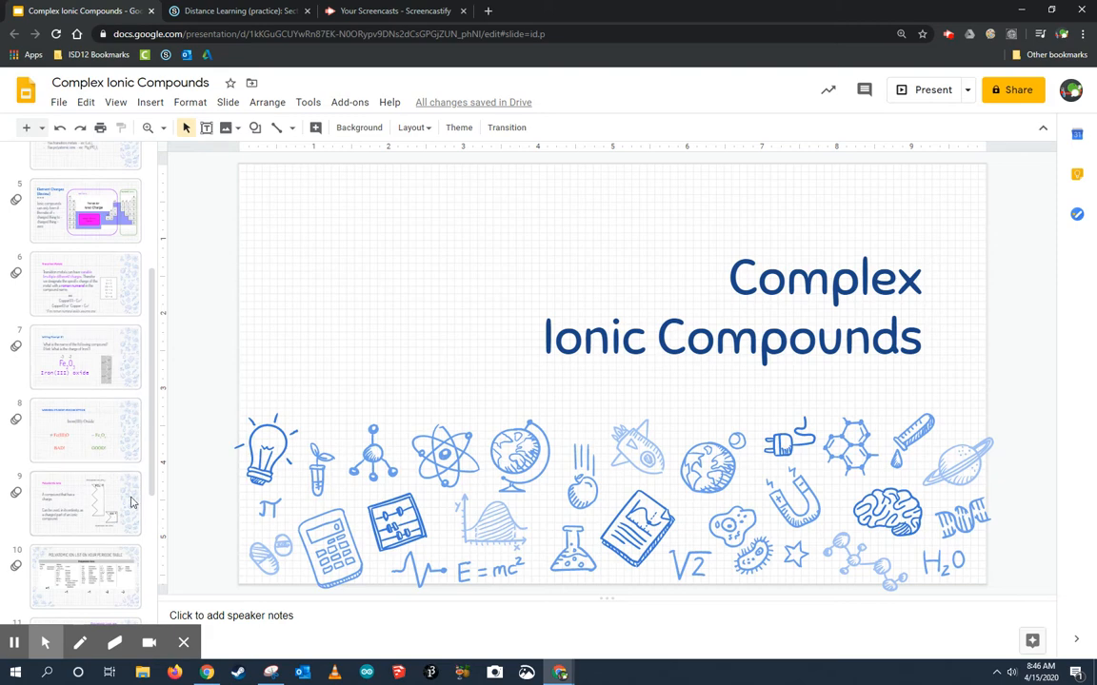
click(86, 358)
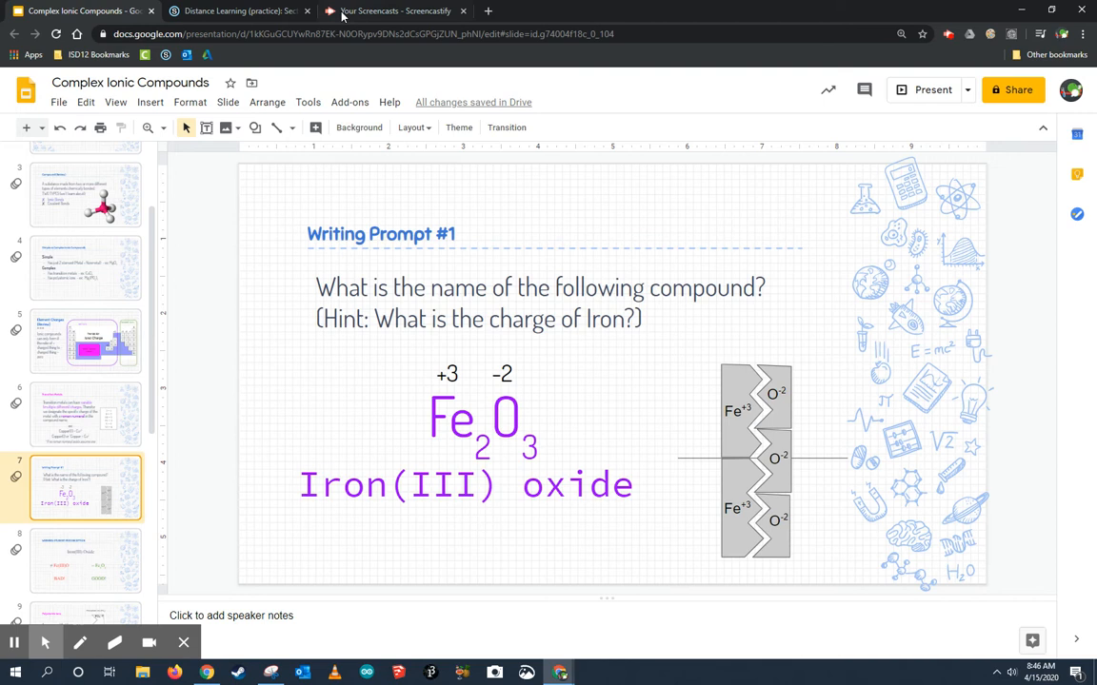
click(353, 34)
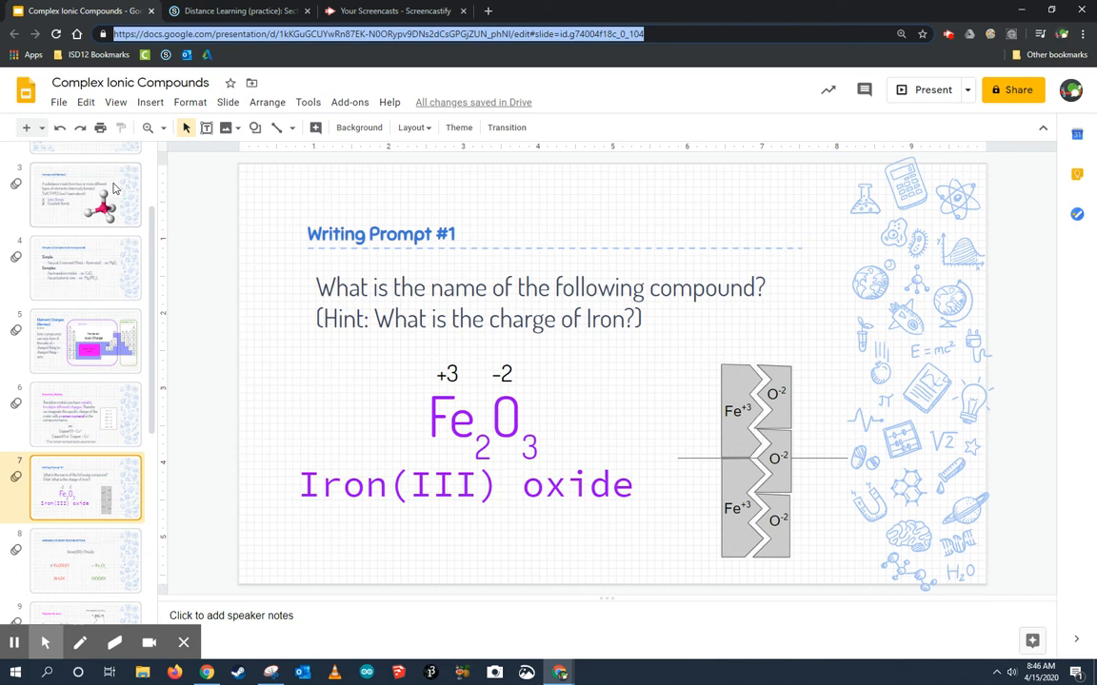
- Browse the title, Essential Question and review slides, then return to slide 7, Writing Prompt #1
scroll(up, 3)
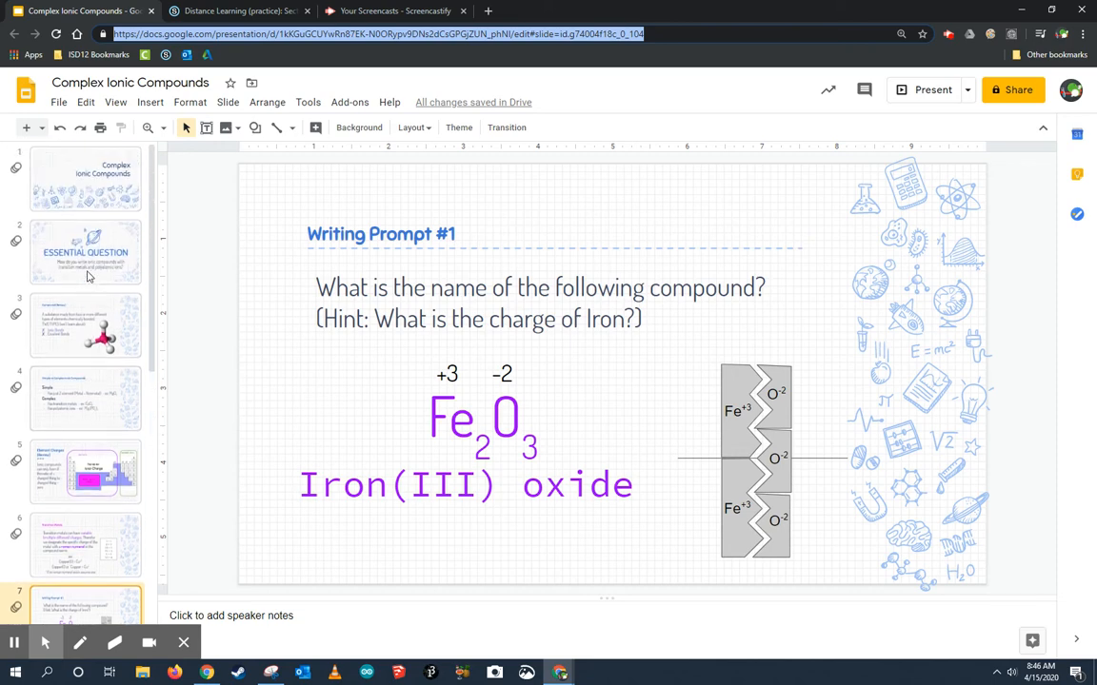
click(83, 249)
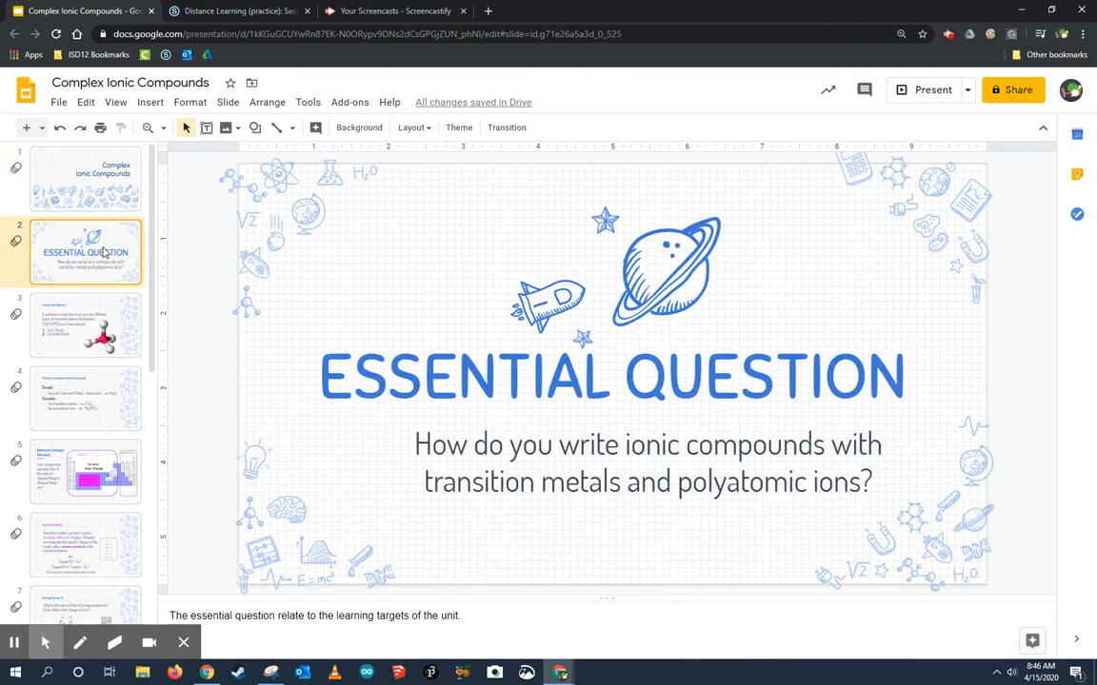
click(86, 400)
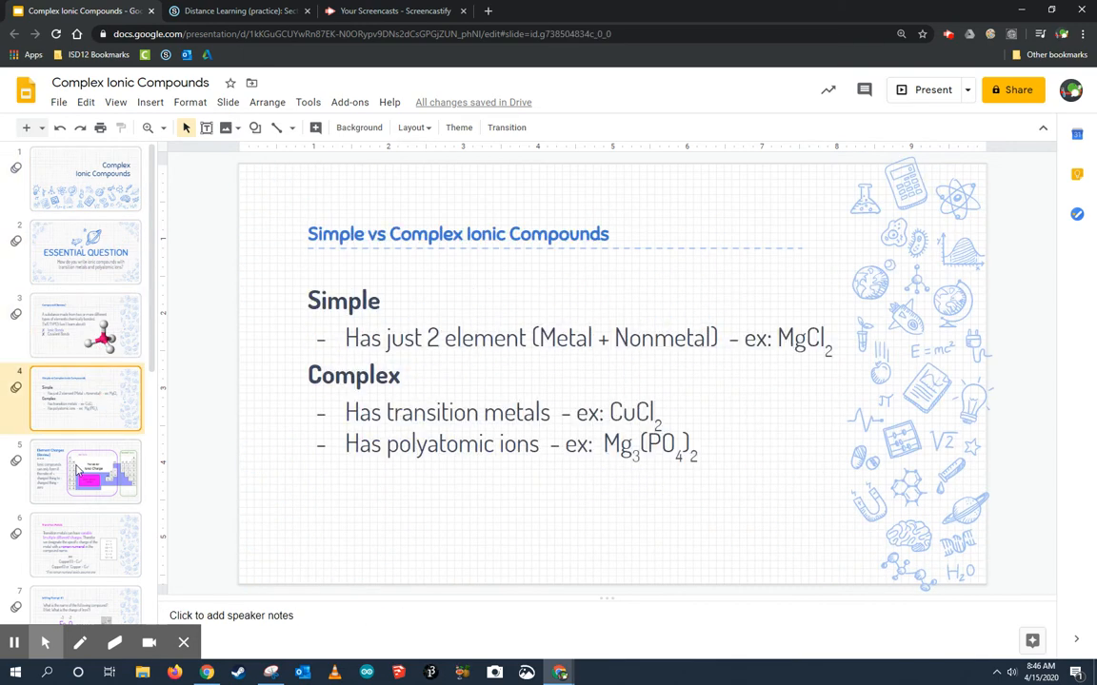
click(86, 472)
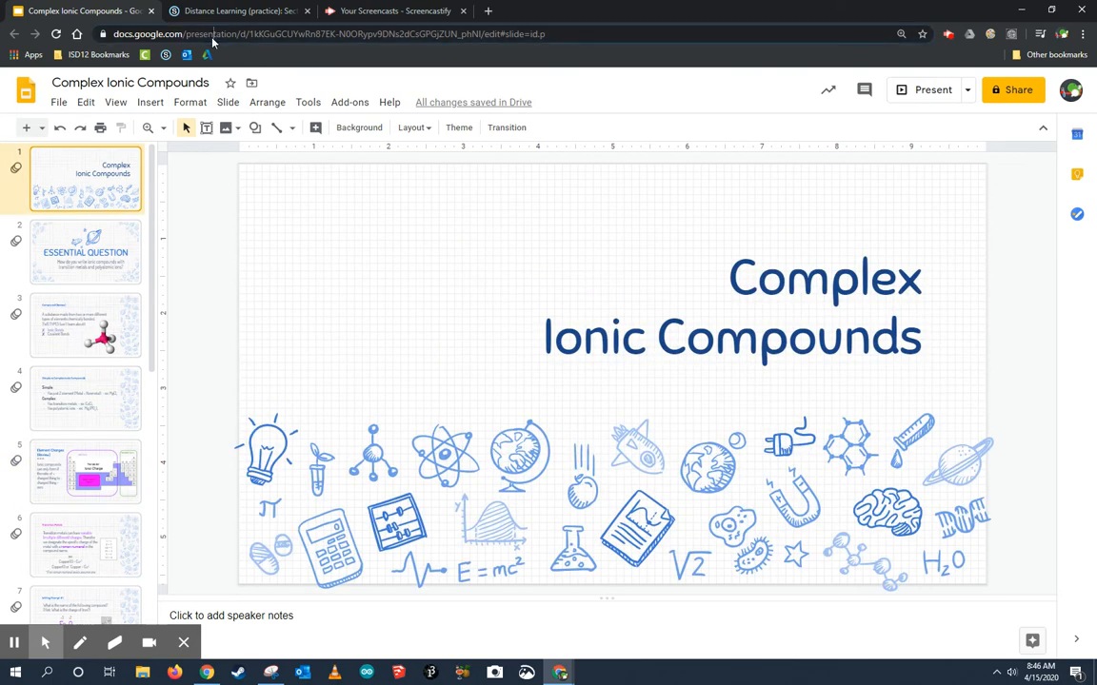
click(85, 251)
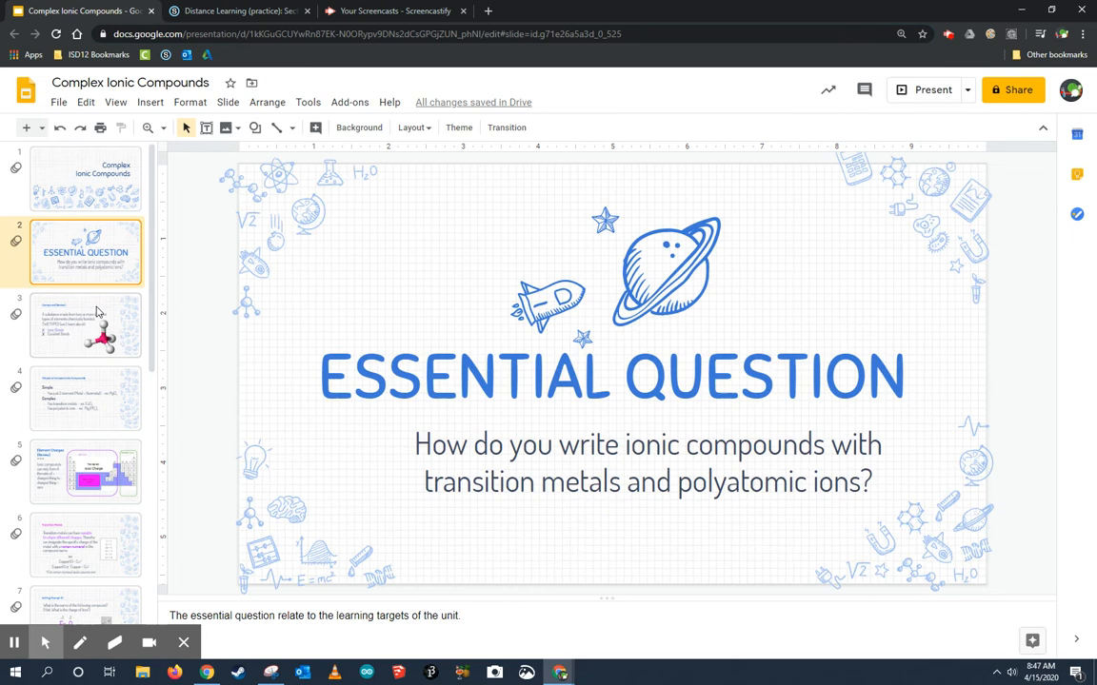
click(86, 472)
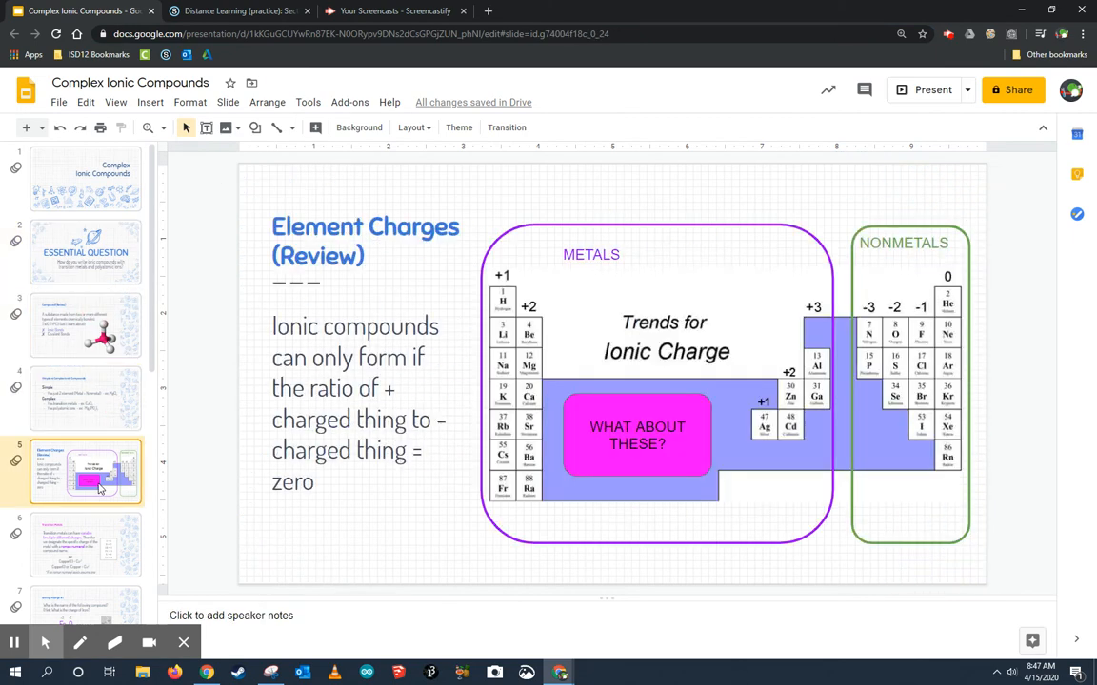
scroll(down, 3)
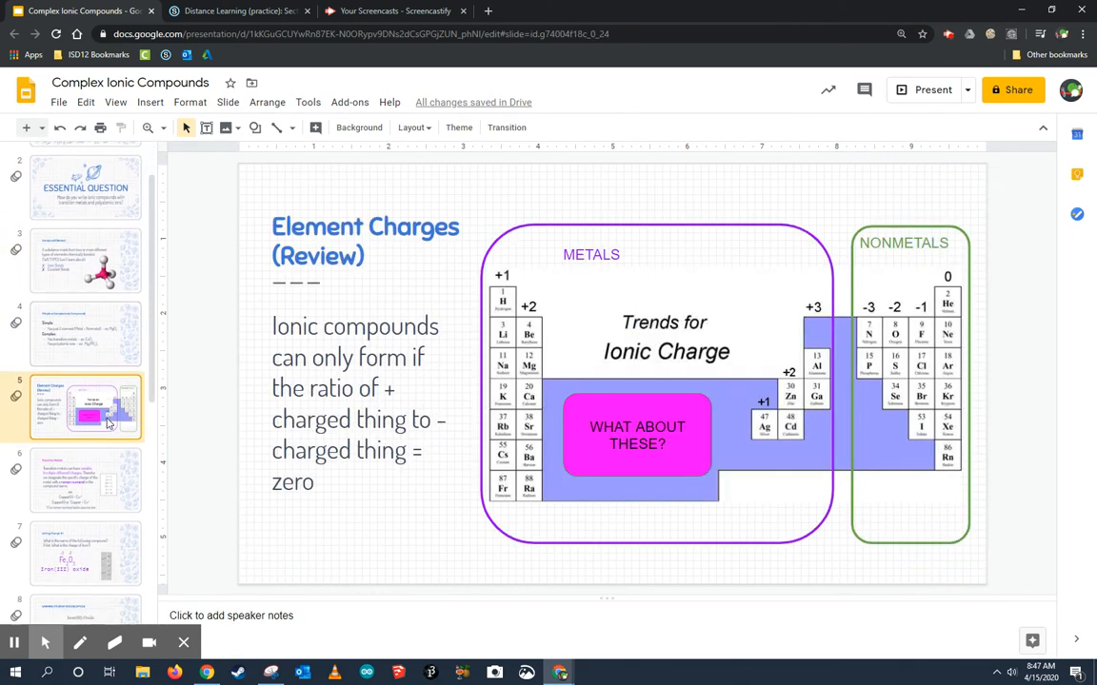
click(83, 357)
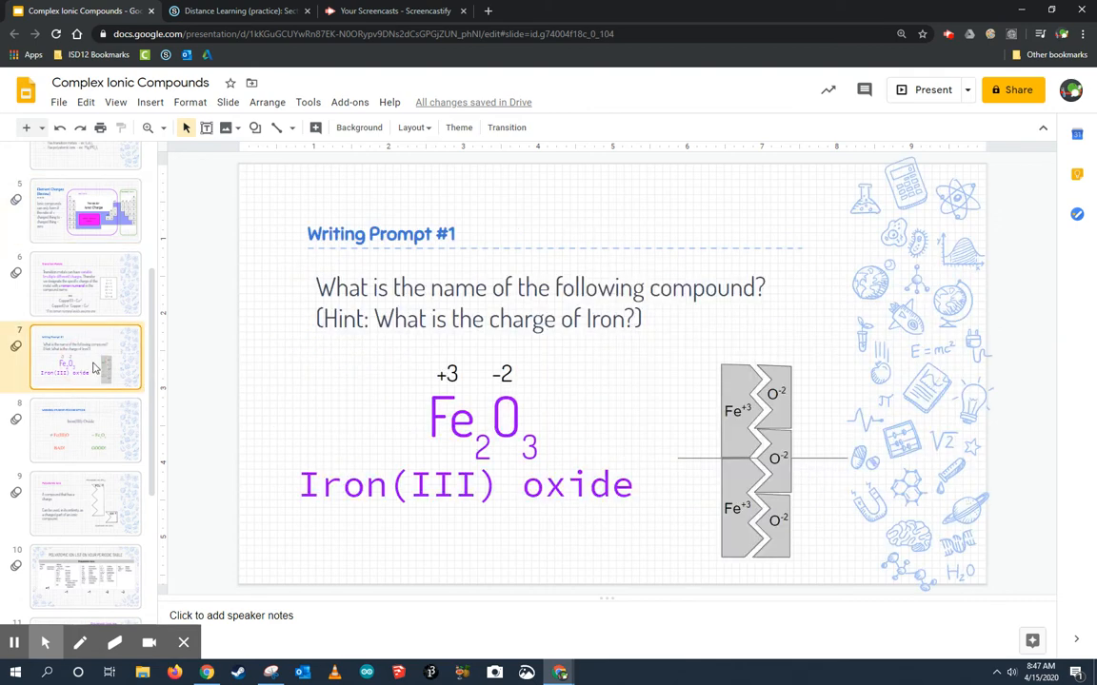
mouse_move(93, 362)
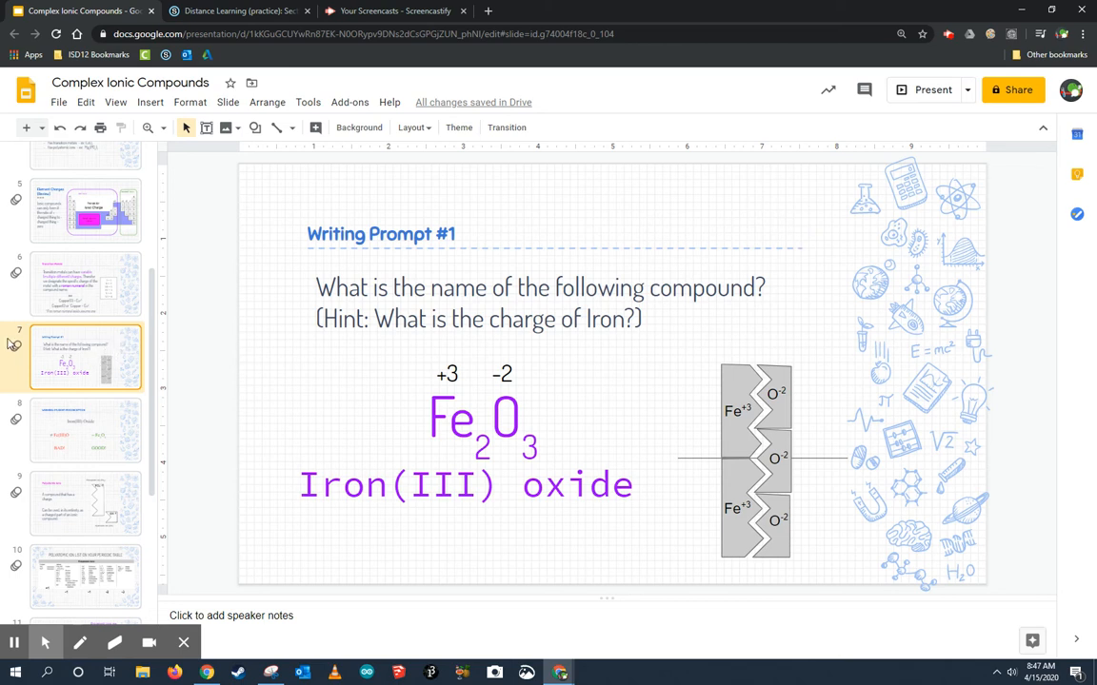
mouse_move(126, 339)
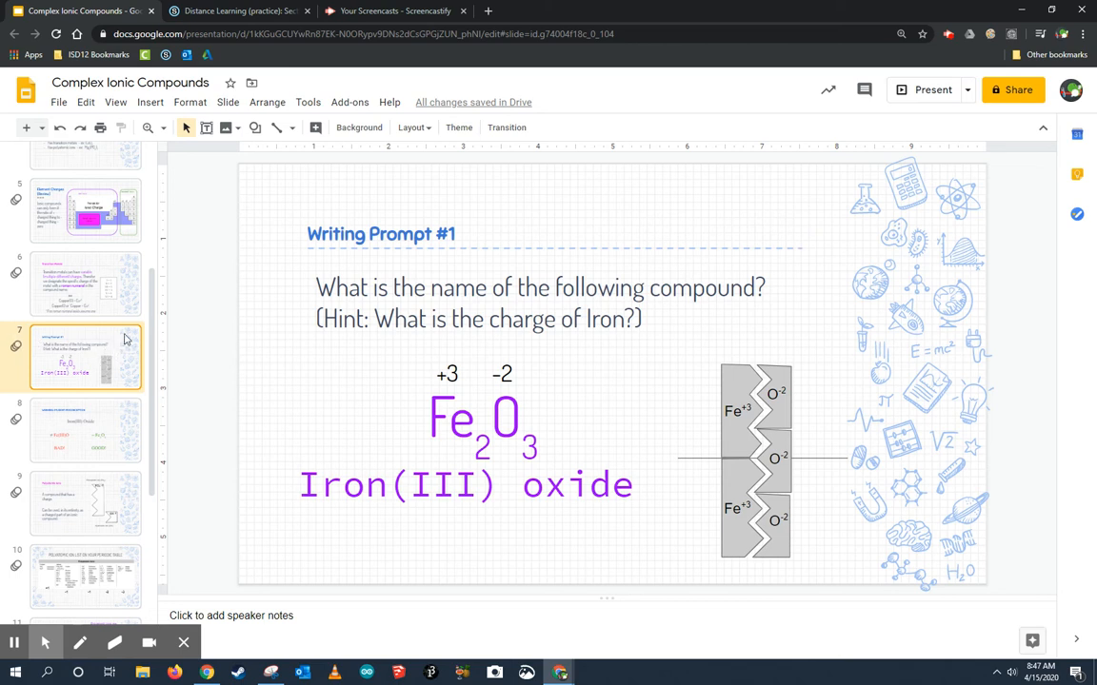
mouse_move(155, 341)
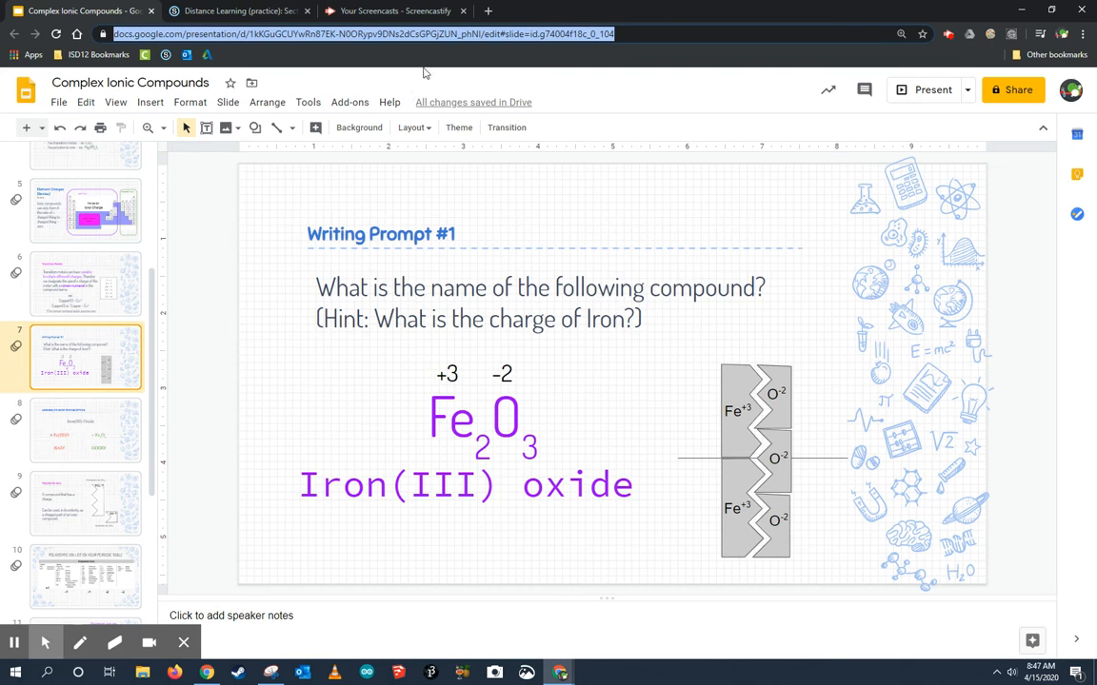
mouse_move(434, 69)
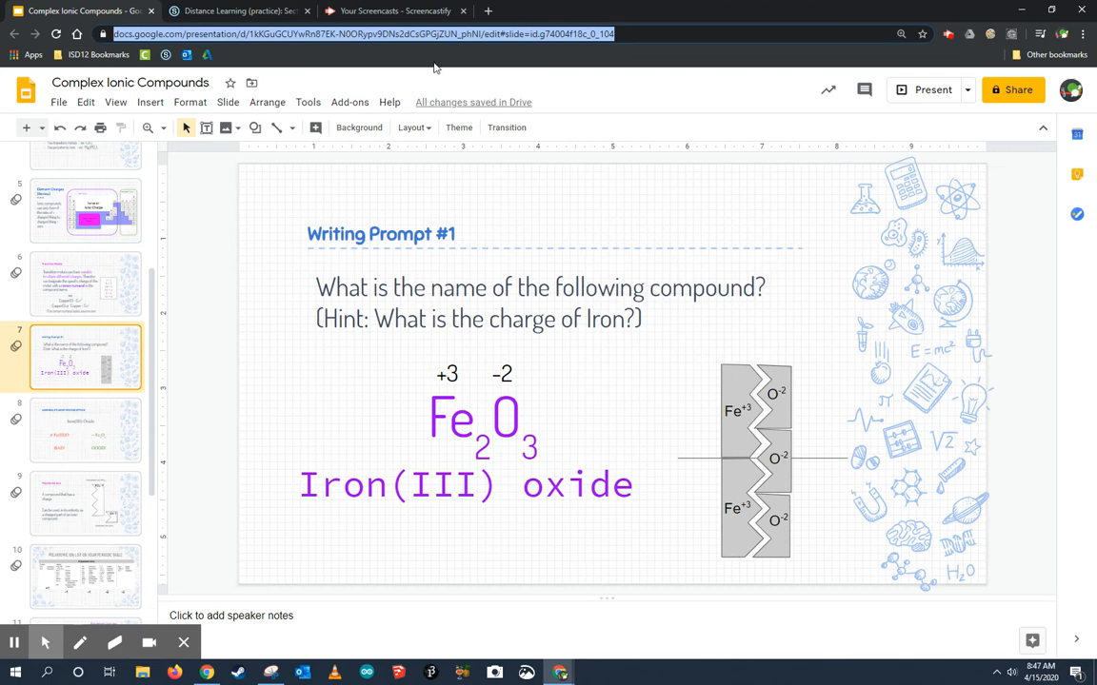
- Select slide 7's web address to copy its '#slide=id...' identifier
click(663, 12)
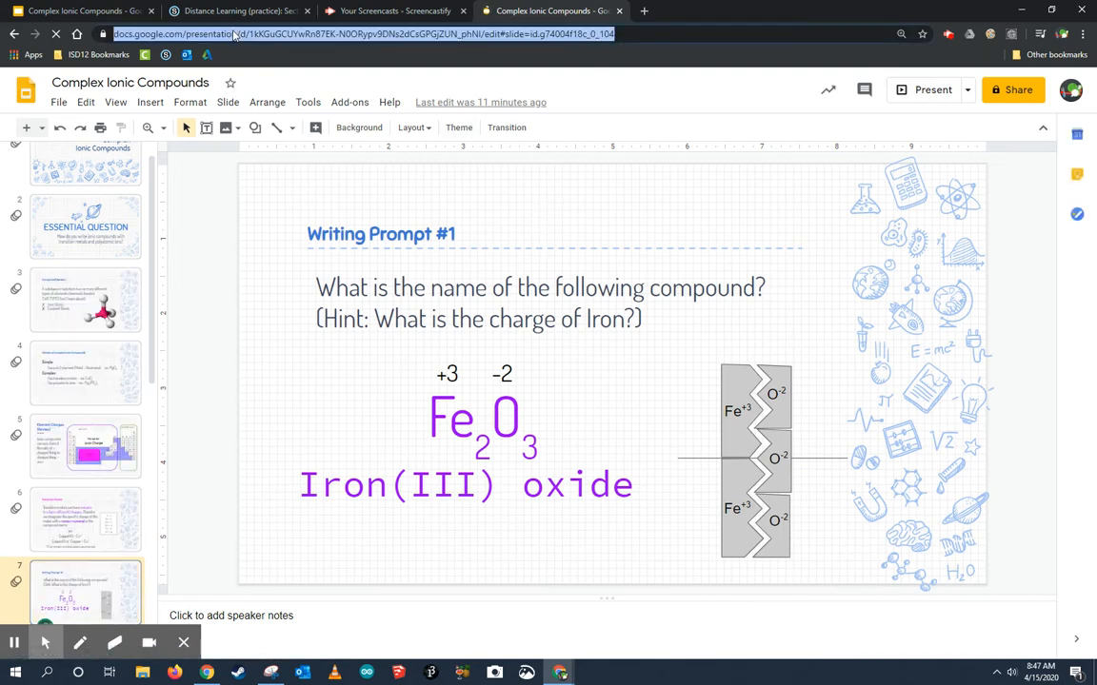
mouse_move(142, 34)
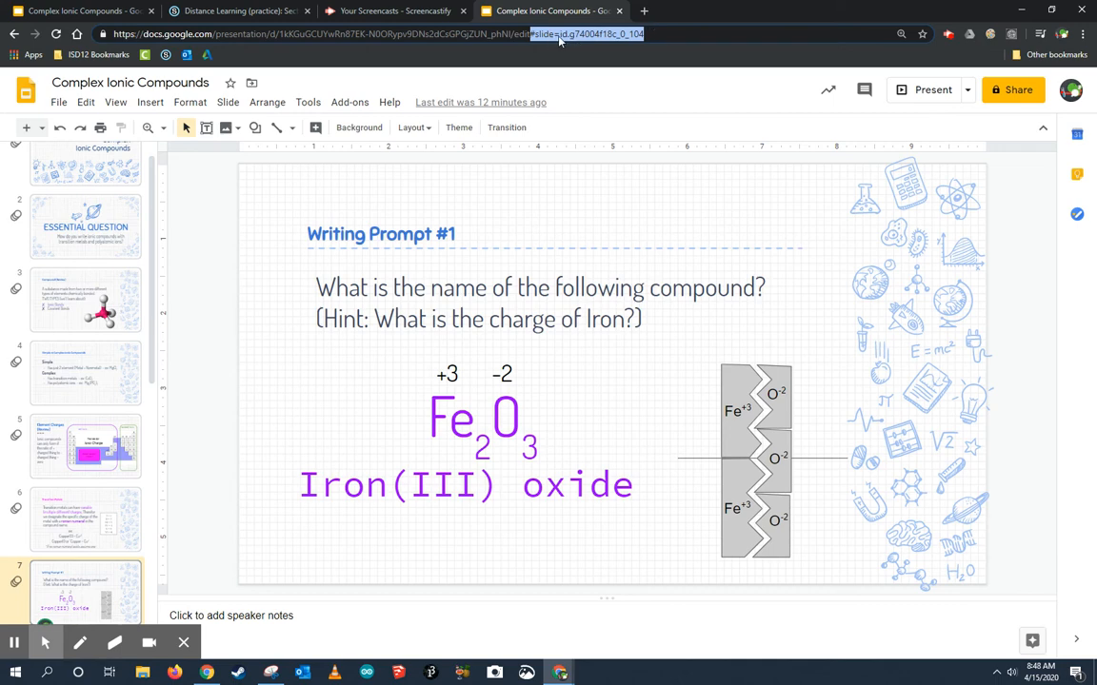
mouse_move(468, 208)
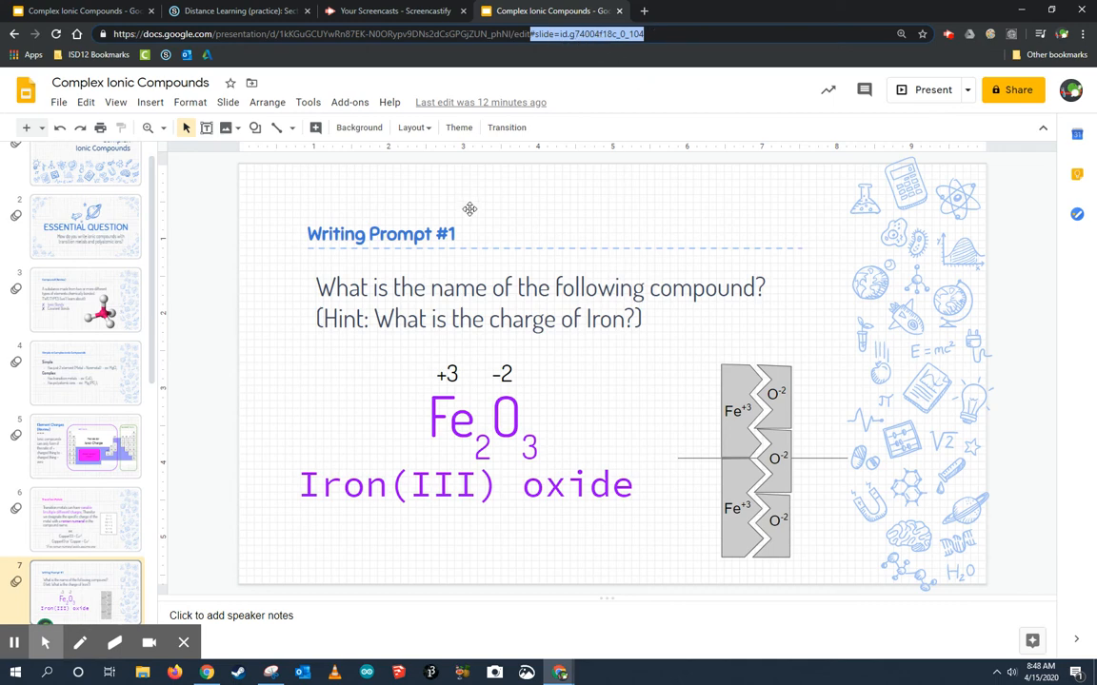
- Open the Notes: Complex Ionic Compounds page in edit mode via the gear menu
click(236, 11)
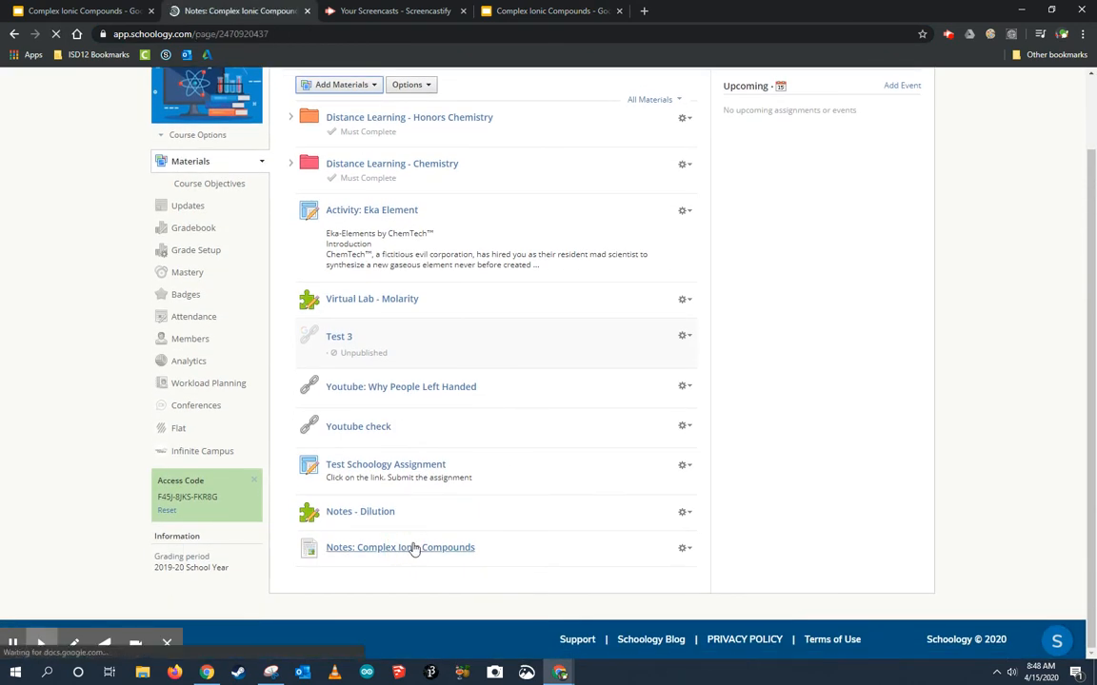
click(400, 548)
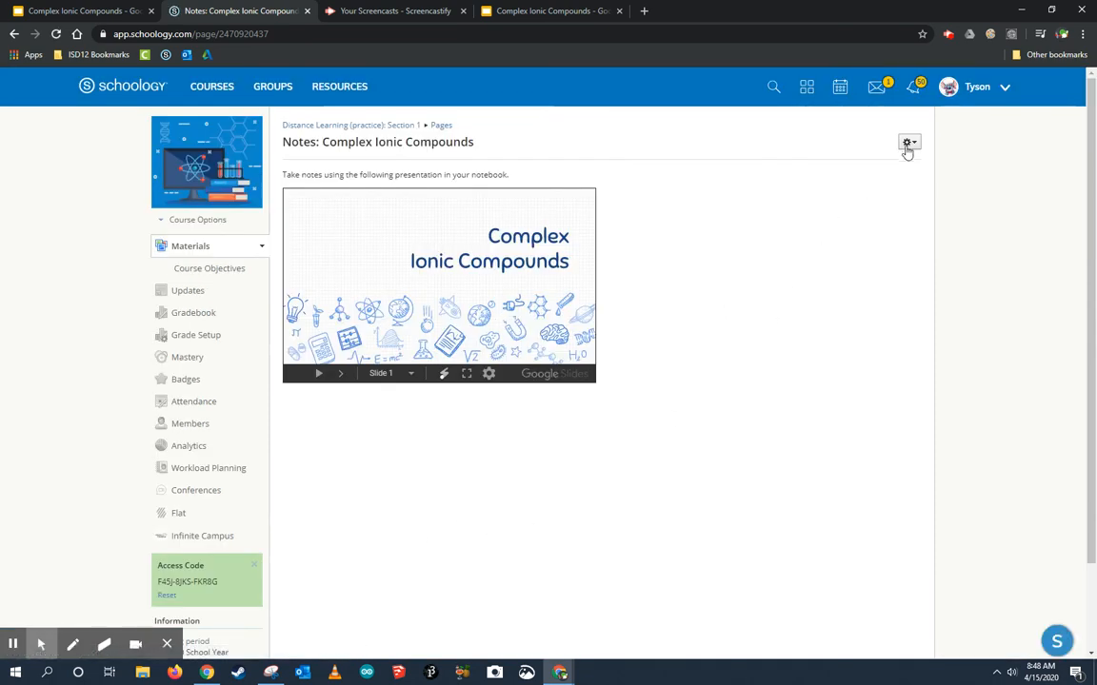
click(906, 140)
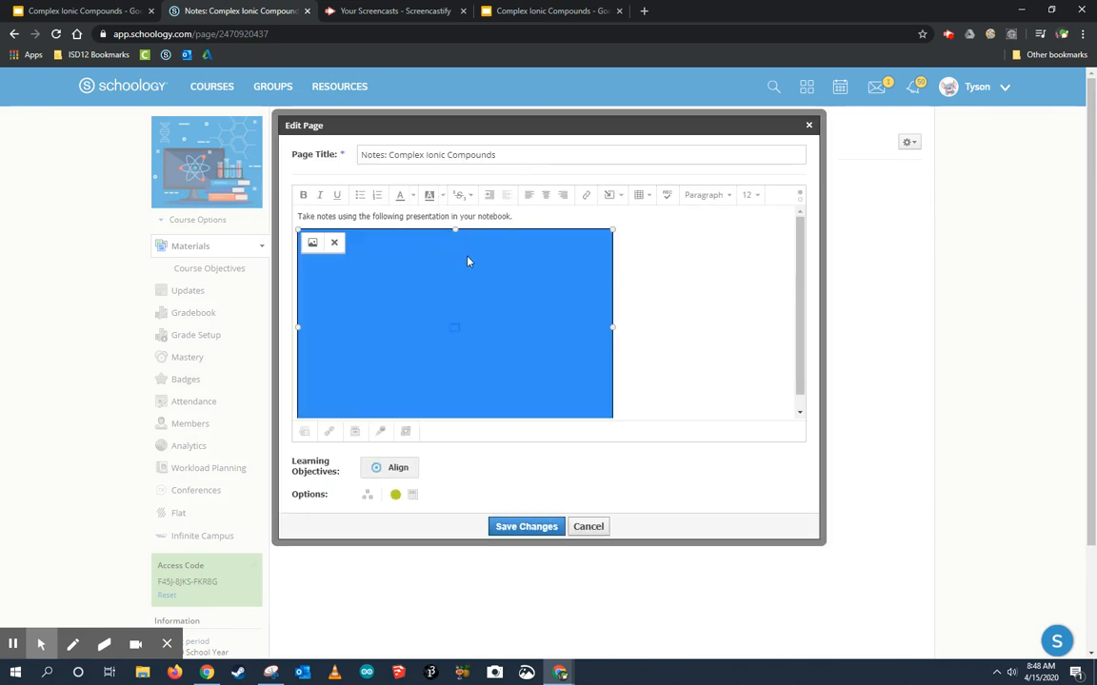
mouse_move(503, 240)
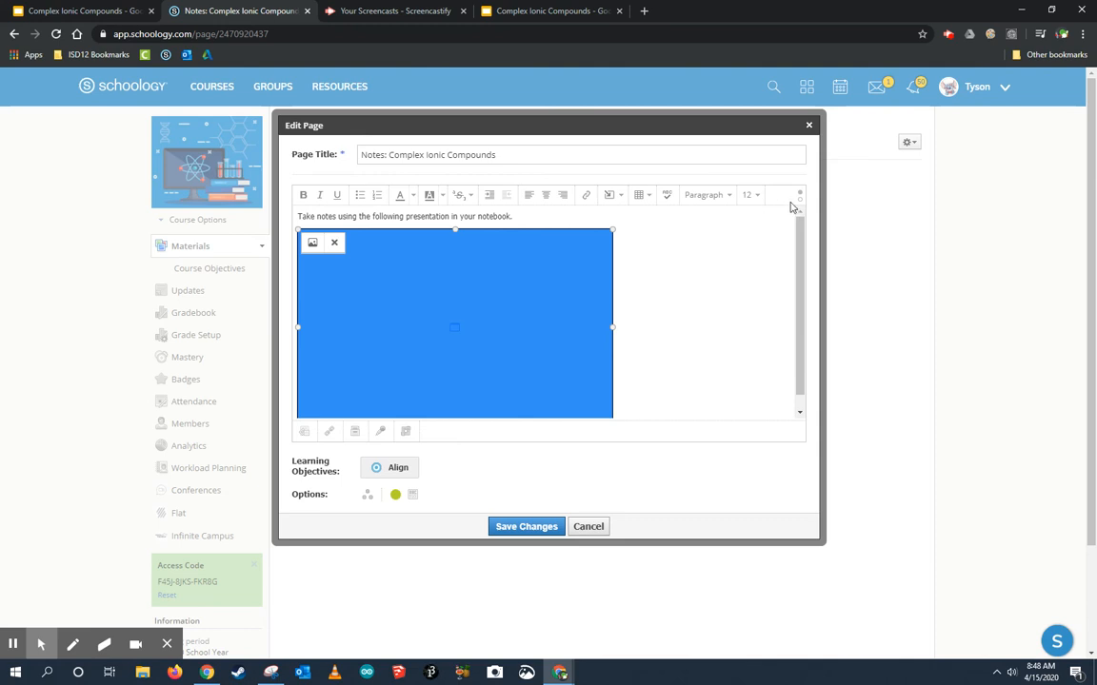
mouse_move(800, 194)
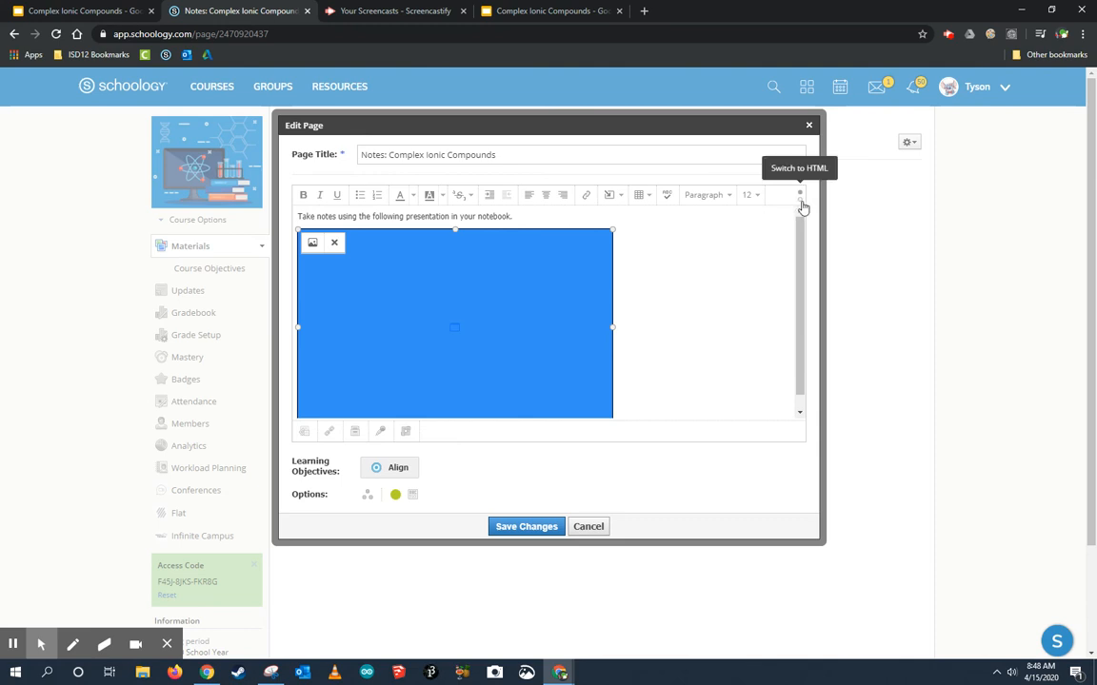
- Switch the editor to HTML and place the cursor after delayms=10000 in the iframe src URL
click(800, 194)
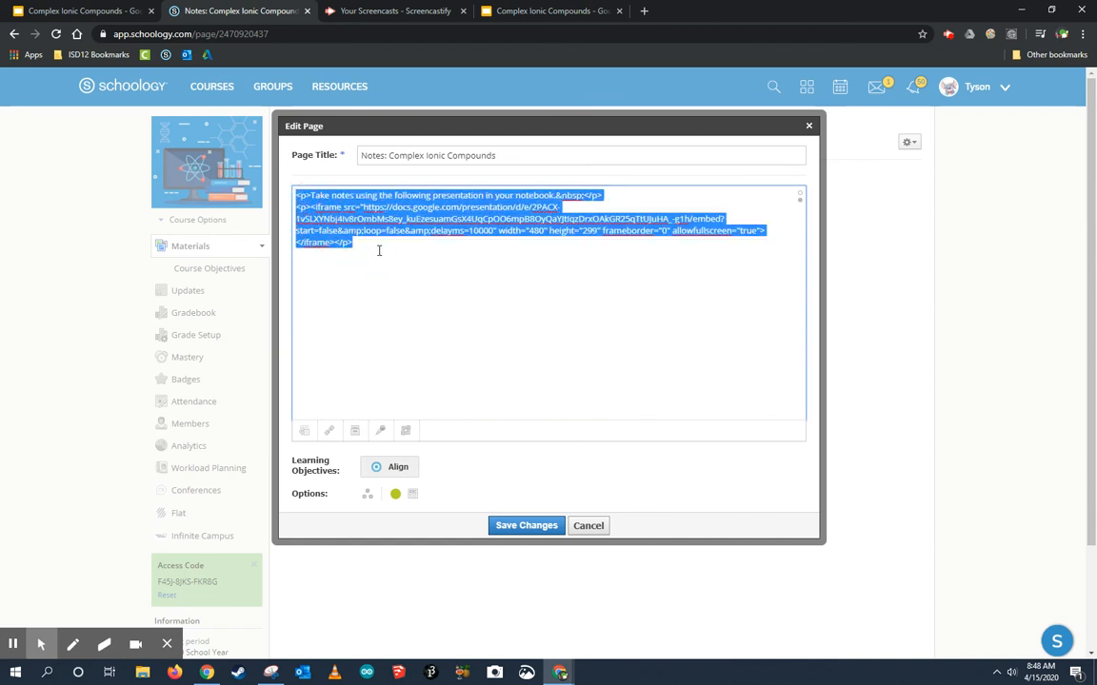
click(379, 251)
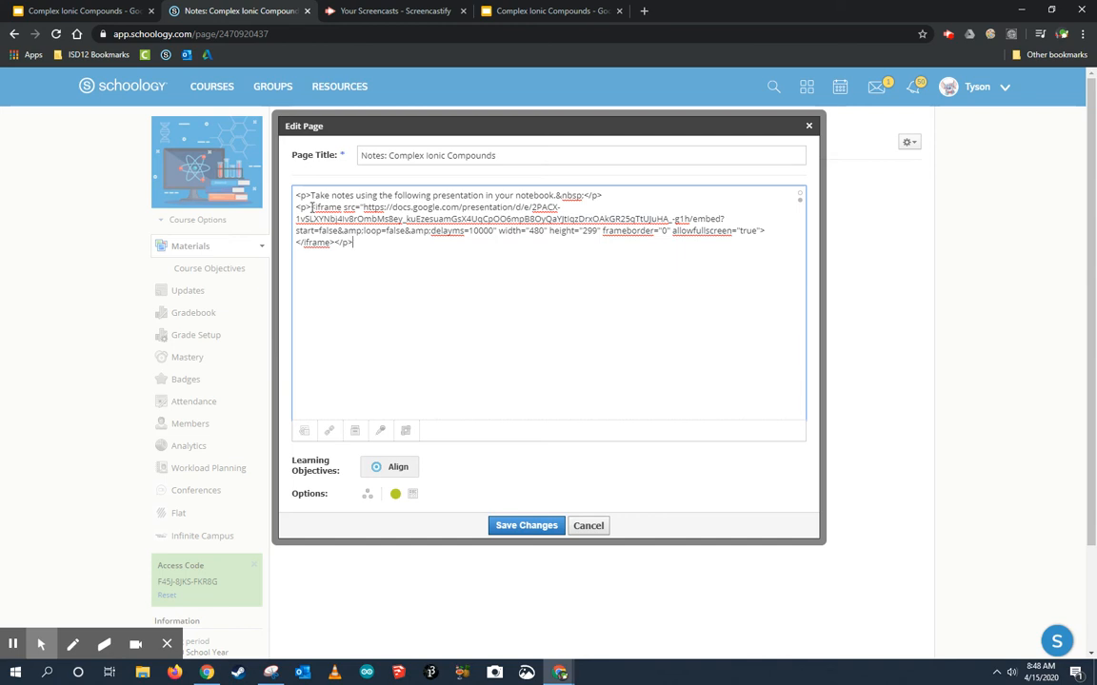
drag(313, 208, 765, 231)
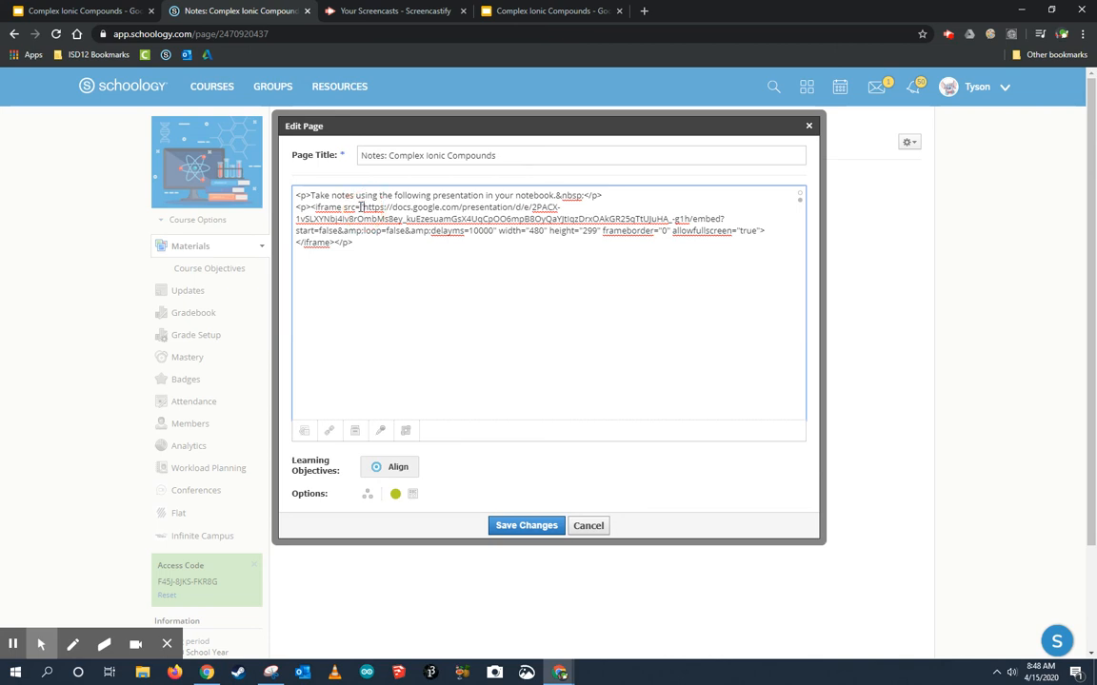
drag(360, 206, 632, 219)
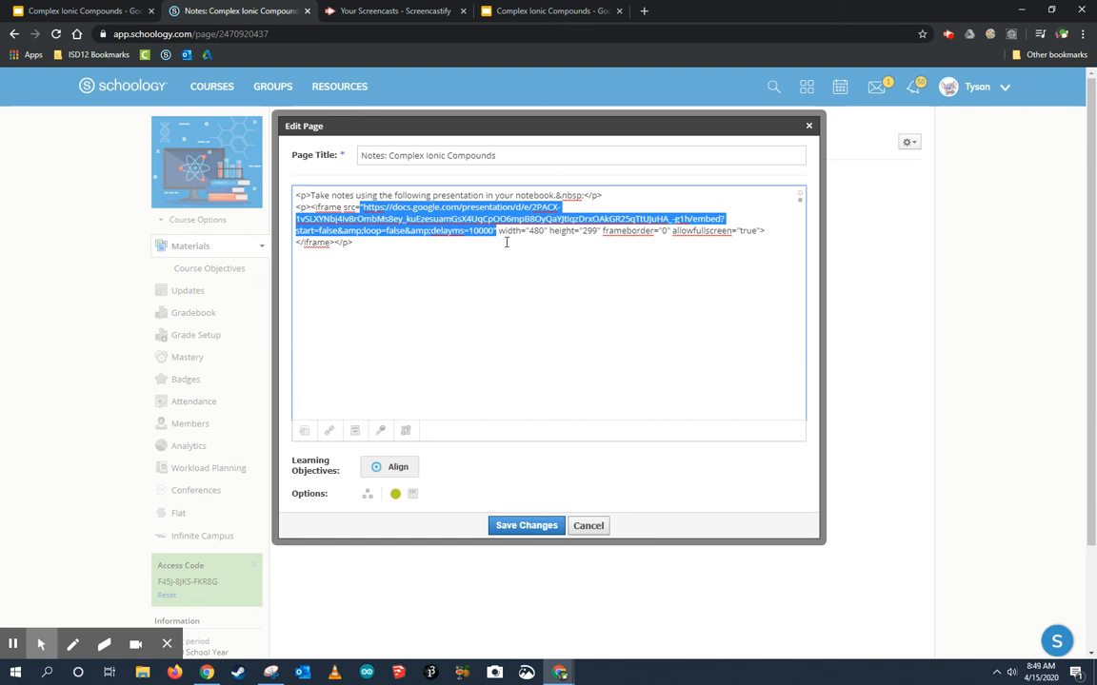
click(492, 230)
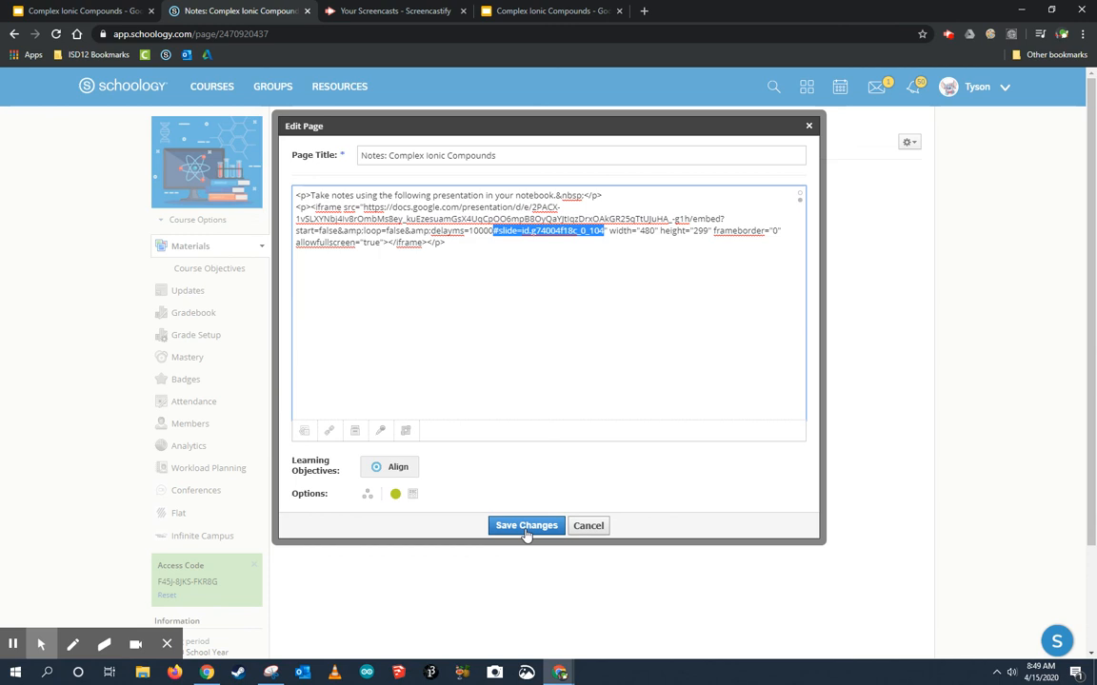
- Save the page and verify the embedded slideshow opens on slide 7, Writing Prompt #1, using its arrows
click(525, 525)
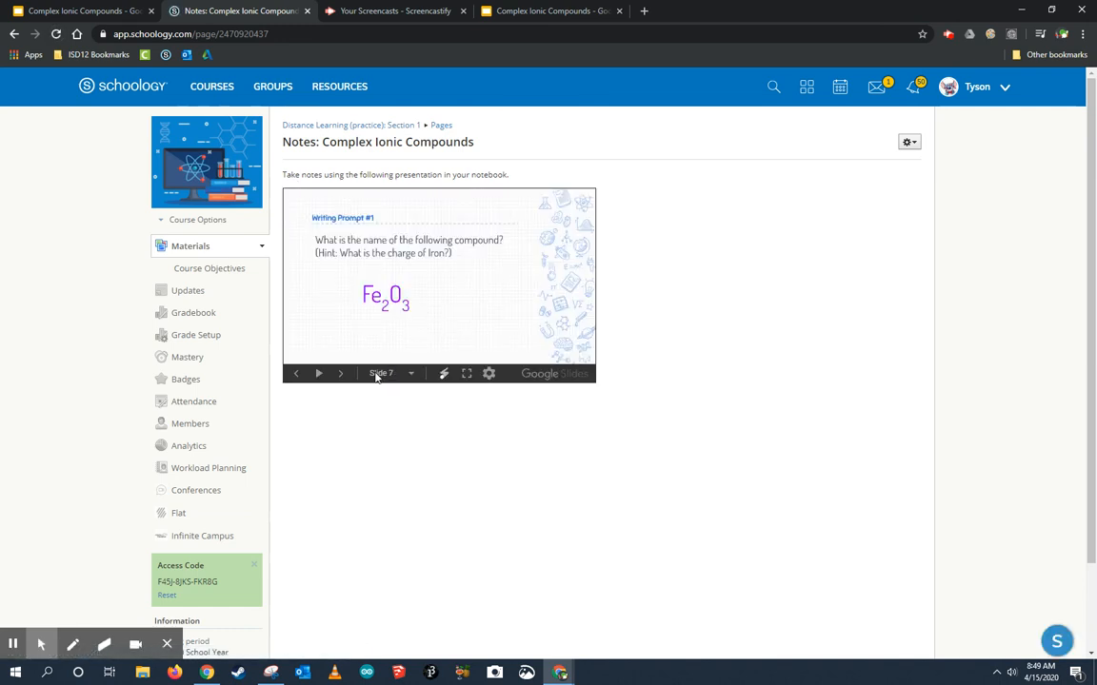
mouse_move(343, 379)
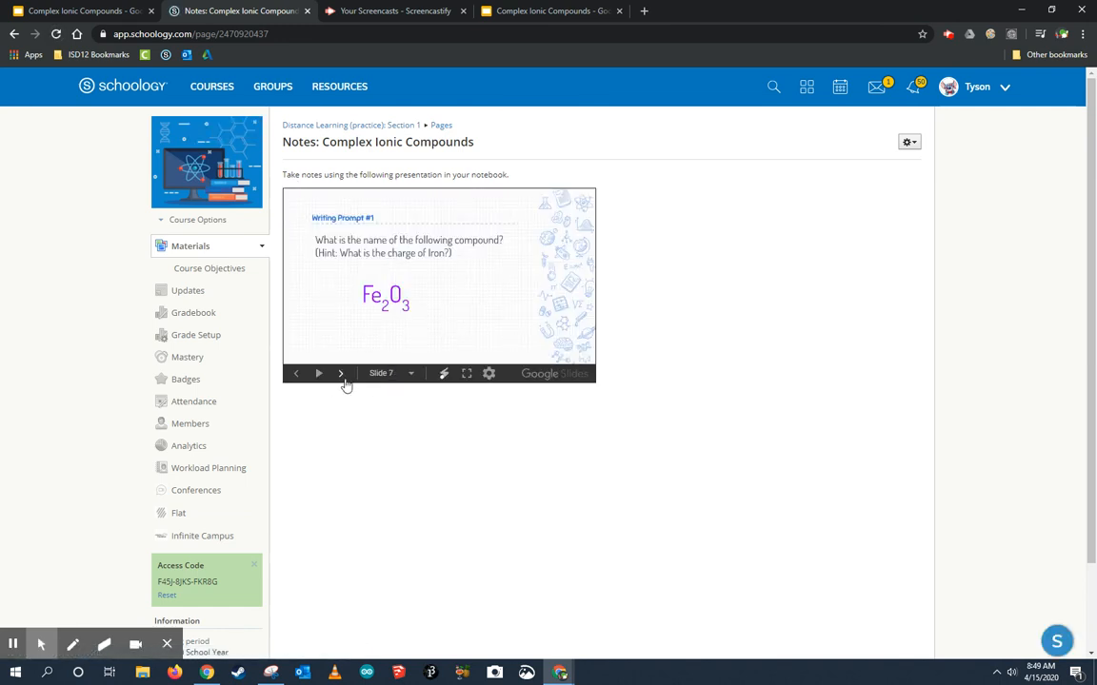
click(339, 374)
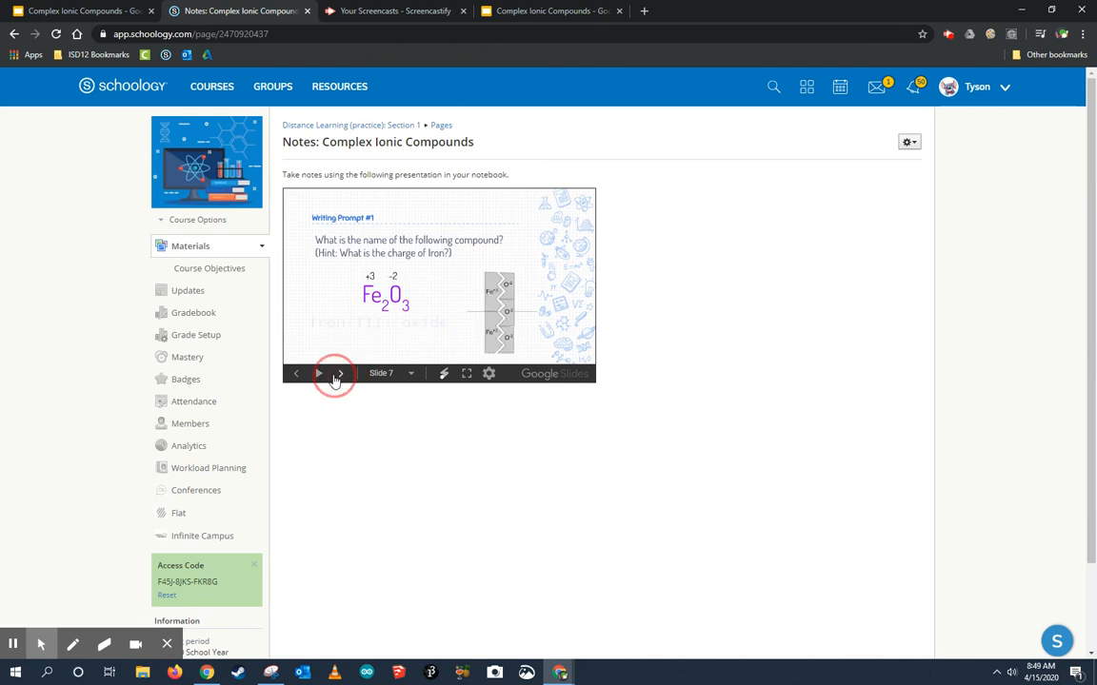
click(332, 373)
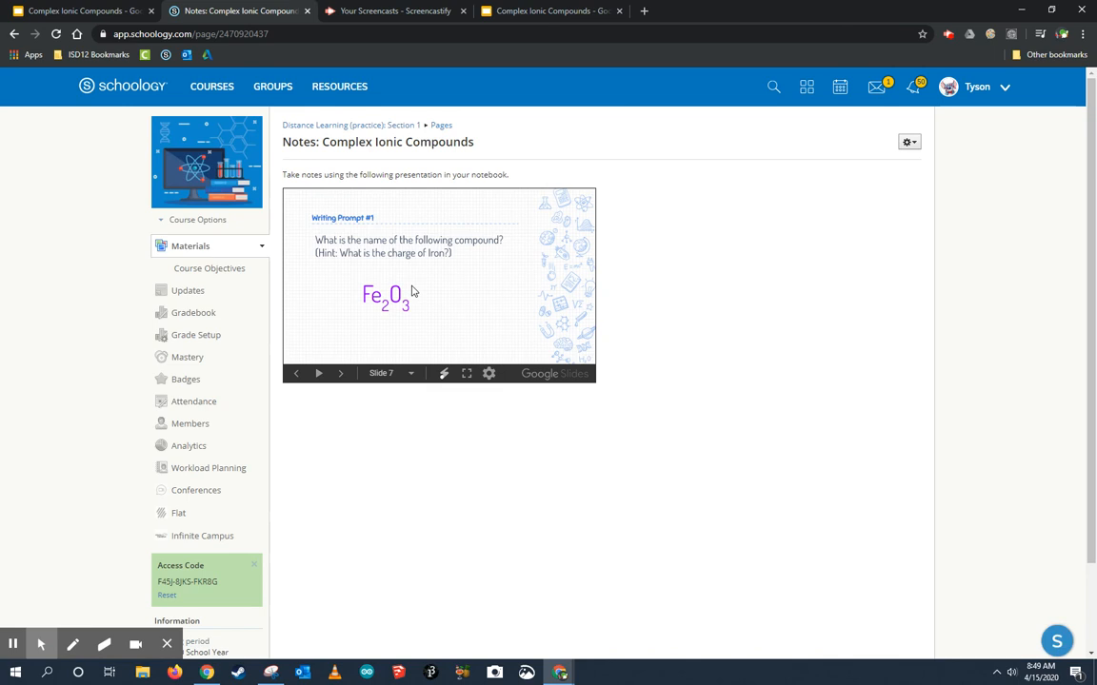
click(297, 373)
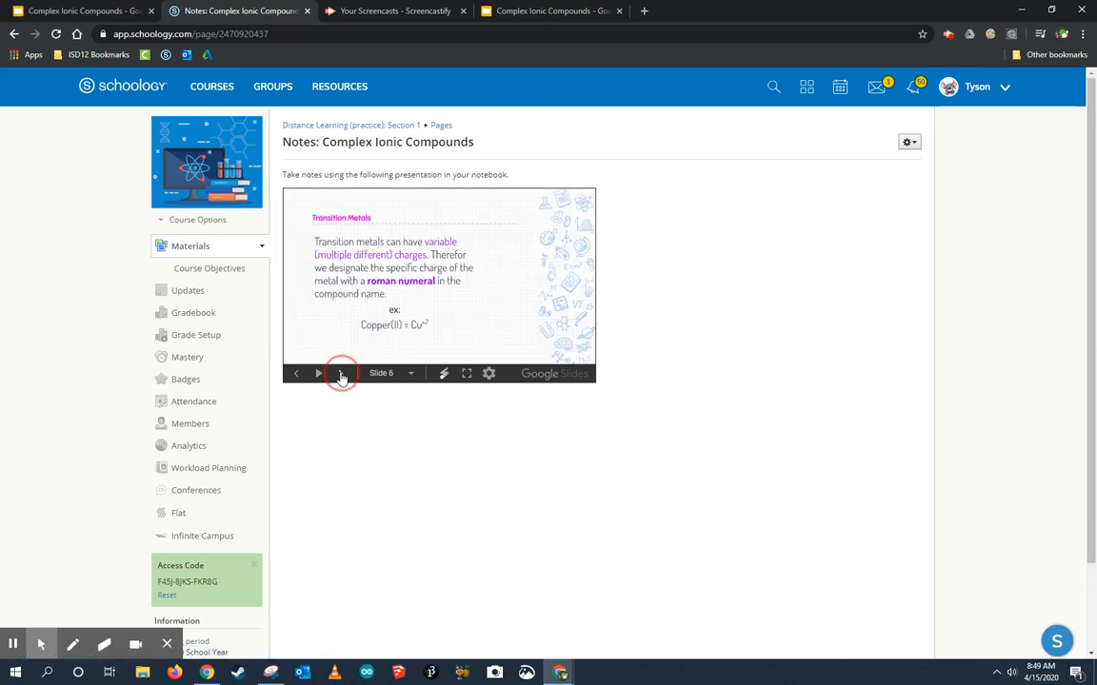
click(341, 373)
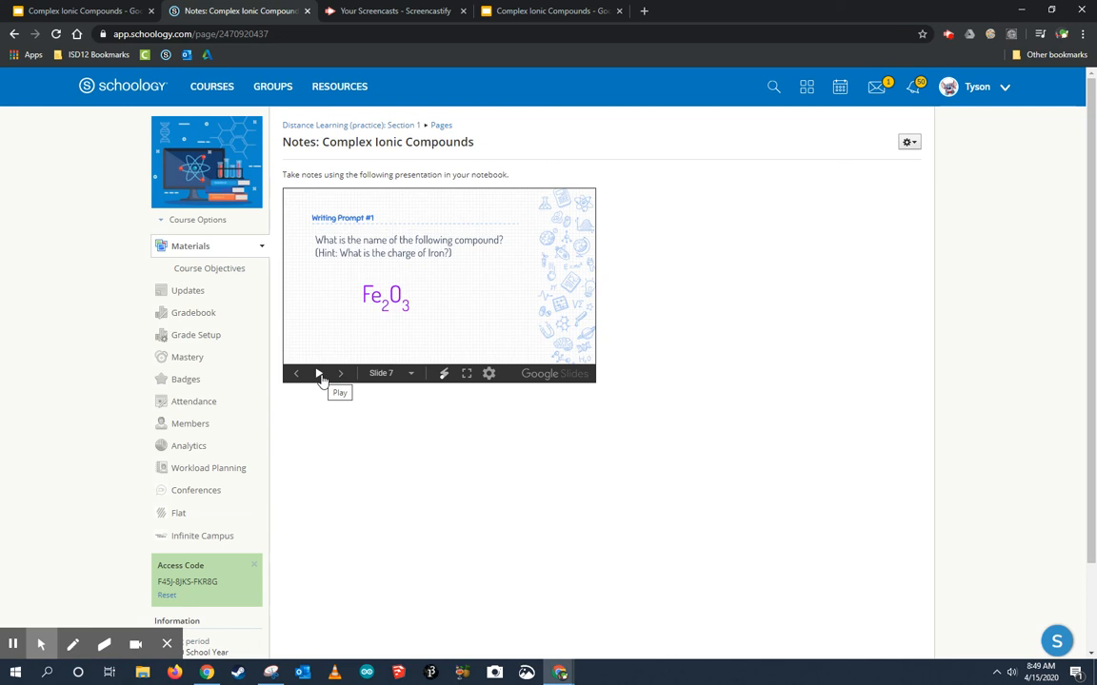
mouse_move(272, 179)
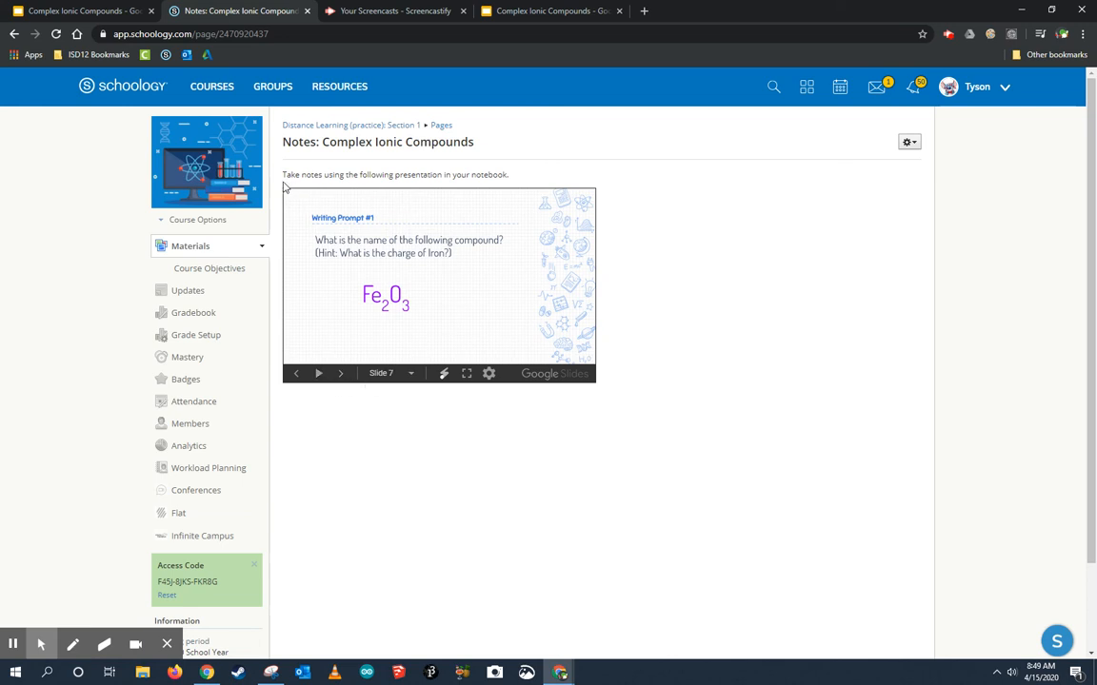
drag(282, 175, 510, 175)
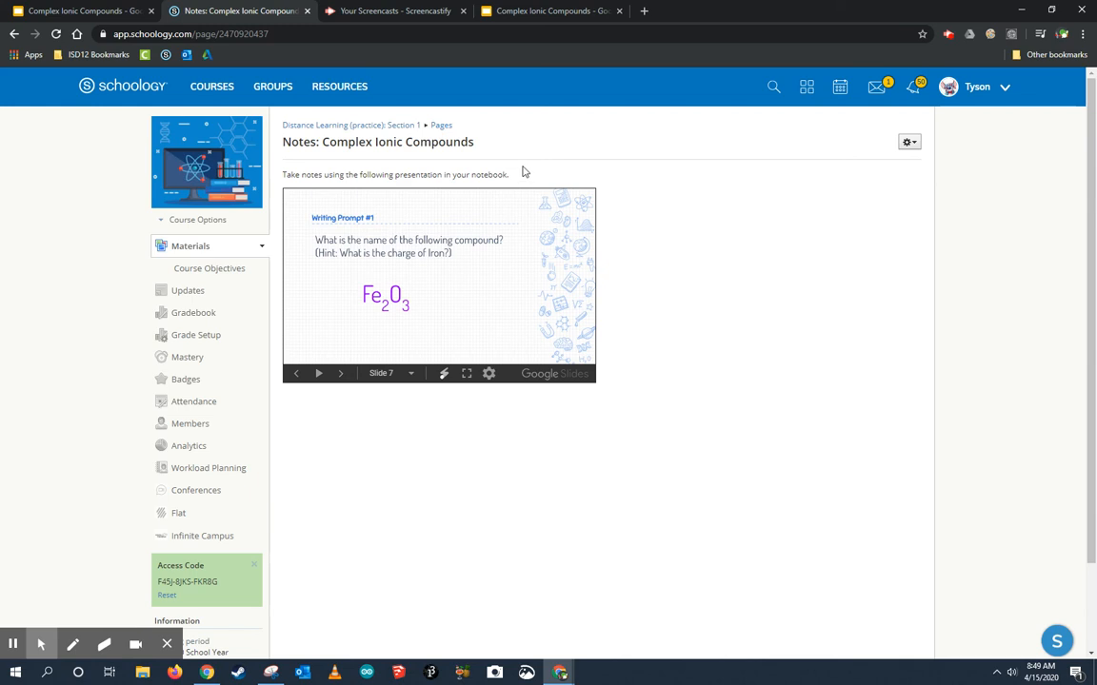
mouse_move(560, 183)
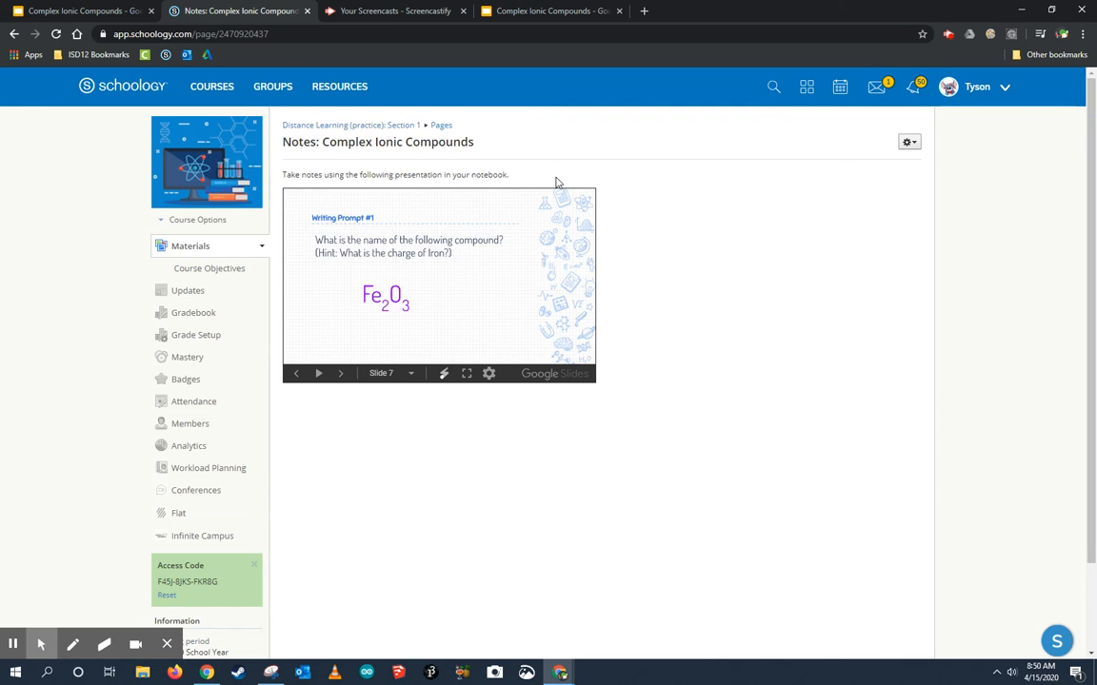
mouse_move(568, 179)
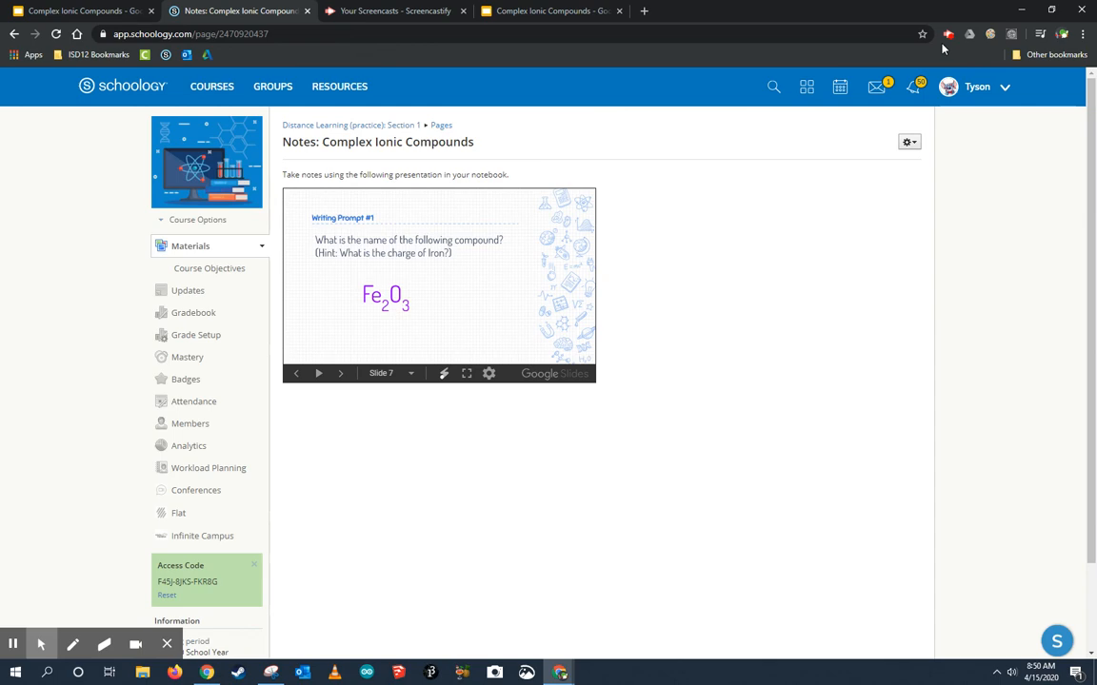
click(950, 30)
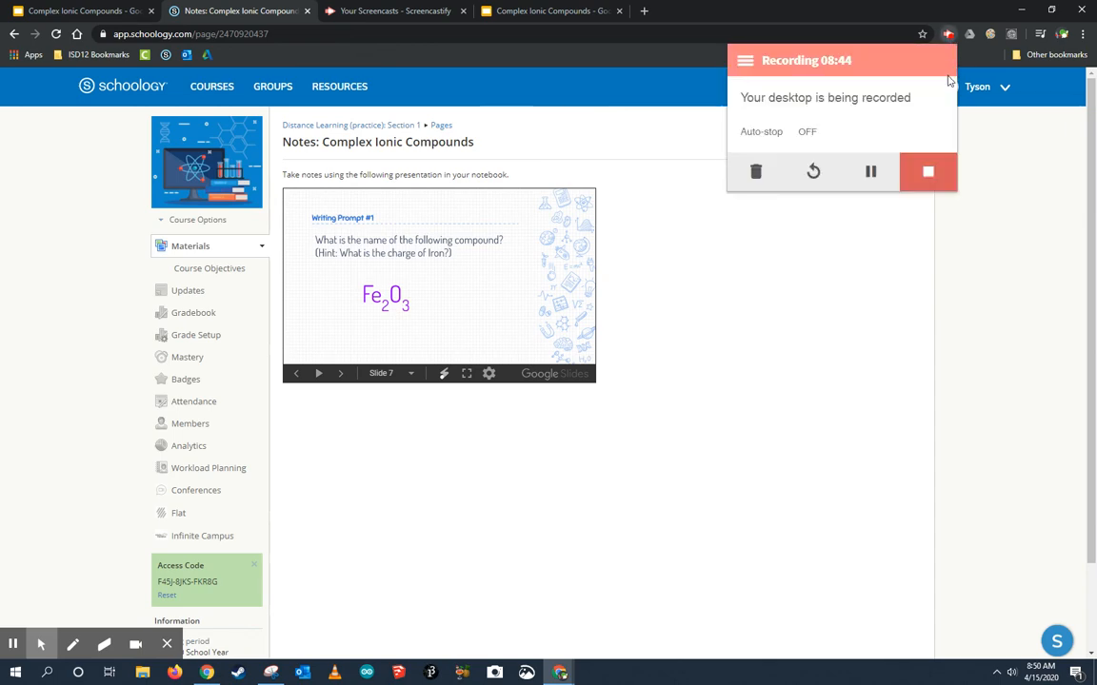